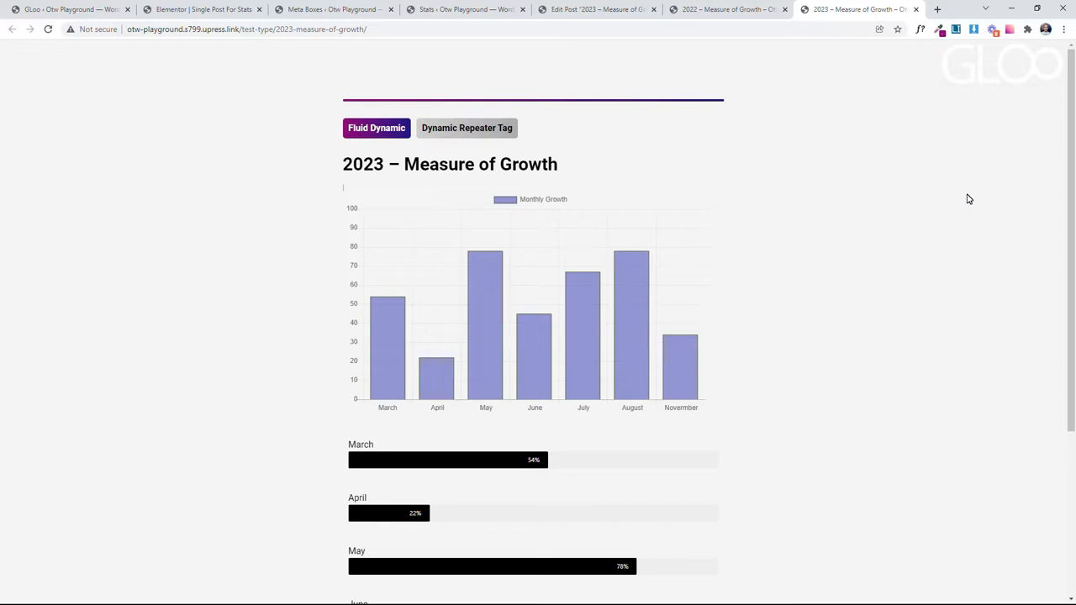
Step: On the post's edit screen, delete the August entry from the Stats For You repeater
{"action": "scroll", "scroll_direction": "down", "scroll_amount": 3}
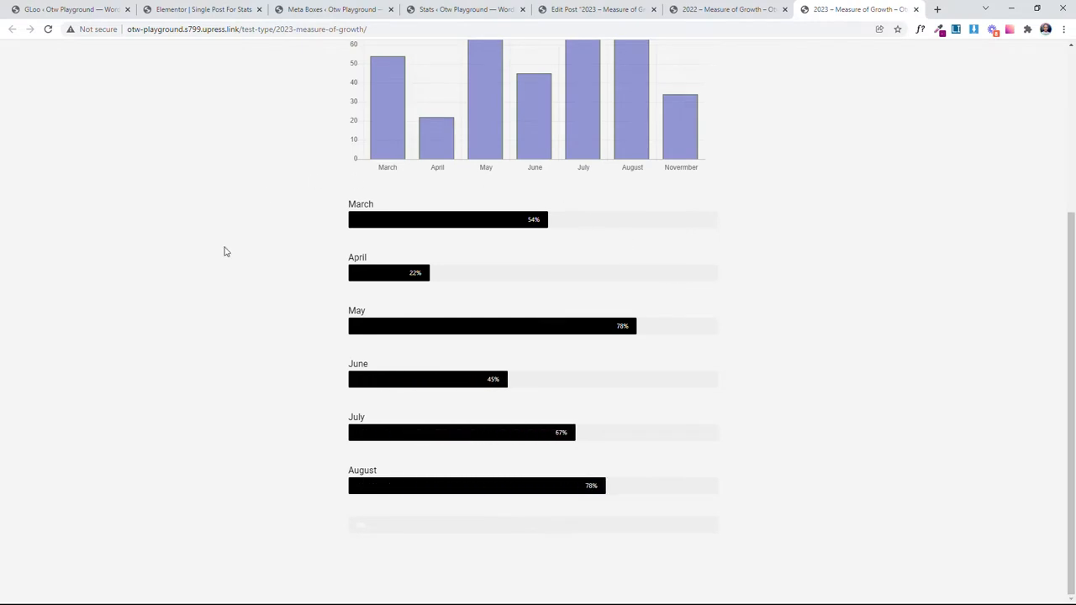
{"action": "scroll", "scroll_direction": "up", "scroll_amount": 3}
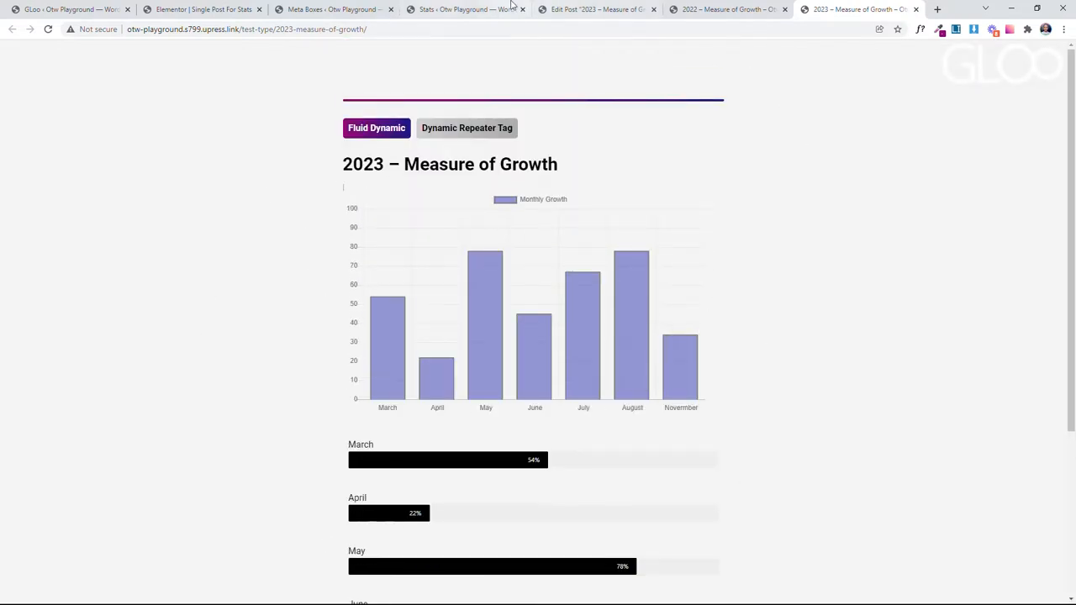
{"action": "left_click", "coordinate": [597, 9]}
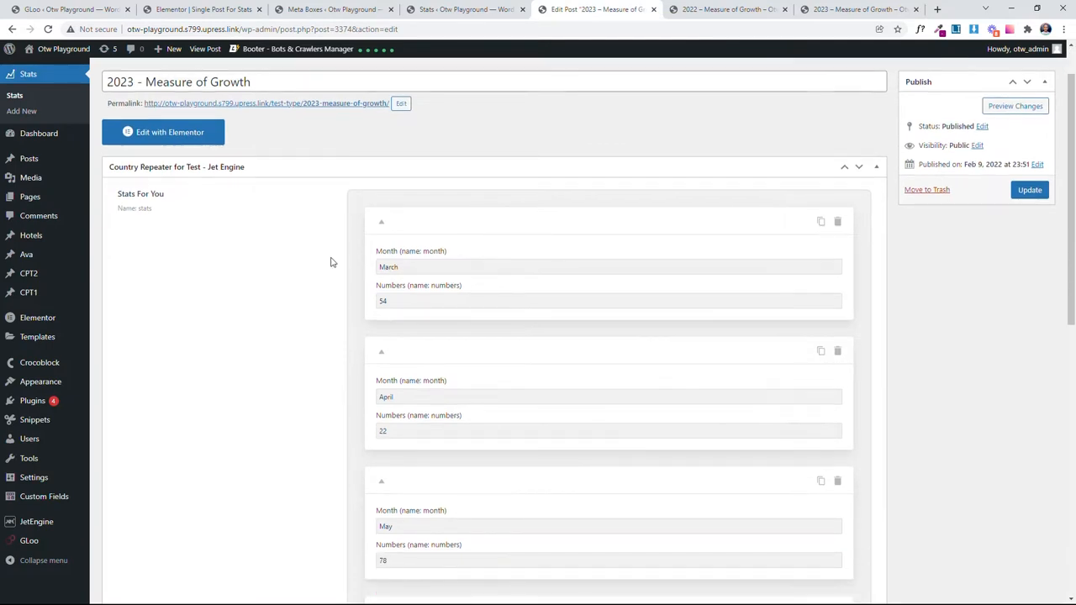
{"action": "mouse_move", "coordinate": [444, 321]}
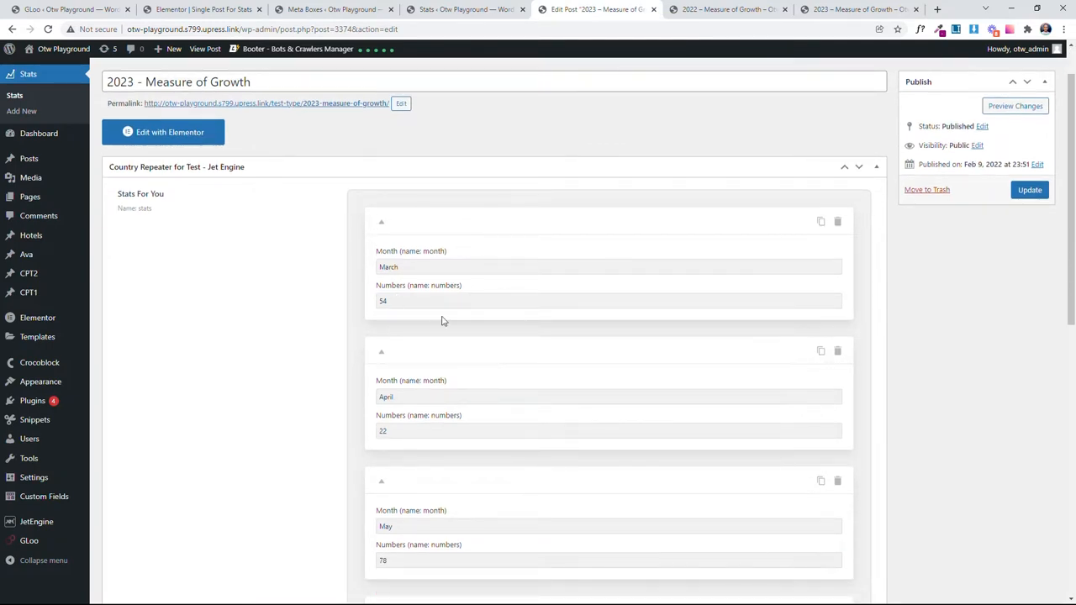
{"action": "scroll", "scroll_direction": "down", "scroll_amount": 3}
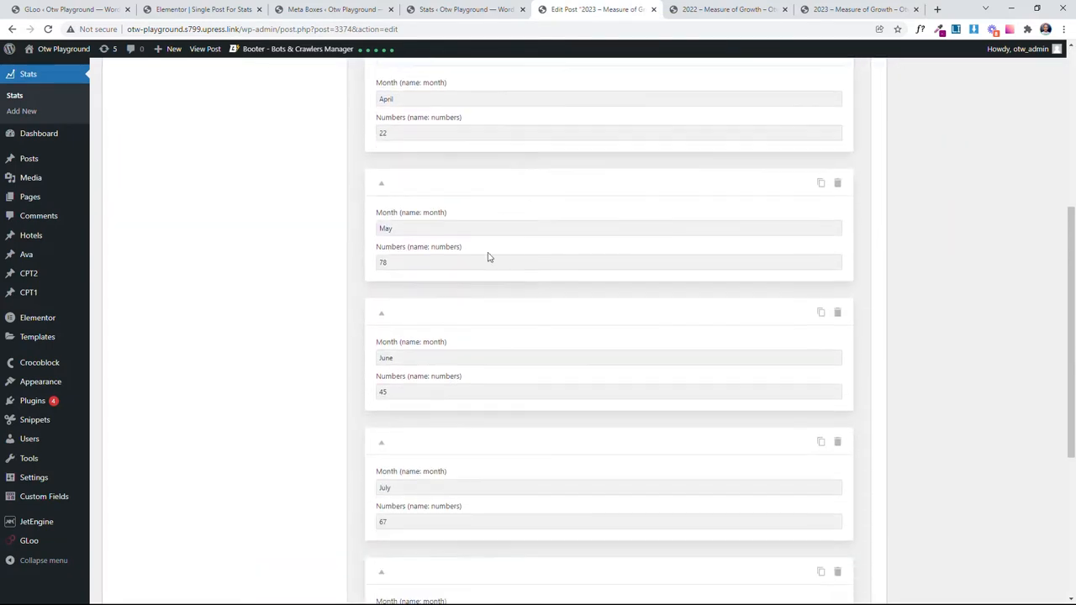
{"action": "scroll", "scroll_direction": "down", "scroll_amount": 3}
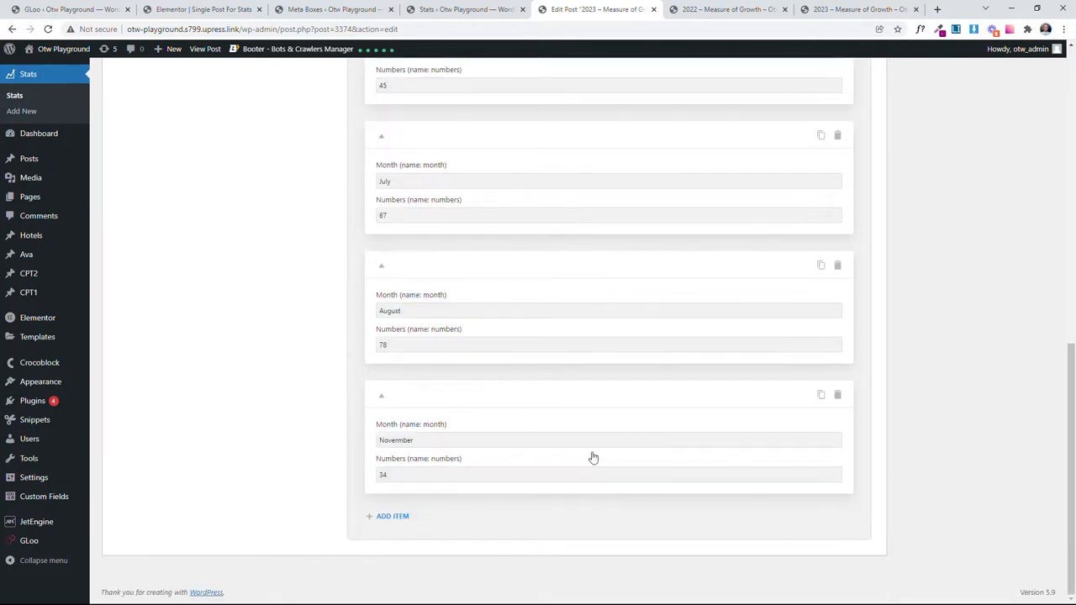
{"action": "scroll", "scroll_direction": "up", "scroll_amount": 3}
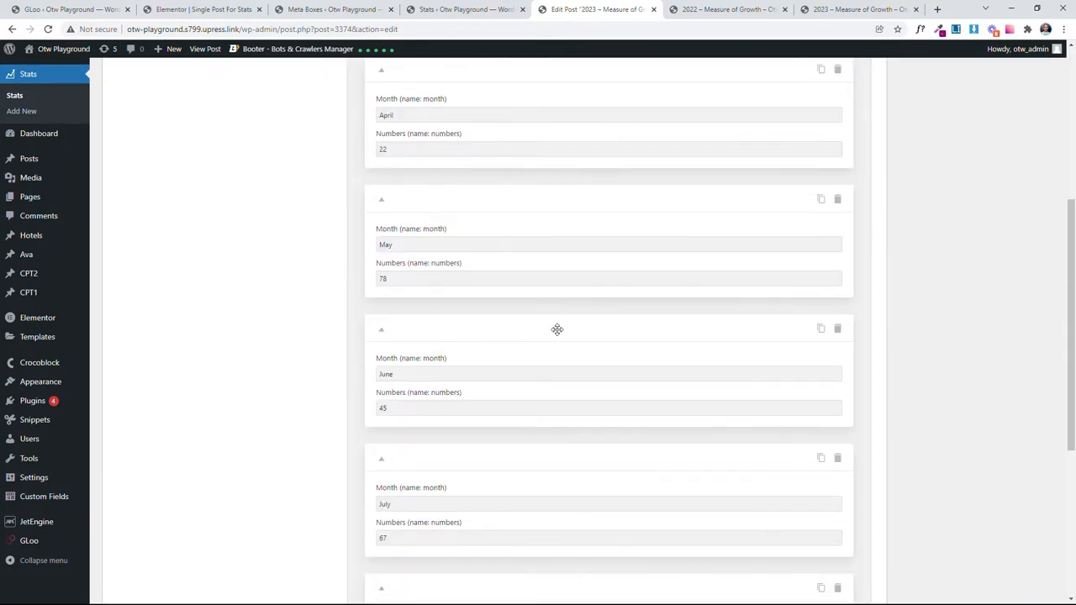
{"action": "scroll", "scroll_direction": "down", "scroll_amount": 3}
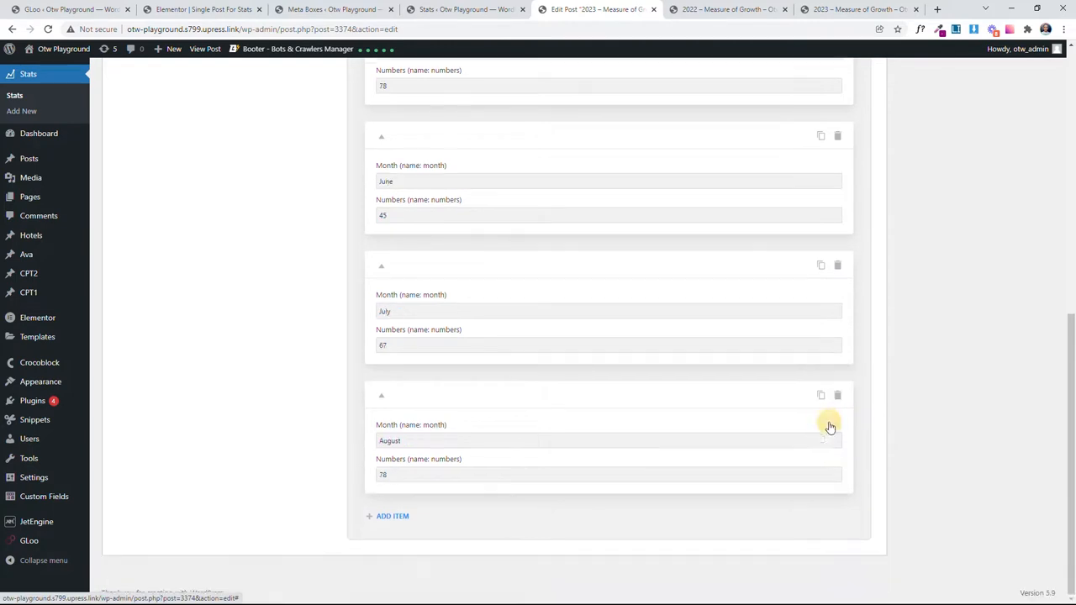
{"action": "scroll", "scroll_direction": "down", "scroll_amount": 3}
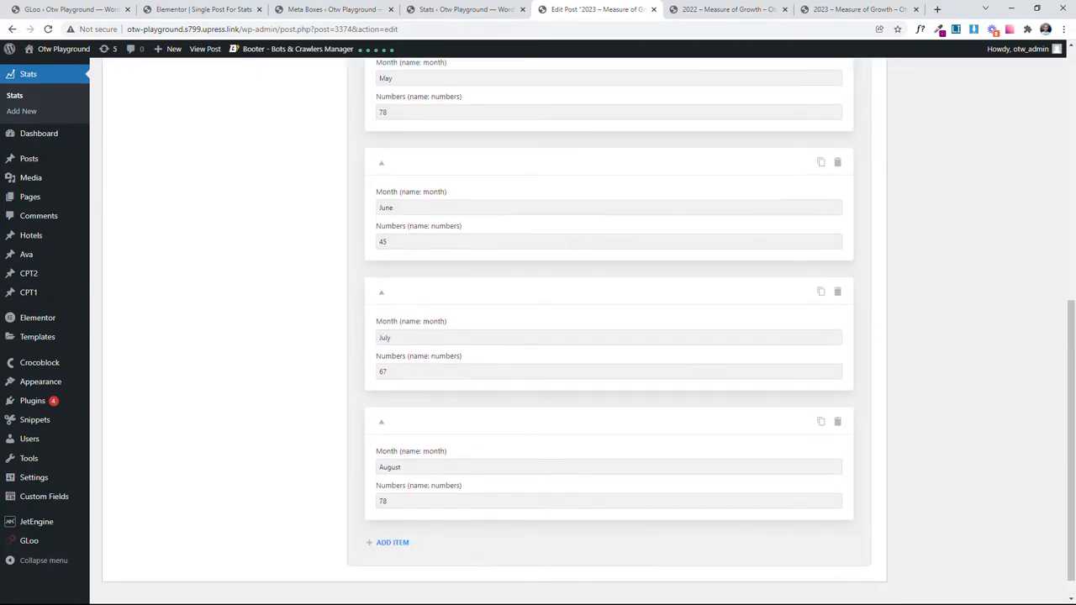
{"action": "left_click", "coordinate": [837, 421]}
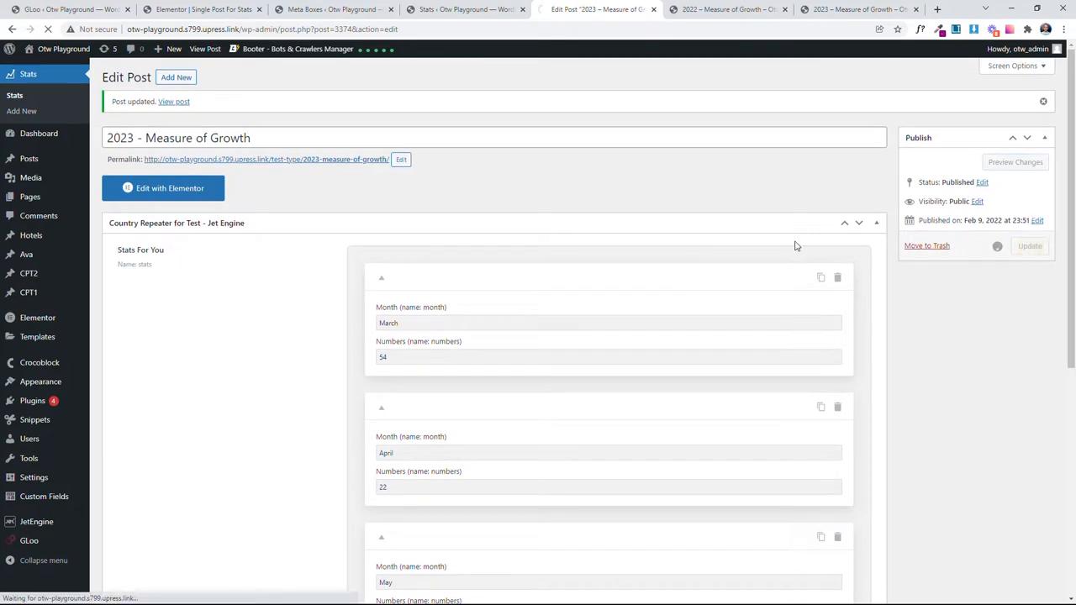
Step: Reload the live 2023 – Measure of Growth page and confirm the chart now ends at July
{"action": "left_click", "coordinate": [174, 101]}
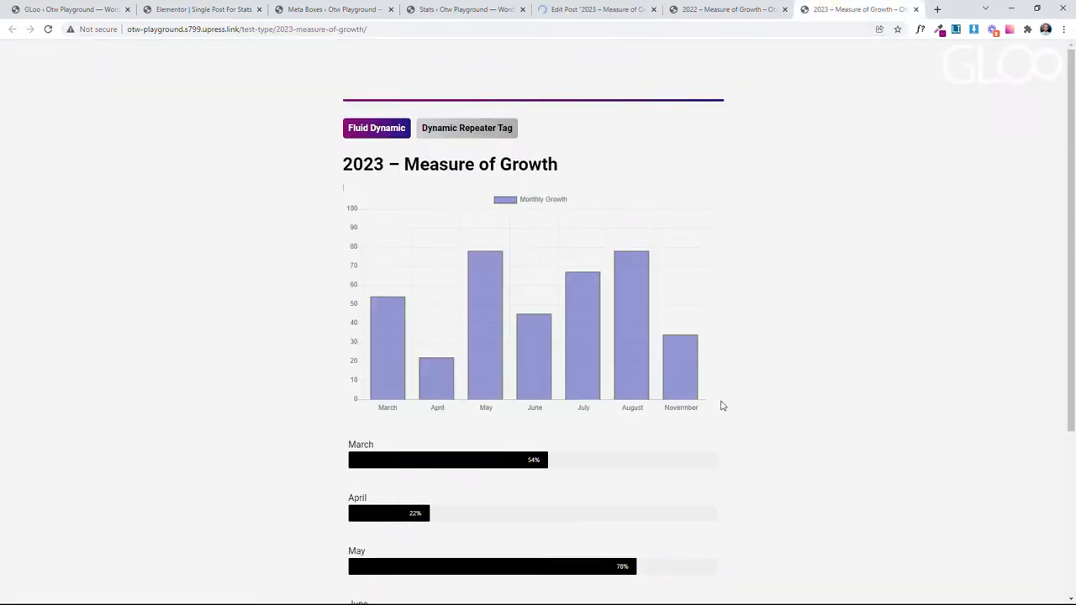
{"action": "mouse_move", "coordinate": [656, 390]}
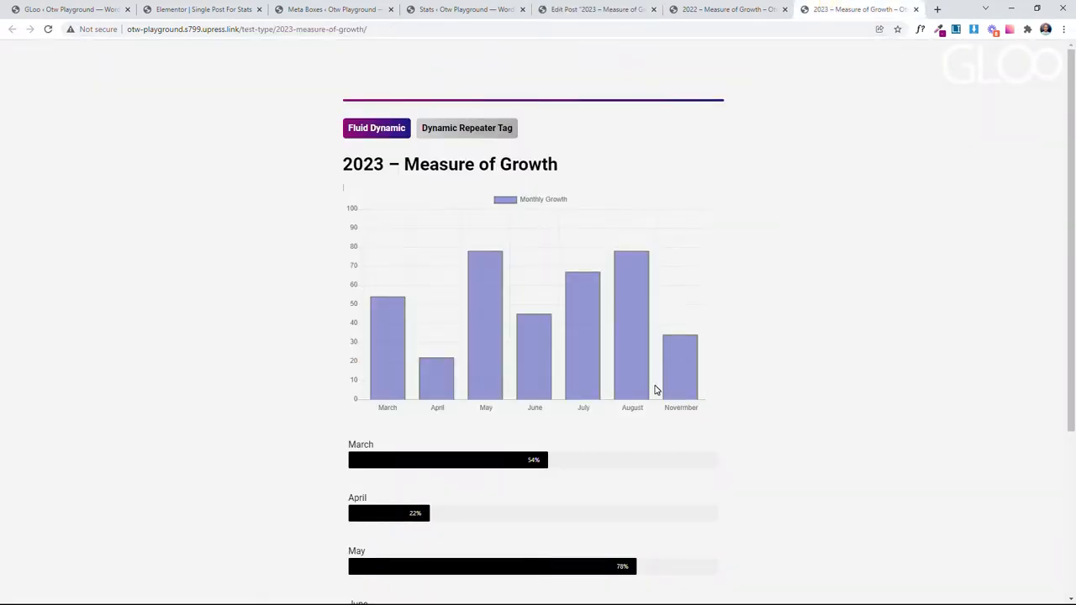
{"action": "scroll", "scroll_direction": "down", "scroll_amount": 3}
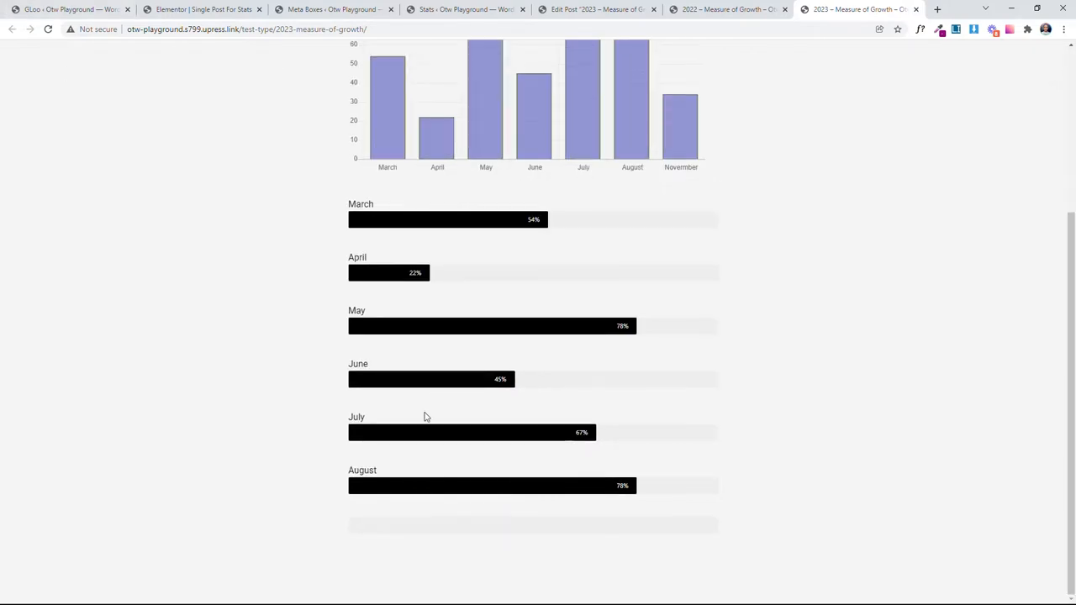
{"action": "left_click", "coordinate": [47, 28]}
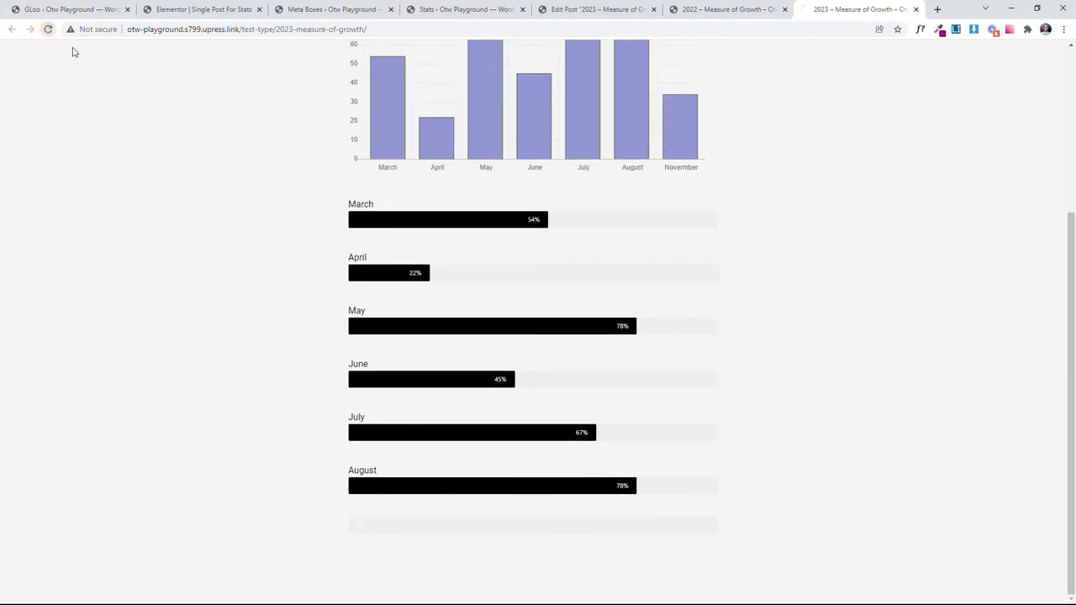
{"action": "left_click", "coordinate": [48, 28]}
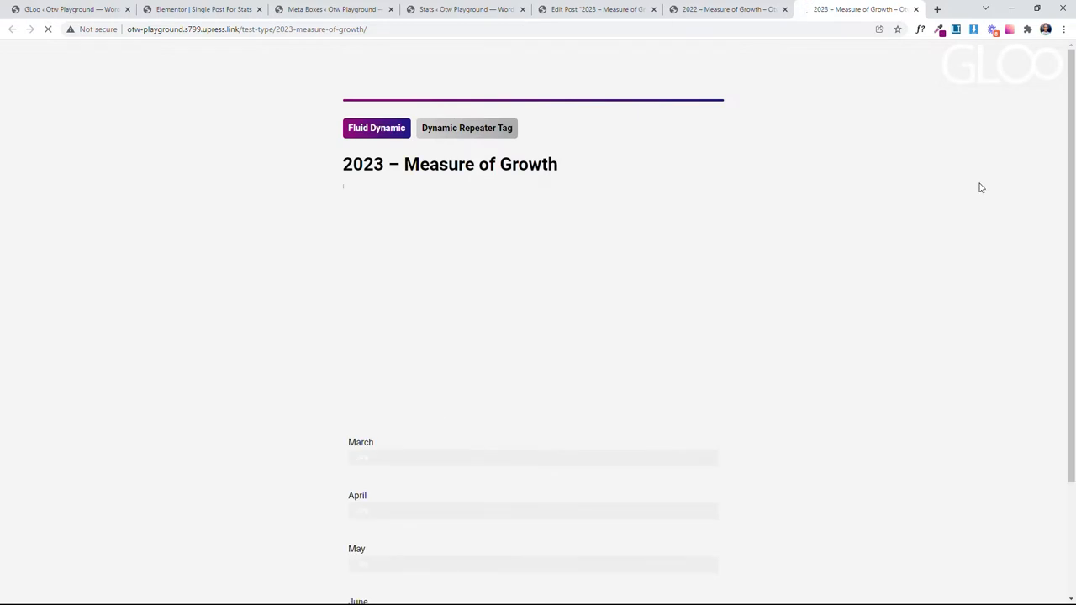
{"action": "scroll", "scroll_direction": "down", "scroll_amount": 3}
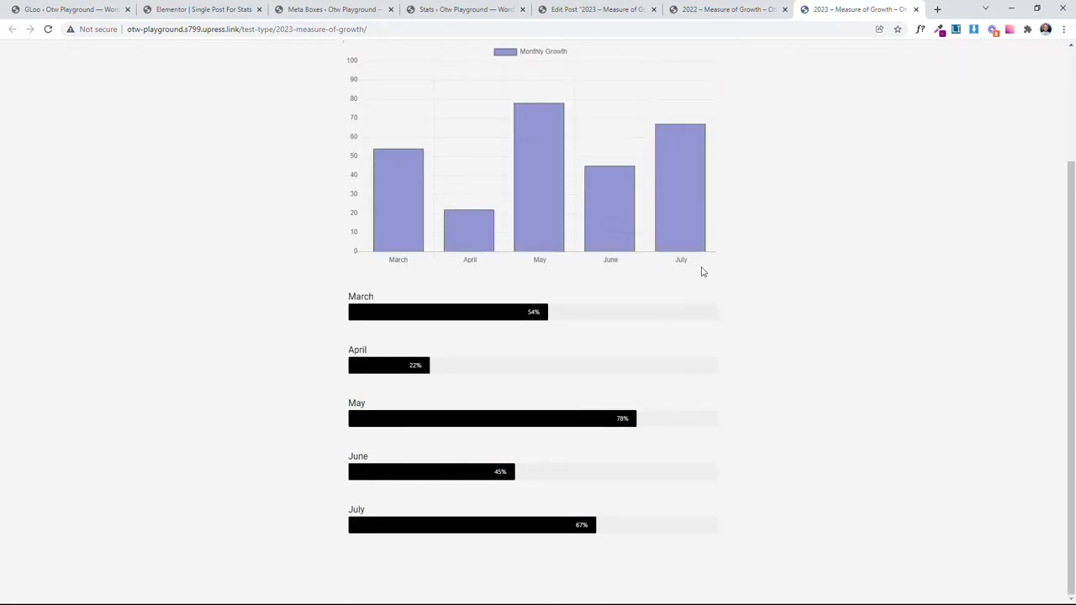
{"action": "scroll", "scroll_direction": "up", "scroll_amount": 3}
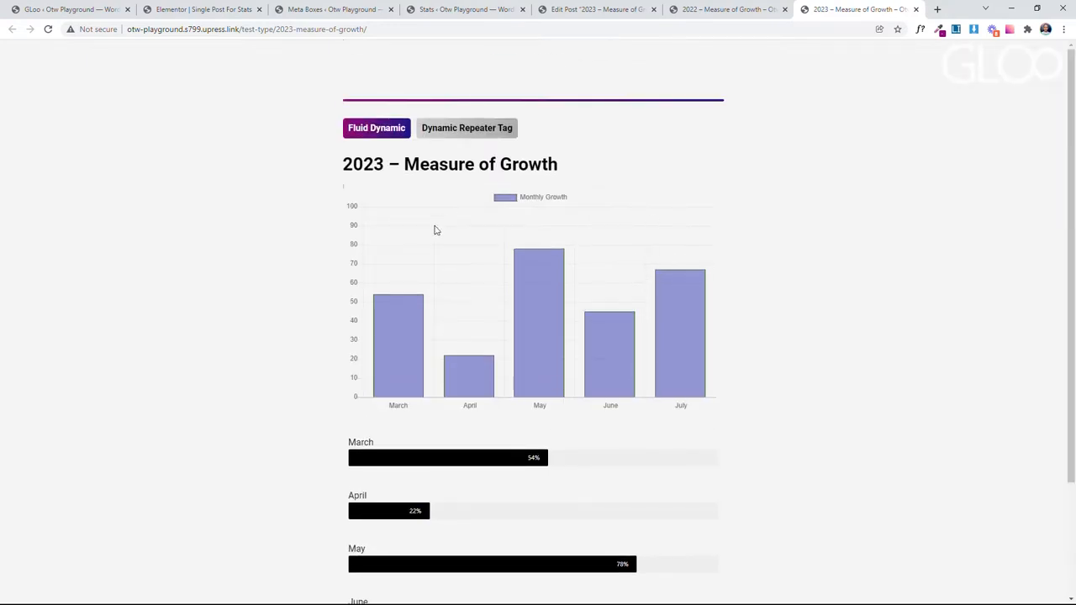
{"action": "mouse_move", "coordinate": [584, 203]}
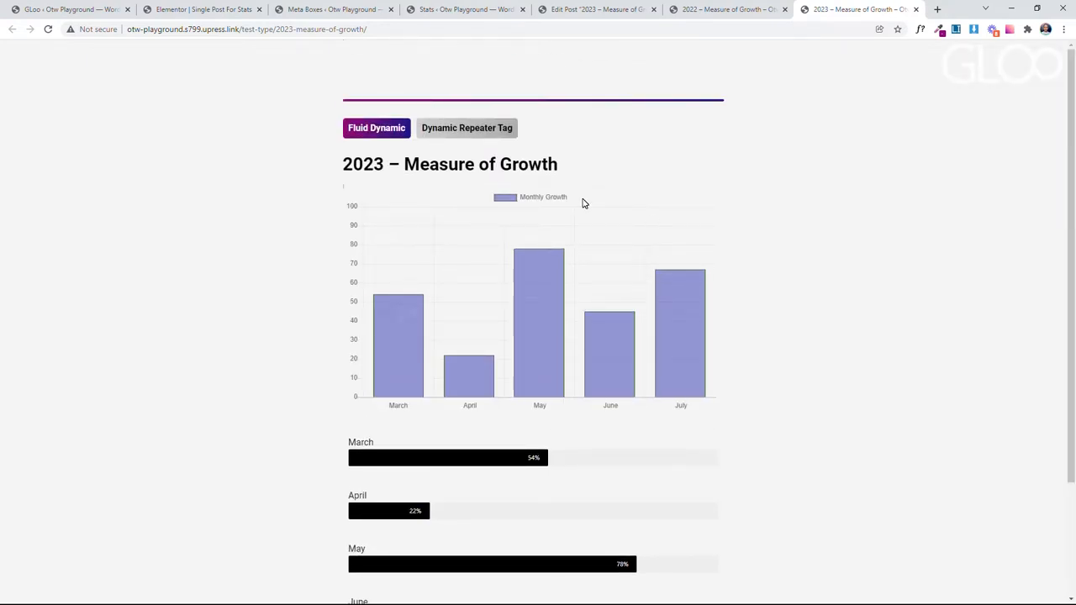
{"action": "mouse_move", "coordinate": [591, 207]}
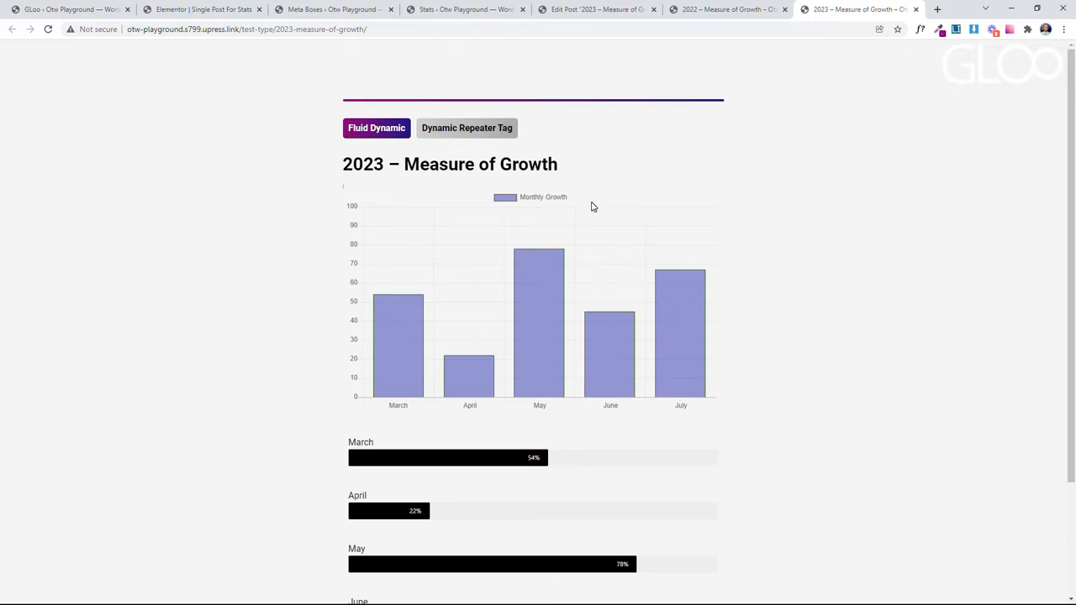
Step: Switch to the Stats admin list showing the 2023 and 2022 Measure of Growth posts
{"action": "left_click", "coordinate": [465, 9]}
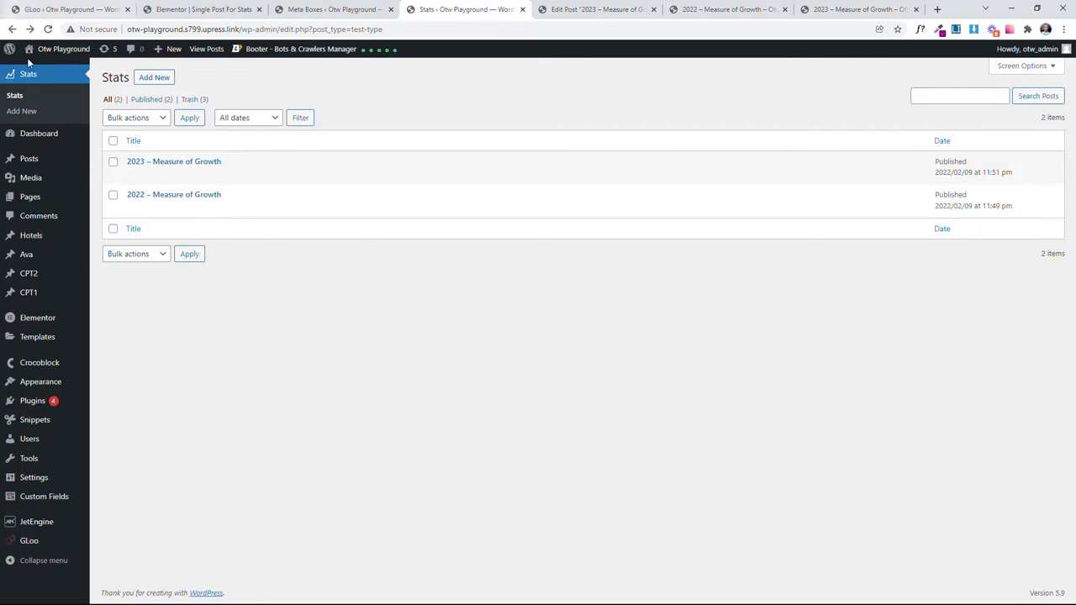
{"action": "mouse_move", "coordinate": [28, 74]}
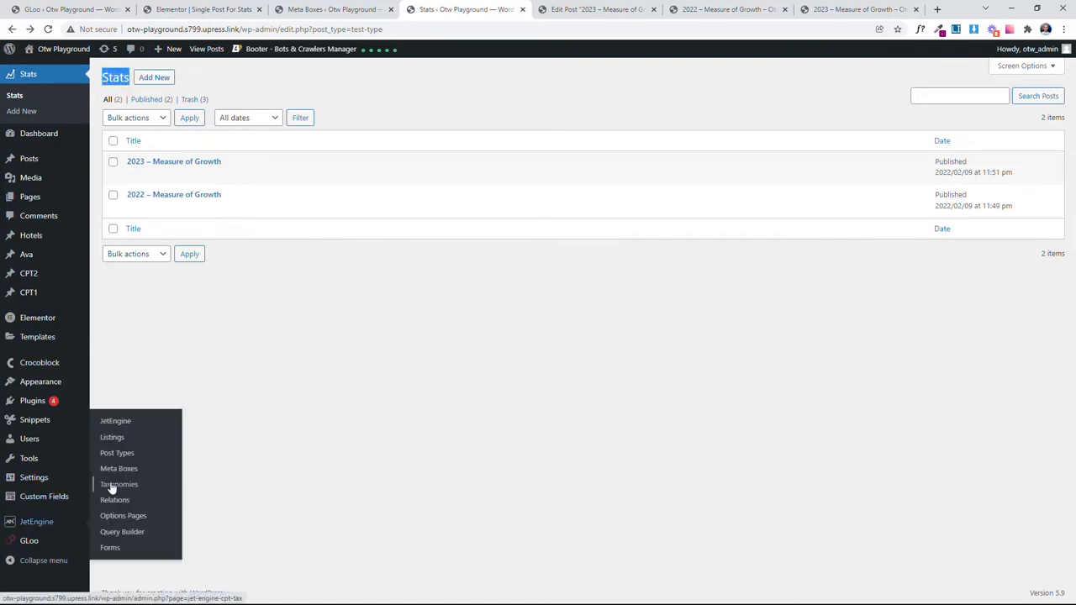
{"action": "mouse_move", "coordinate": [117, 453]}
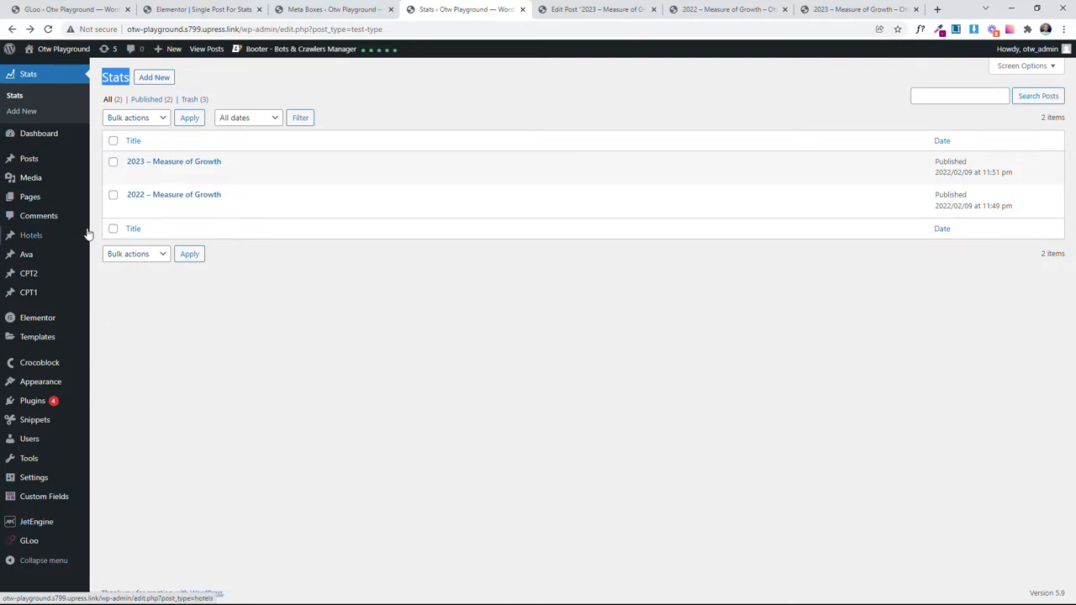
{"action": "mouse_move", "coordinate": [174, 161]}
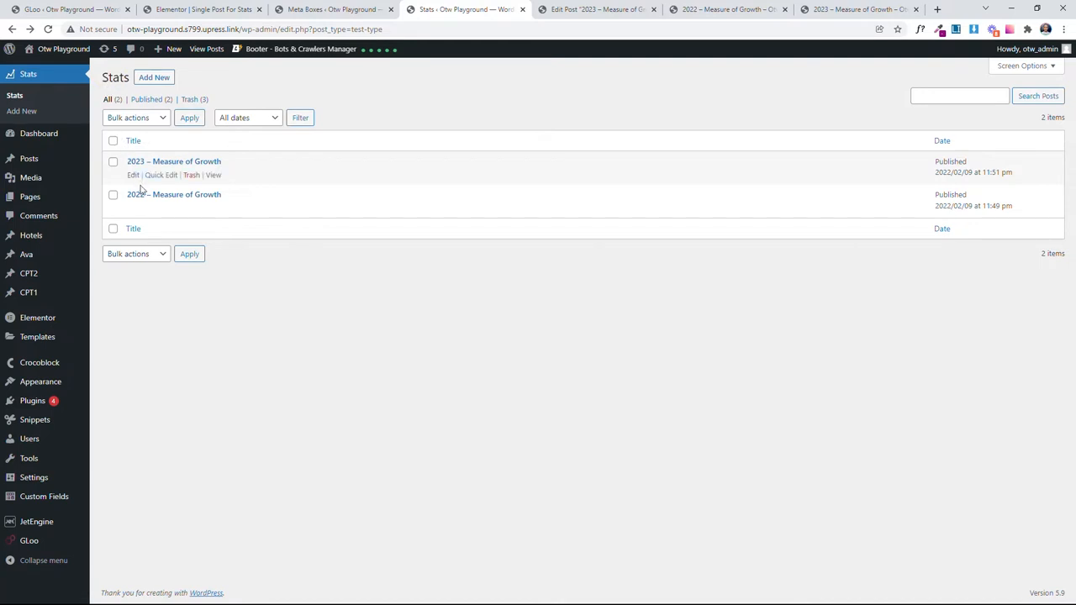
{"action": "mouse_move", "coordinate": [143, 197]}
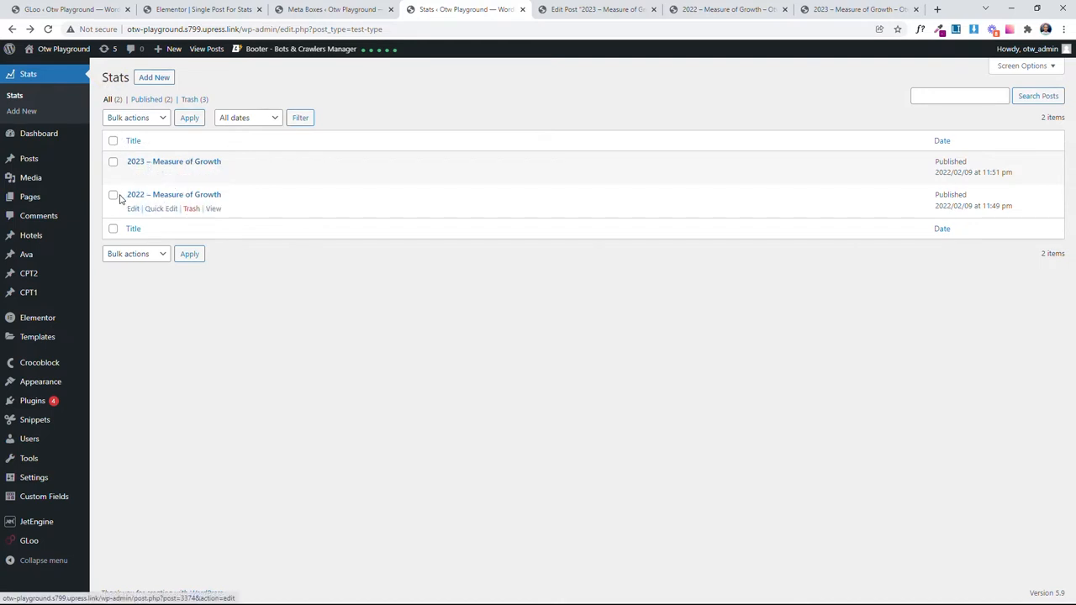
{"action": "mouse_move", "coordinate": [160, 164]}
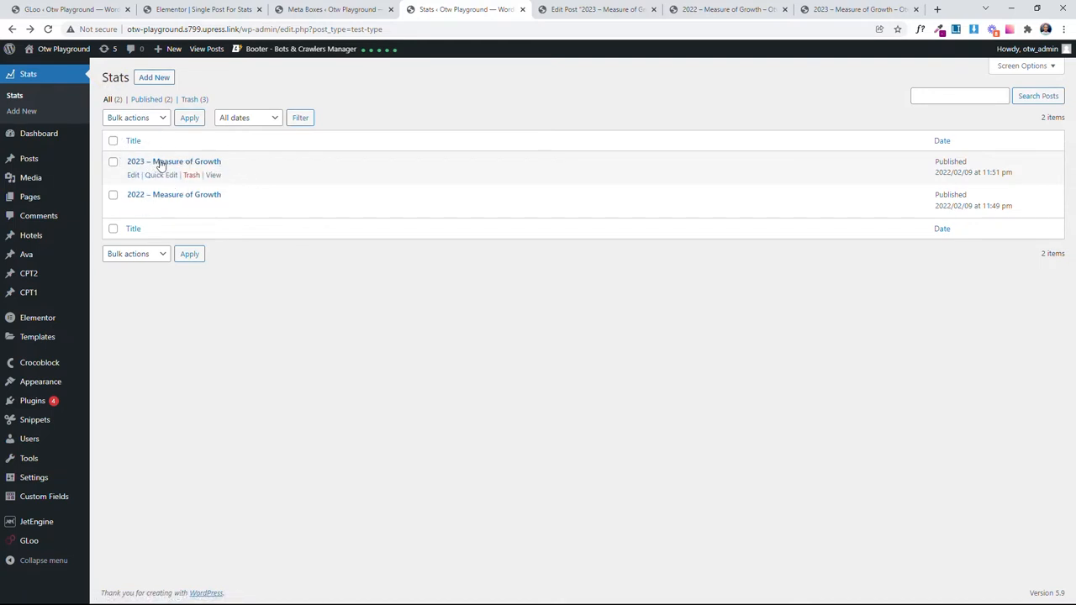
{"action": "mouse_move", "coordinate": [377, 120]}
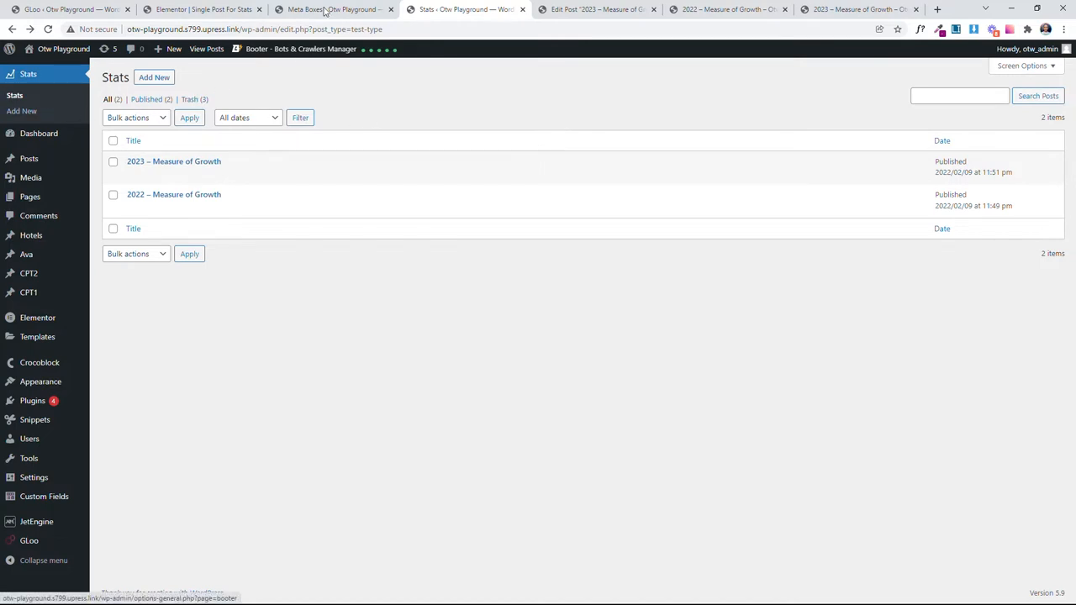
Step: Inspect the Stats meta box's Month and Numbers repeater subfields, then return to the 2023 page
{"action": "left_click", "coordinate": [332, 9]}
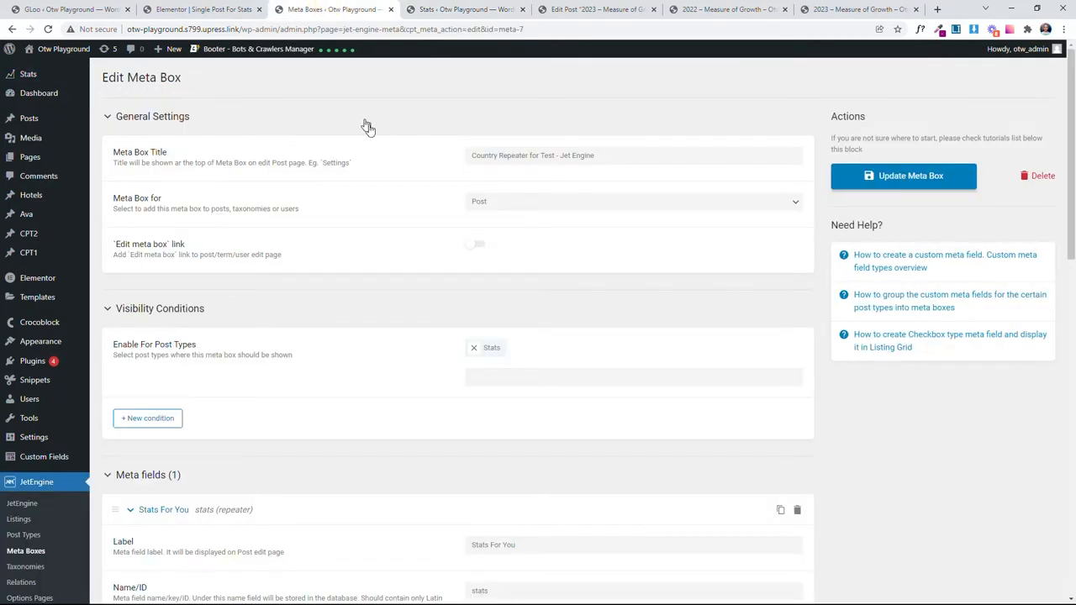
{"action": "scroll", "scroll_direction": "down", "scroll_amount": 3}
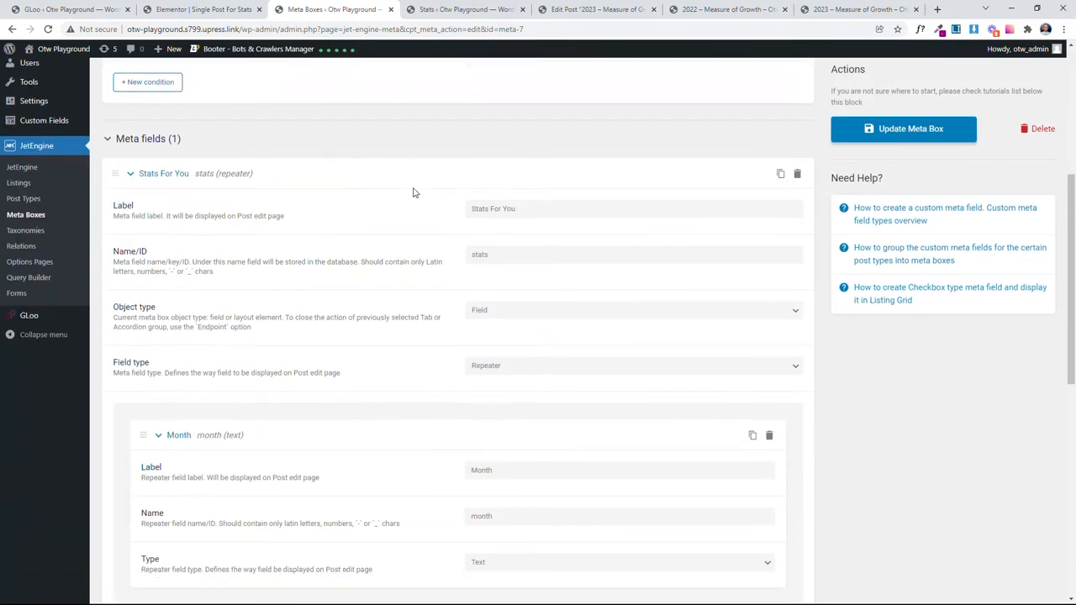
{"action": "scroll", "scroll_direction": "up", "scroll_amount": 3}
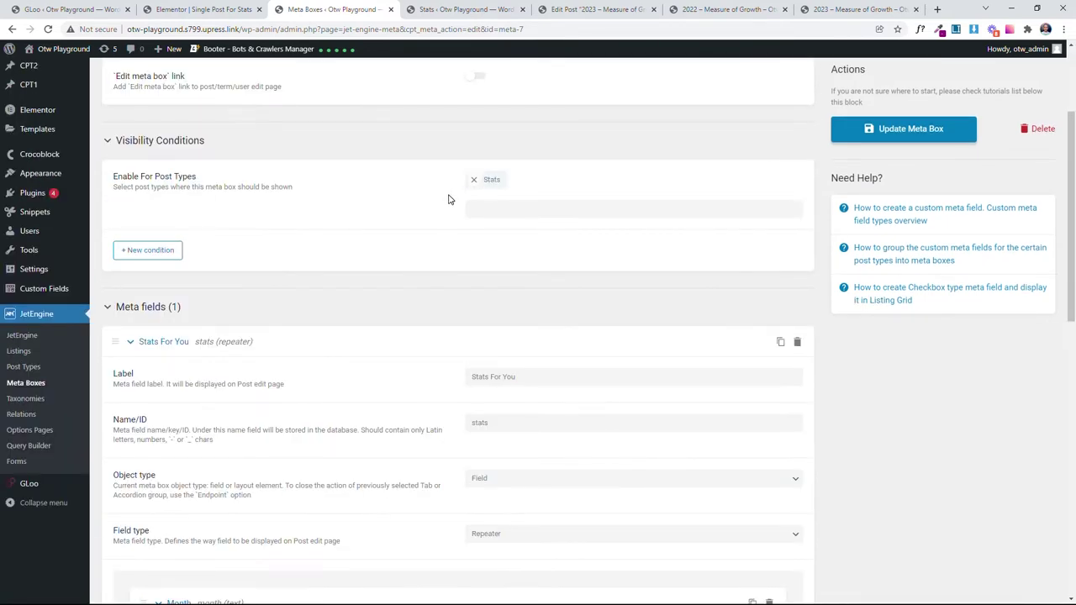
{"action": "scroll", "scroll_direction": "down", "scroll_amount": 3}
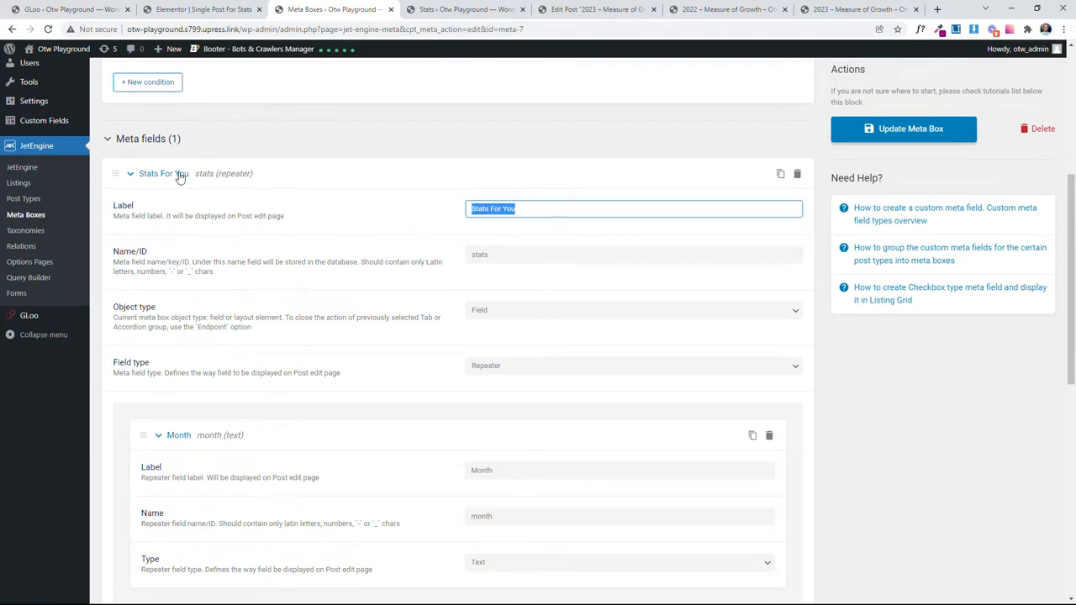
{"action": "mouse_move", "coordinate": [213, 182]}
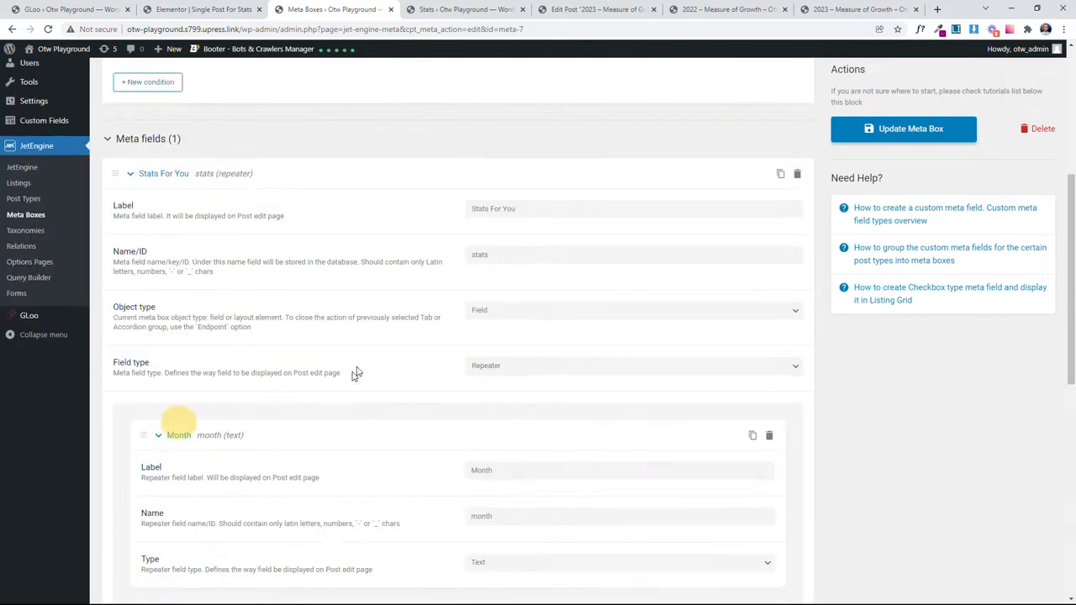
{"action": "scroll", "scroll_direction": "down", "scroll_amount": 3}
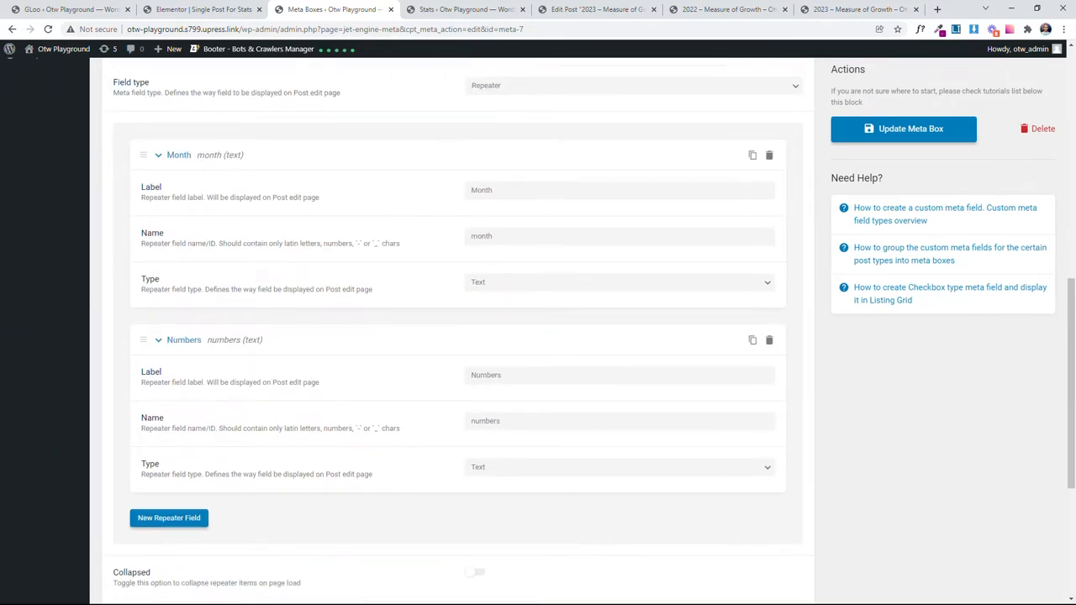
{"action": "left_click", "coordinate": [619, 375]}
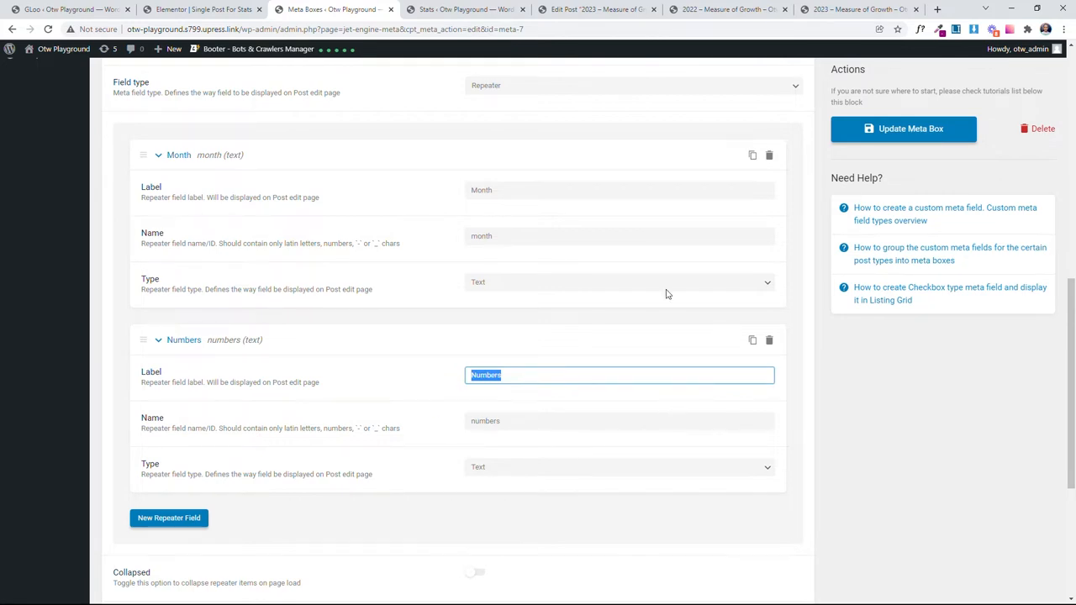
{"action": "left_click", "coordinate": [858, 9]}
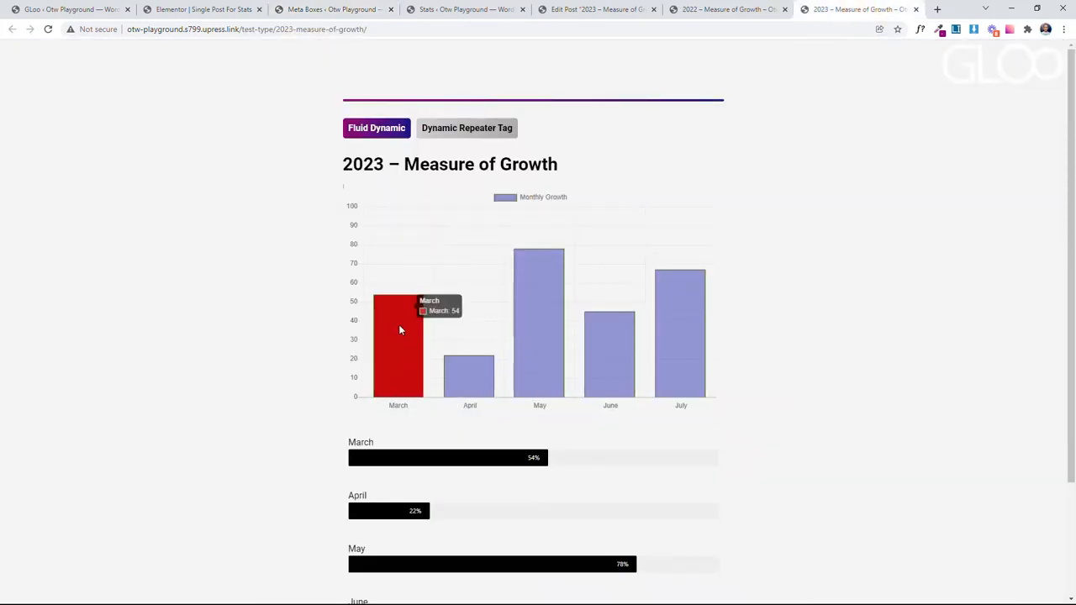
{"action": "mouse_move", "coordinate": [342, 282]}
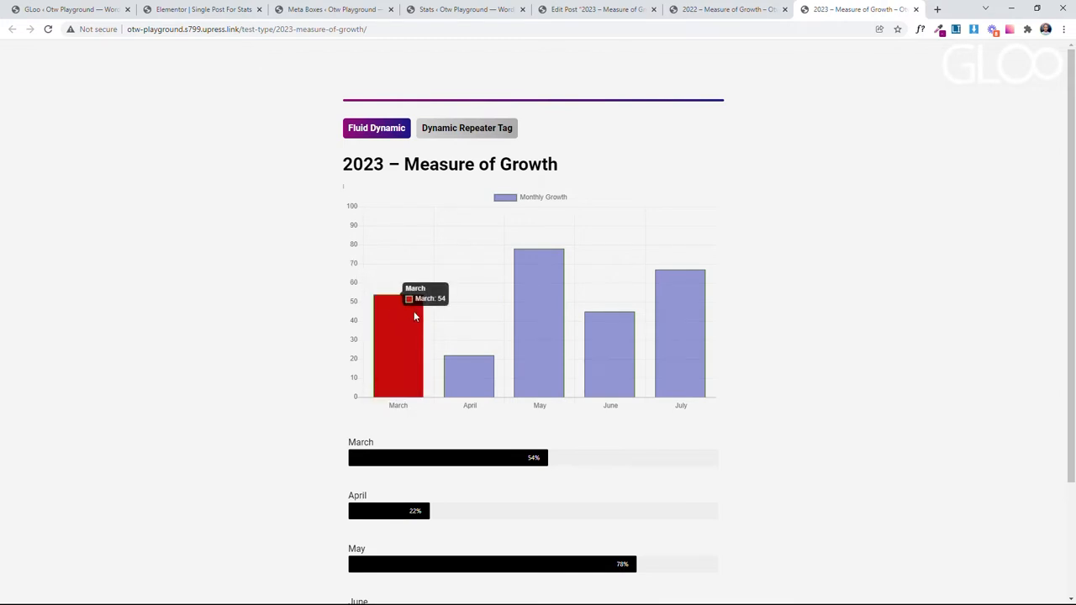
{"action": "mouse_move", "coordinate": [532, 348]}
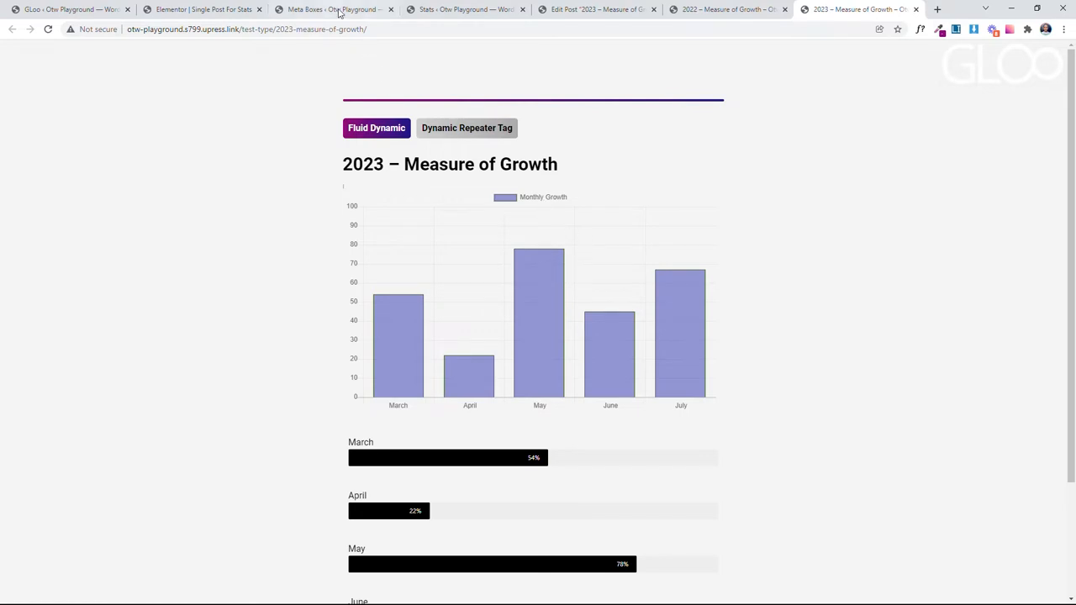
Step: Return to the Stats meta box editor and scroll up to its general settings
{"action": "left_click", "coordinate": [334, 9]}
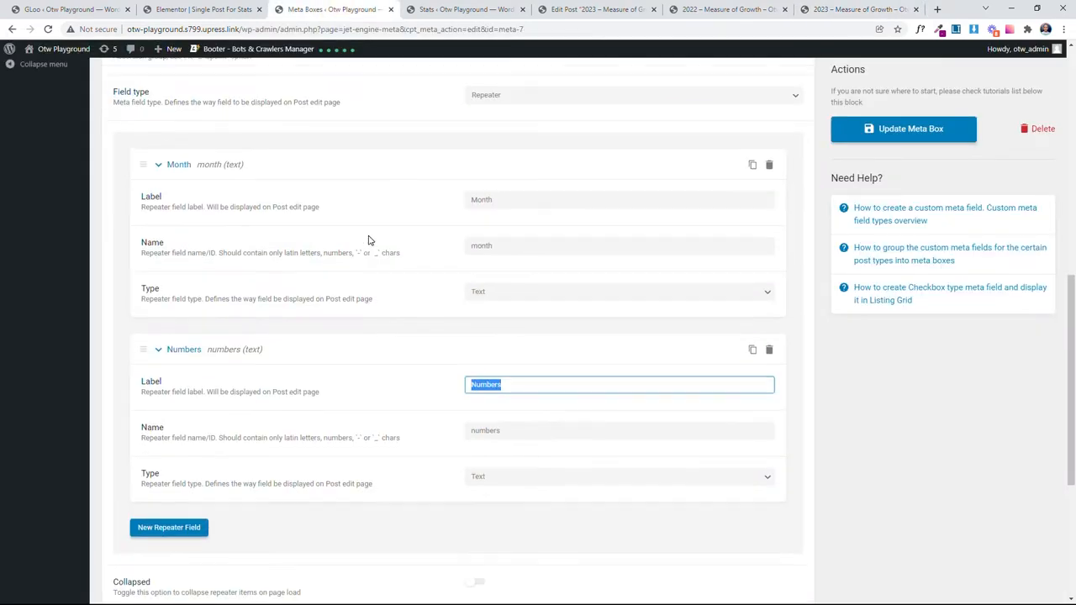
{"action": "scroll", "scroll_direction": "up", "scroll_amount": 3}
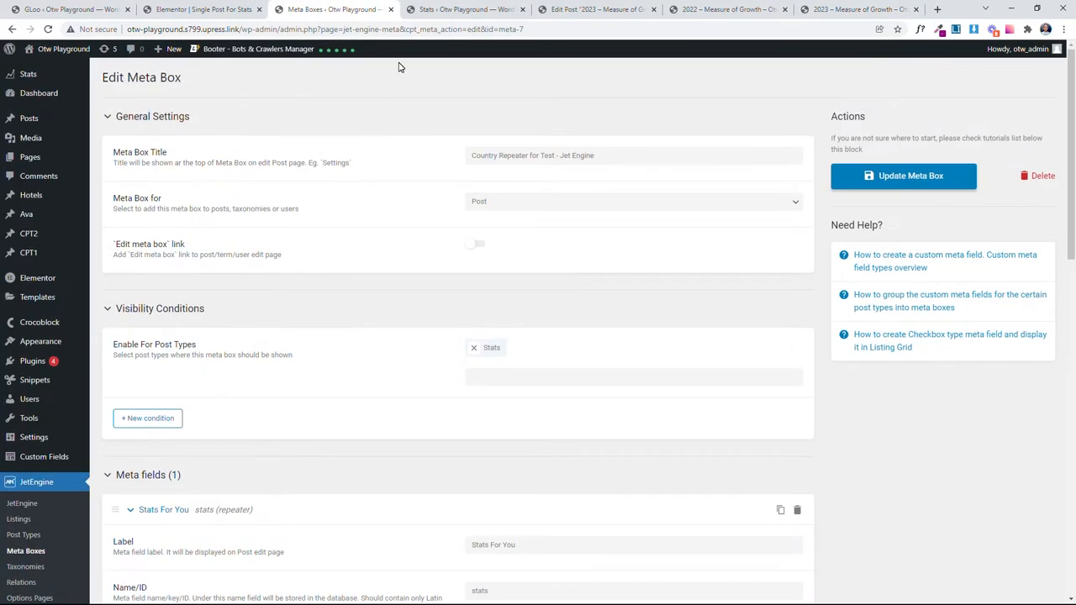
{"action": "mouse_move", "coordinate": [361, 50]}
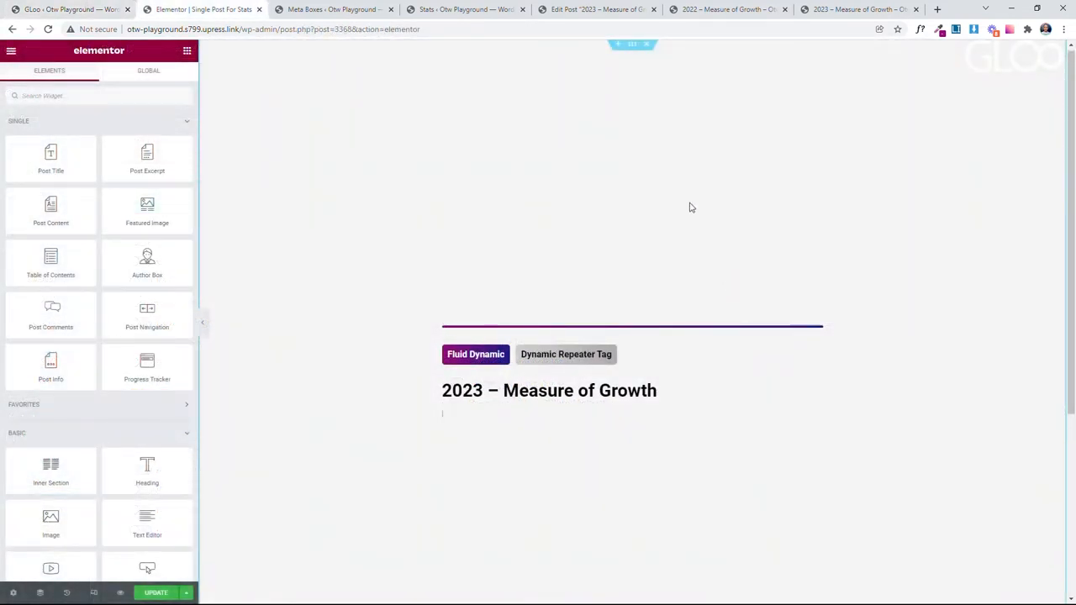
{"action": "mouse_move", "coordinate": [948, 374]}
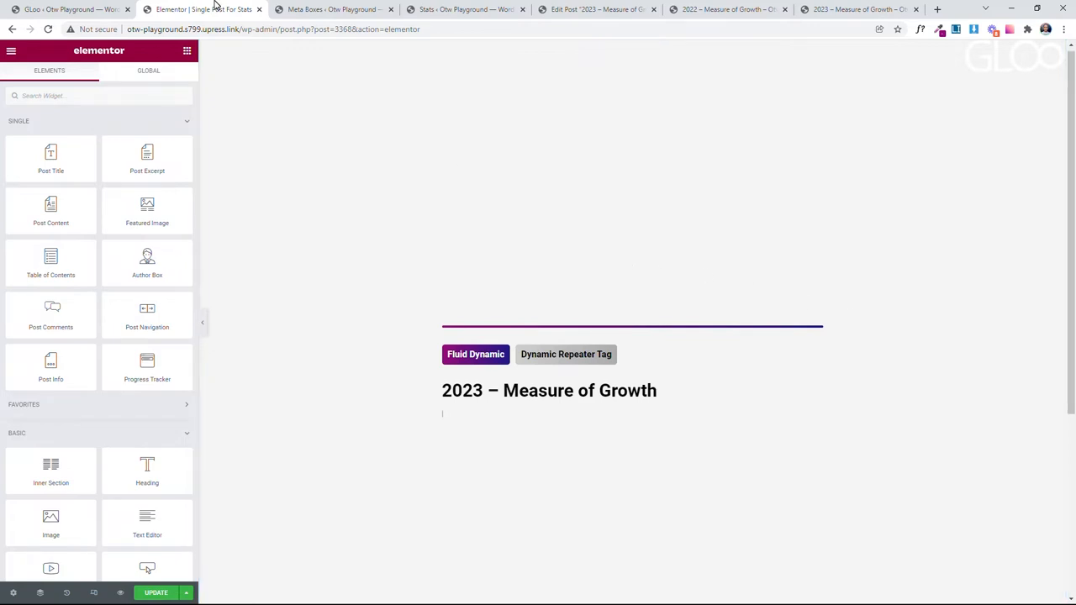
Step: Search Elements for 'chart' and drop the Bar Chart widget below the post title
{"action": "left_click", "coordinate": [332, 9]}
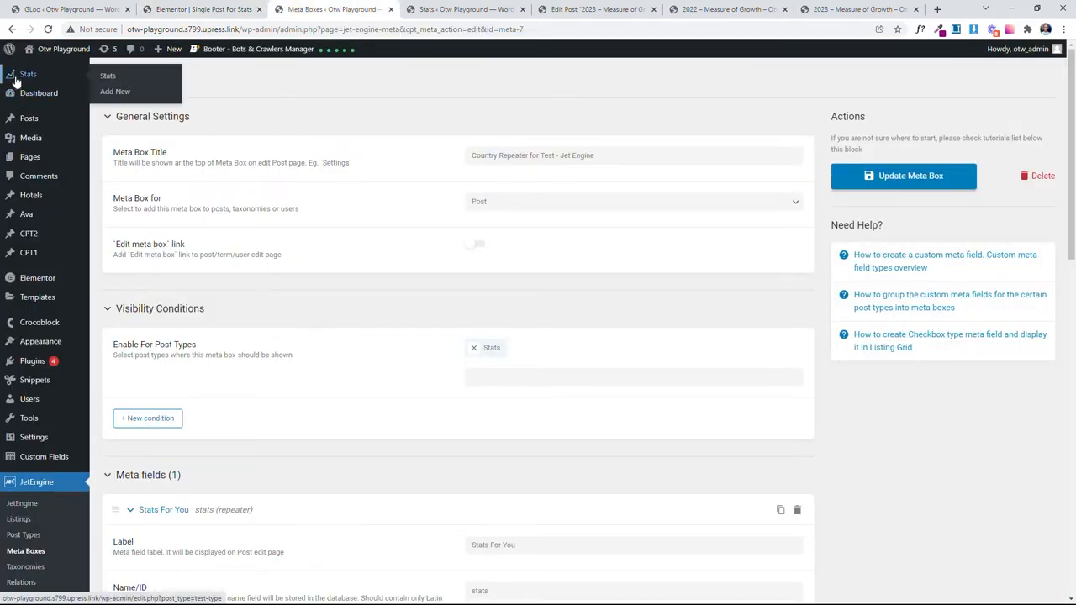
{"action": "left_click", "coordinate": [202, 9]}
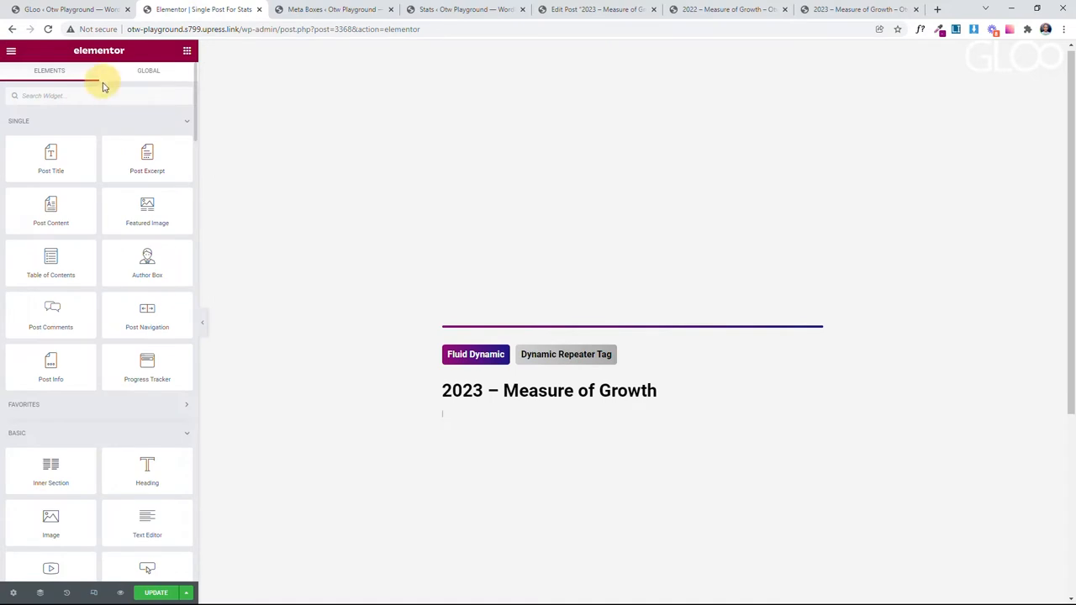
{"action": "type", "text": "sid"}
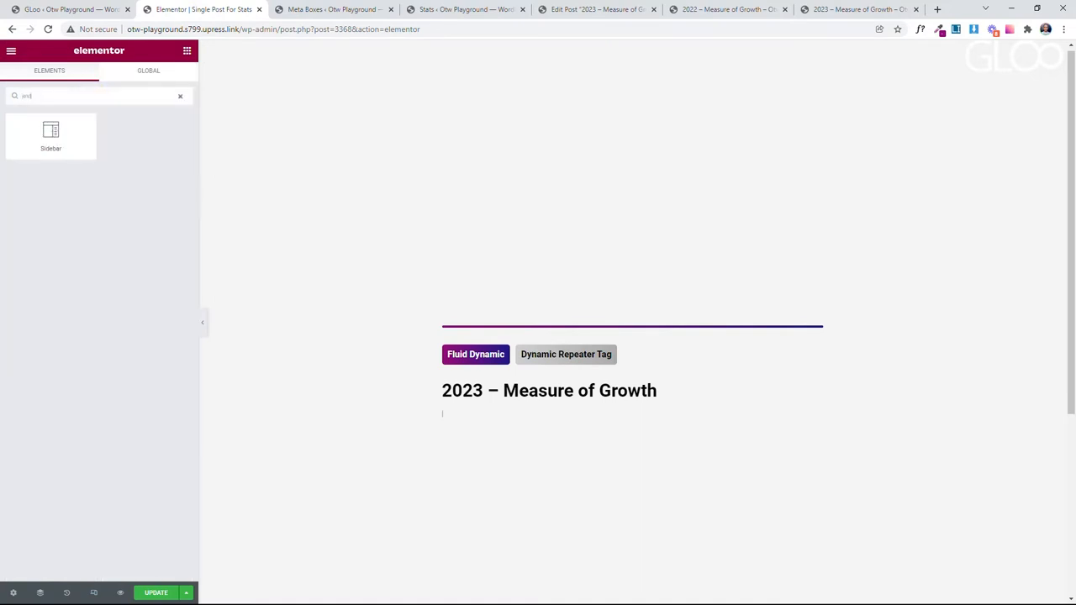
{"action": "type", "text": "chart"}
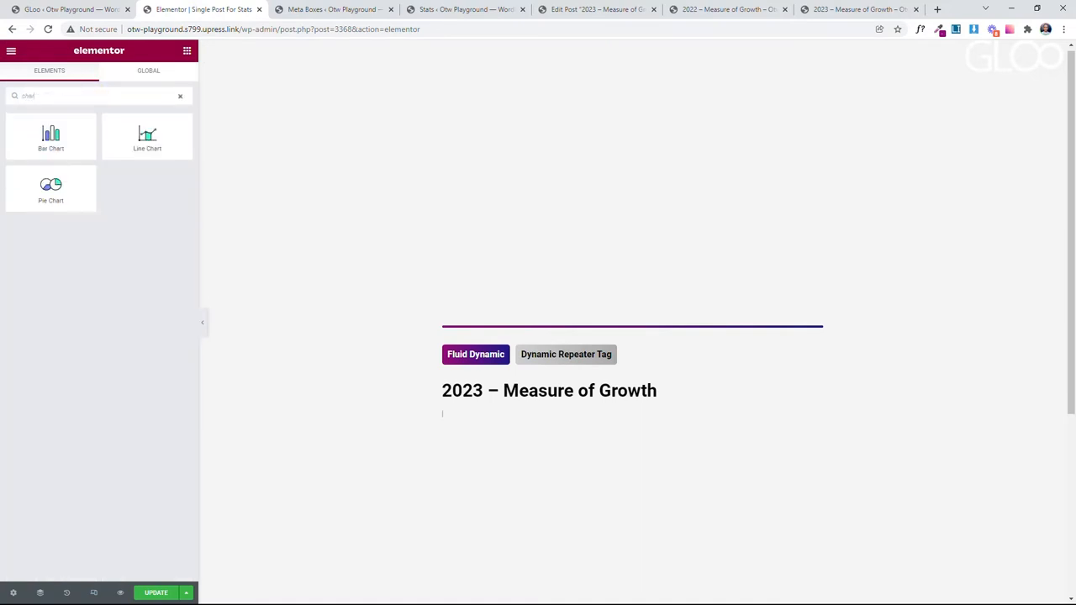
{"action": "left_click_drag", "start_coordinate": [50, 135], "coordinate": [361, 355]}
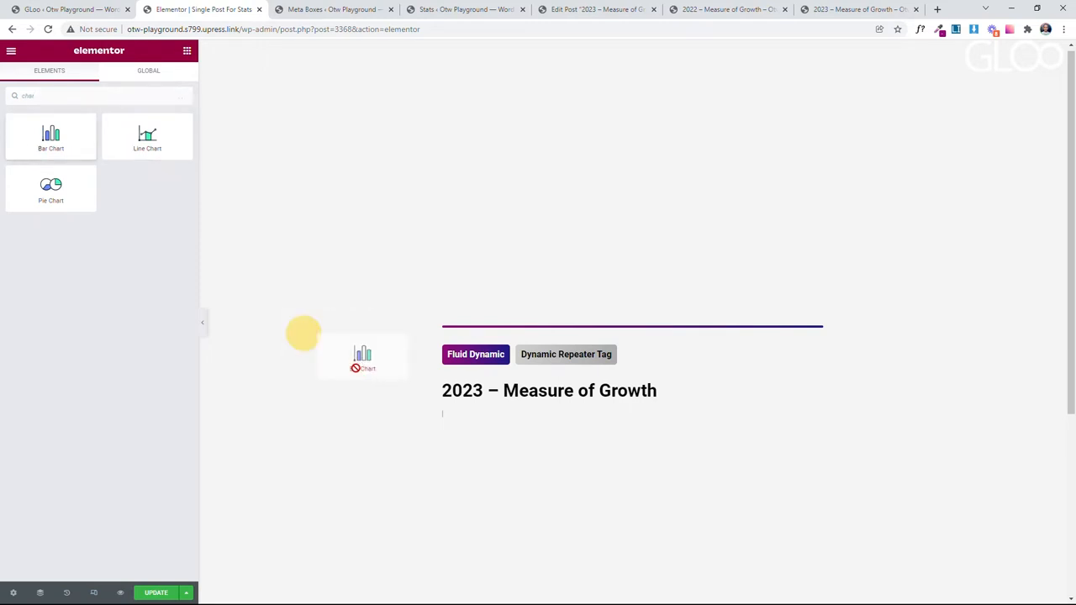
{"action": "left_click_drag", "start_coordinate": [51, 135], "coordinate": [632, 406]}
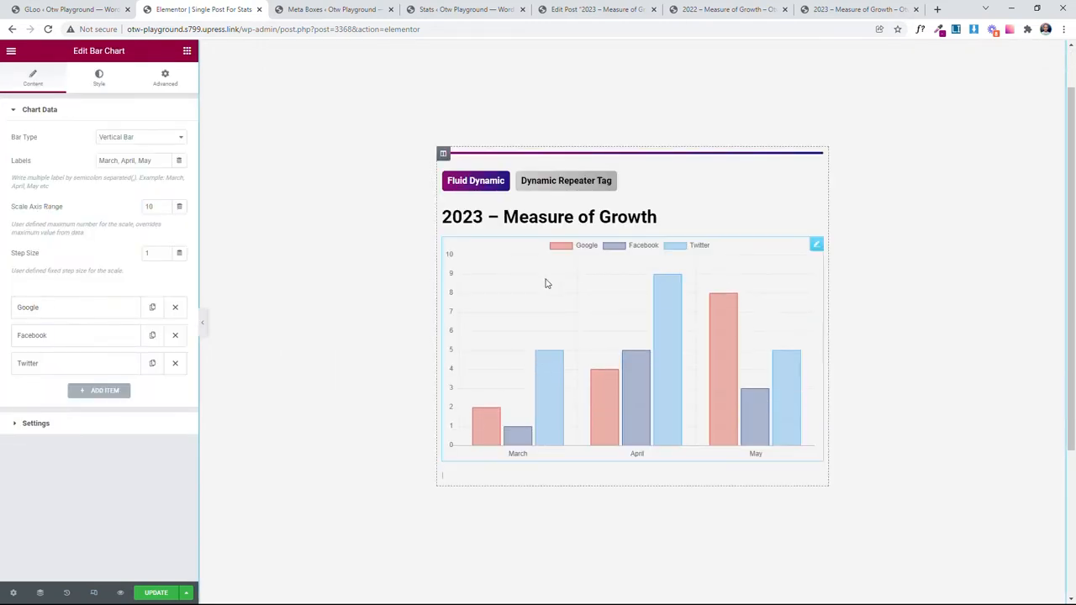
{"action": "mouse_move", "coordinate": [785, 285]}
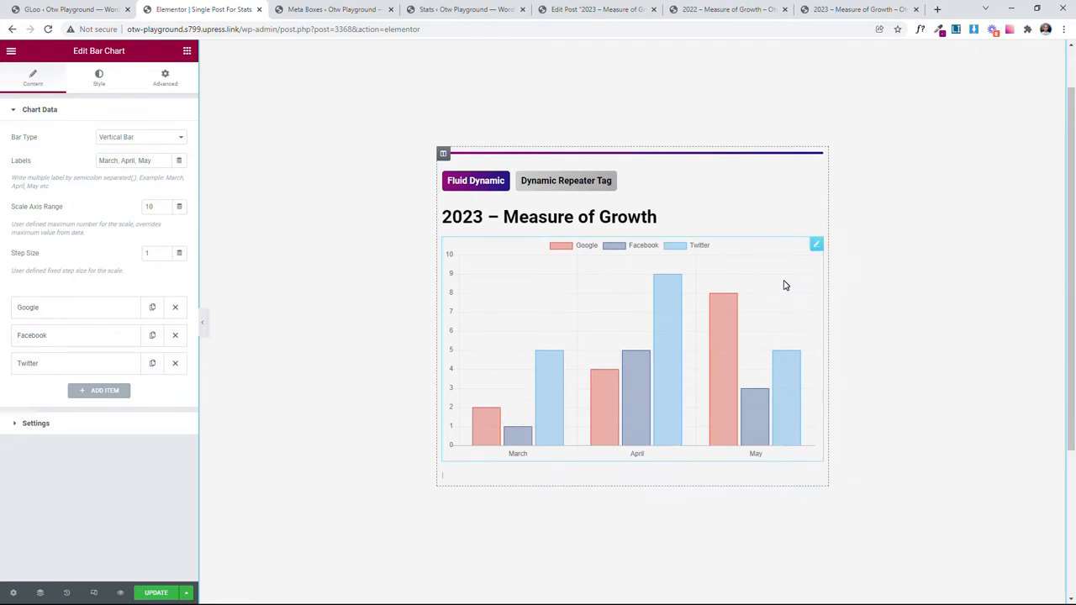
{"action": "mouse_move", "coordinate": [778, 257]}
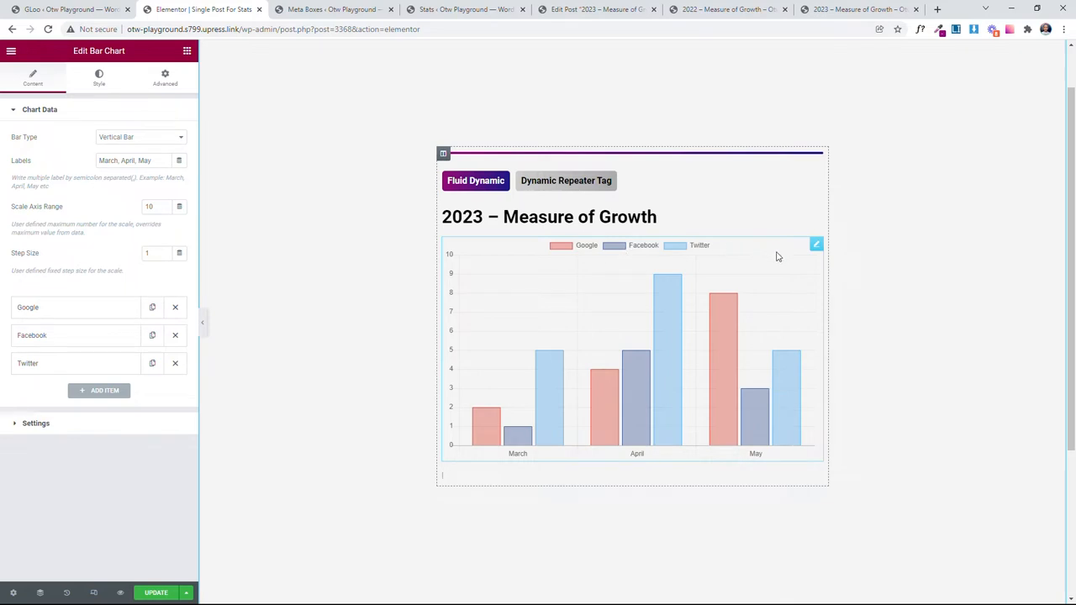
{"action": "mouse_move", "coordinate": [179, 160]}
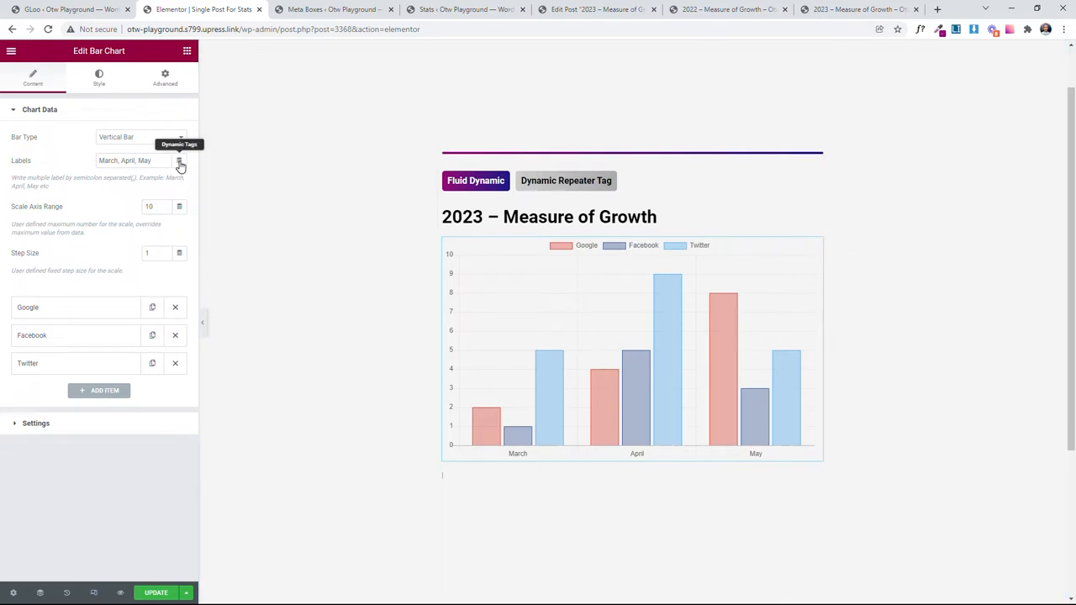
Step: Set the chart Labels to a dynamic Repeater Tag with JetEngine as the repeater source
{"action": "left_click", "coordinate": [180, 161]}
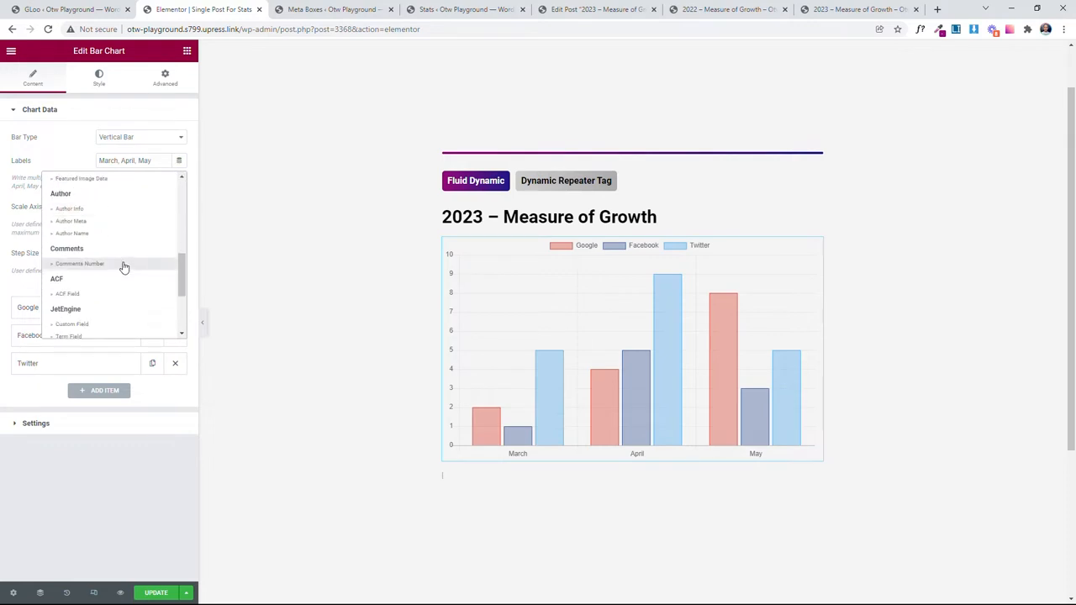
{"action": "scroll", "scroll_direction": "down", "scroll_amount": 3}
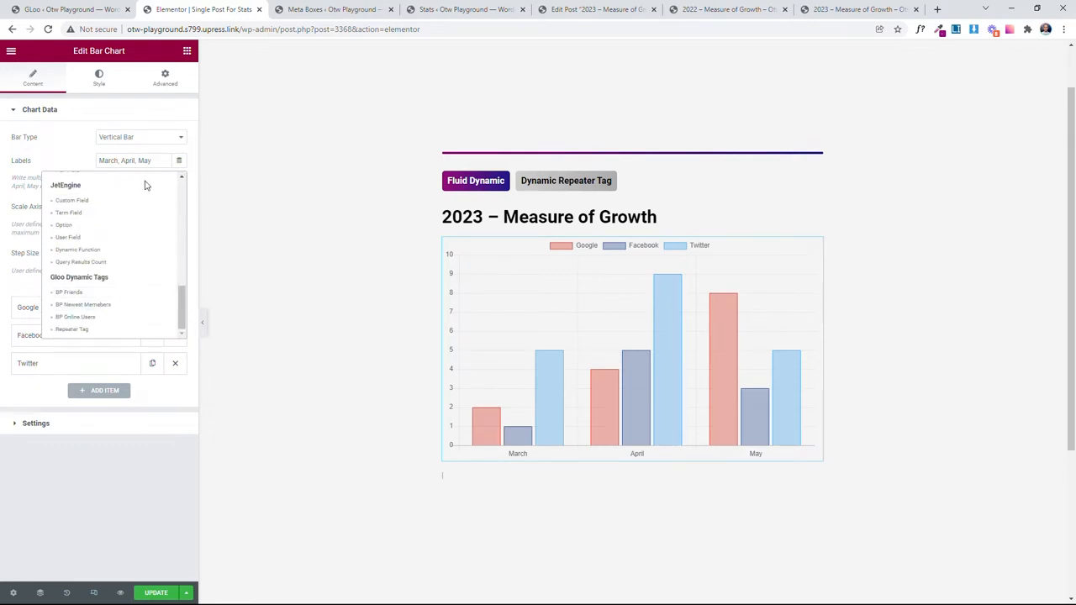
{"action": "mouse_move", "coordinate": [83, 329]}
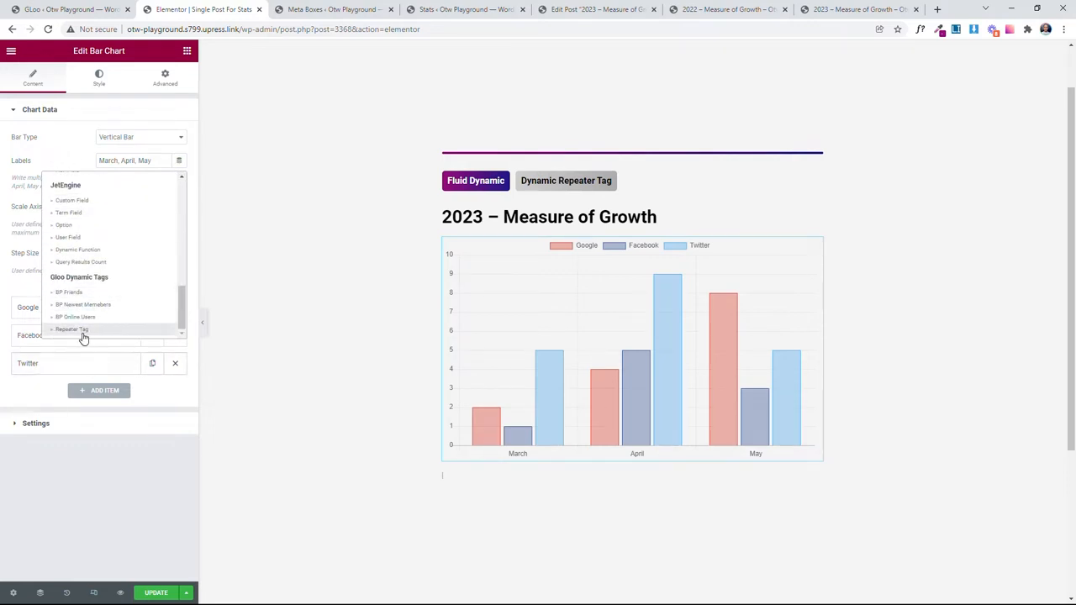
{"action": "left_click", "coordinate": [73, 328]}
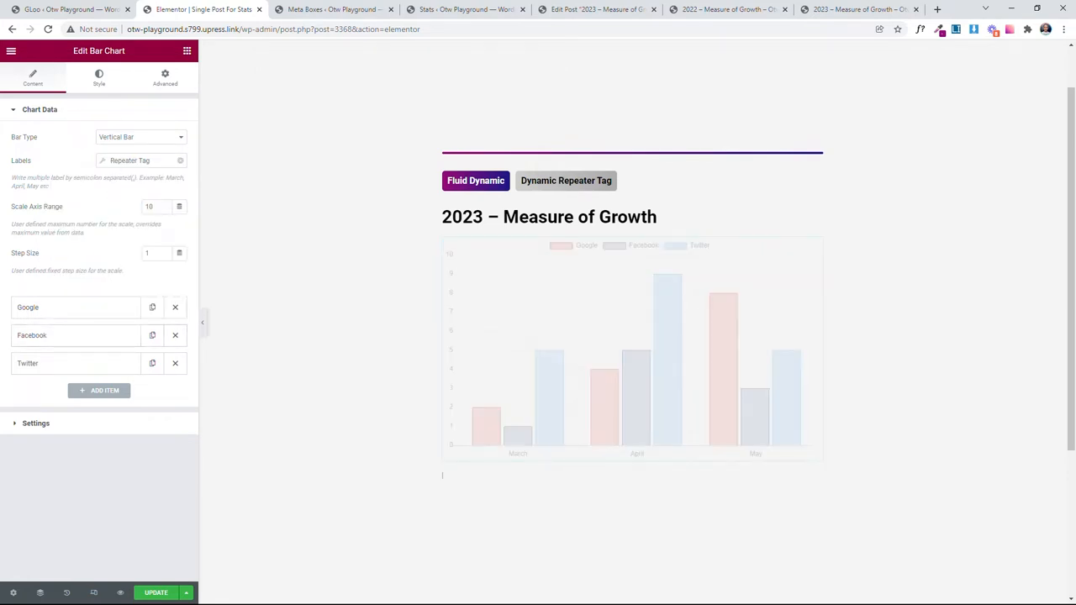
{"action": "left_click", "coordinate": [168, 222]}
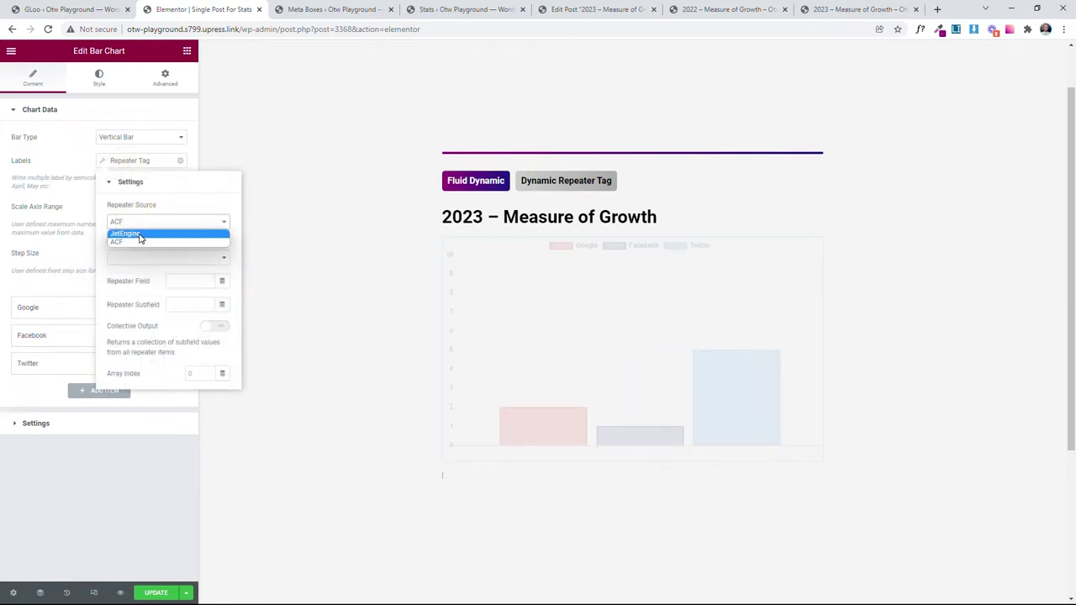
{"action": "left_click", "coordinate": [124, 232]}
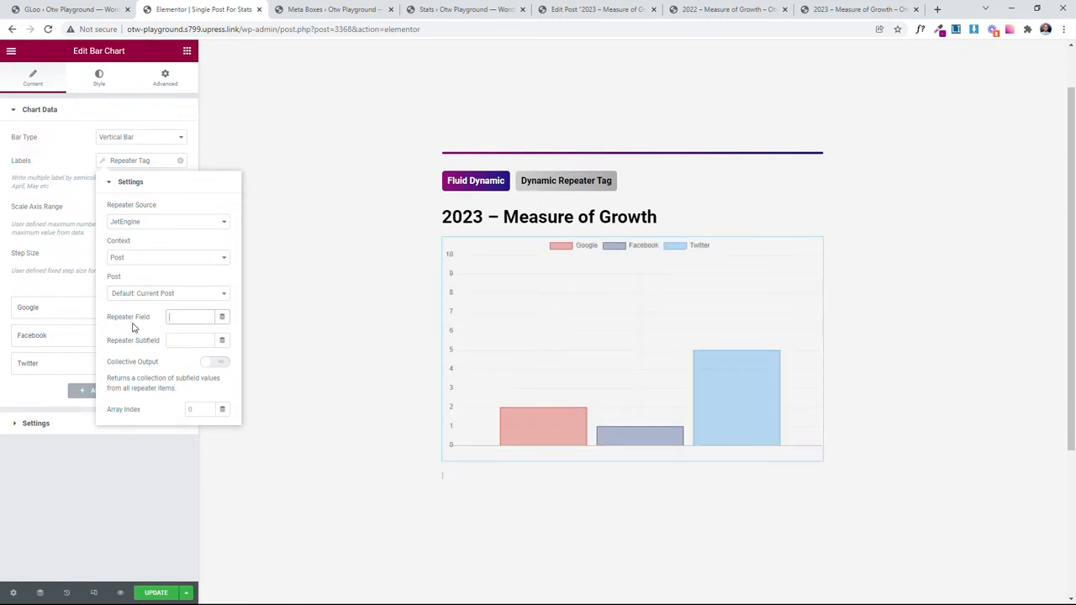
Step: Look up the repeater field names 'stats' and 'month' in the Stats meta box
{"action": "left_click", "coordinate": [331, 10]}
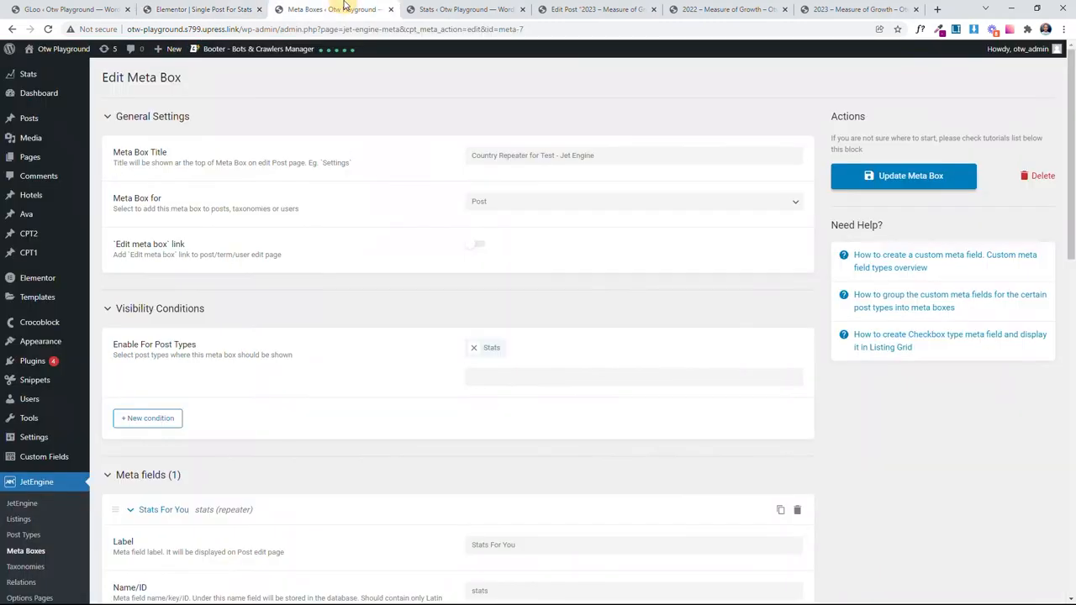
{"action": "scroll", "scroll_direction": "down", "scroll_amount": 3}
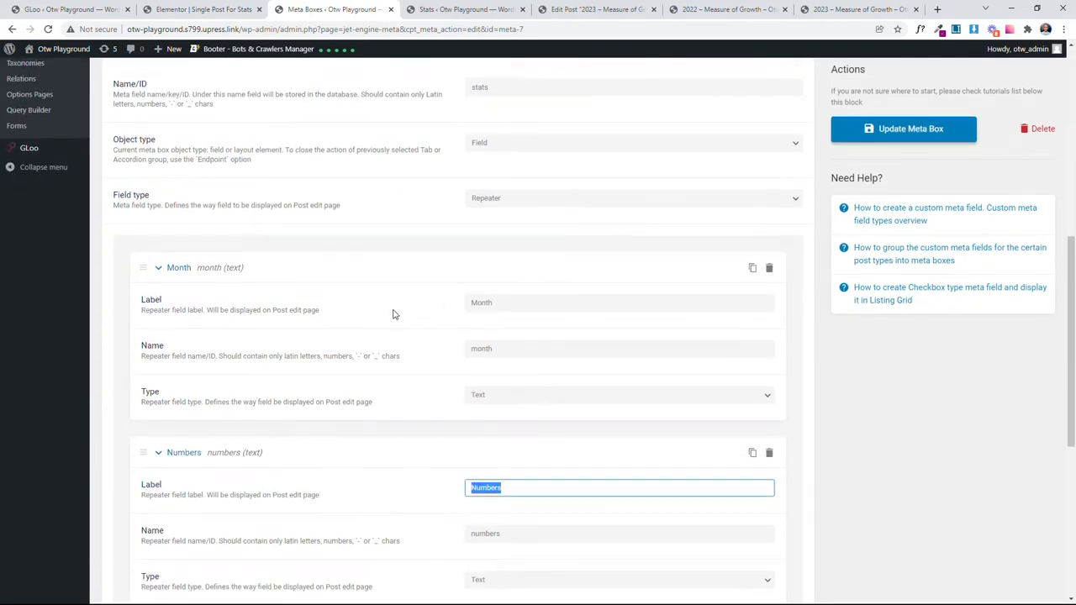
{"action": "scroll", "scroll_direction": "up", "scroll_amount": 3}
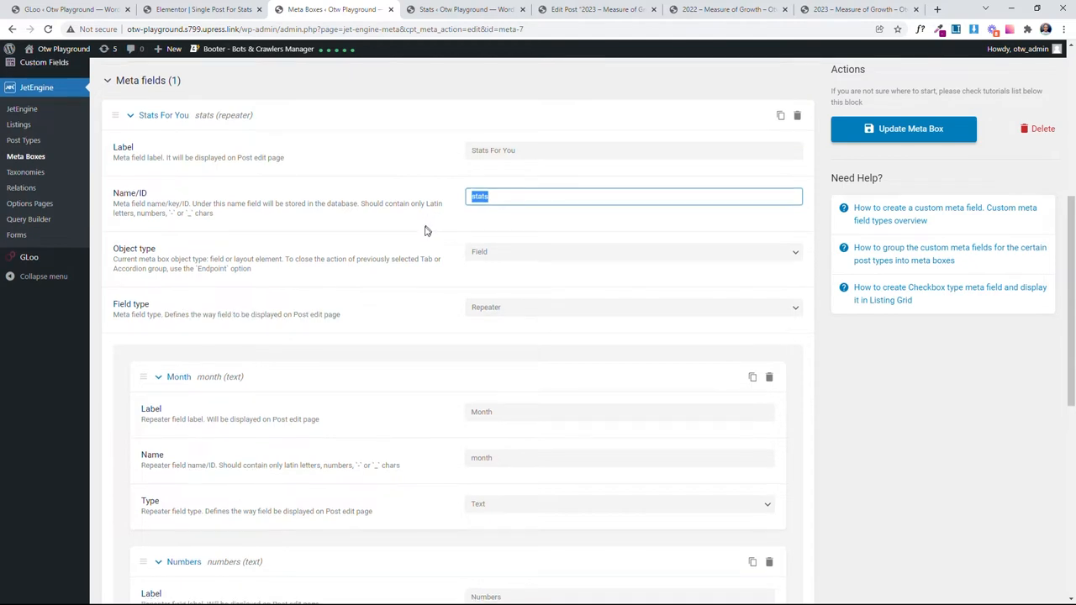
{"action": "scroll", "scroll_direction": "down", "scroll_amount": 3}
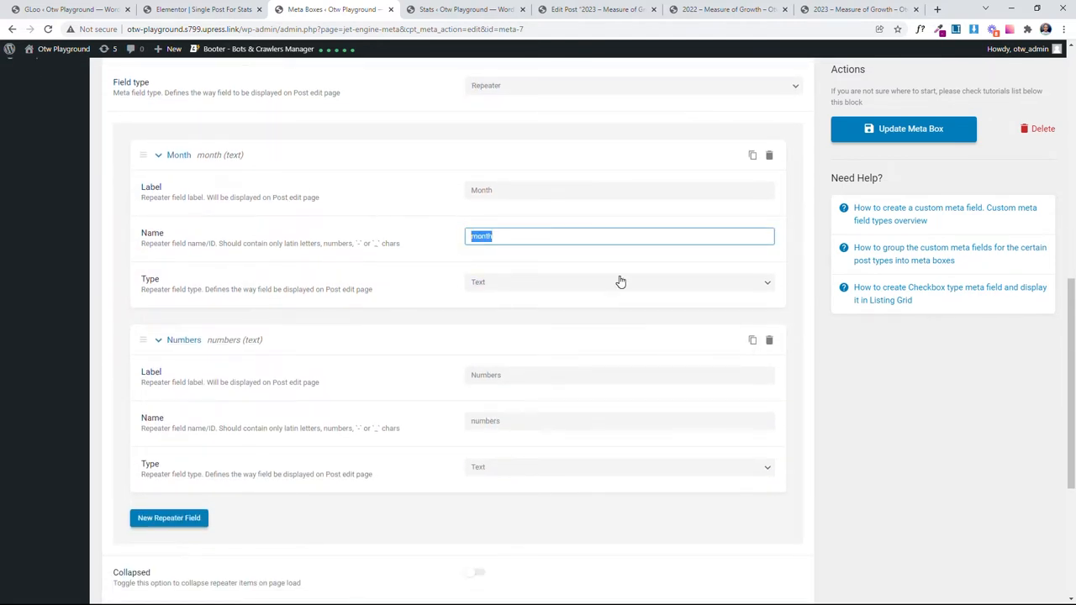
{"action": "left_click", "coordinate": [458, 9]}
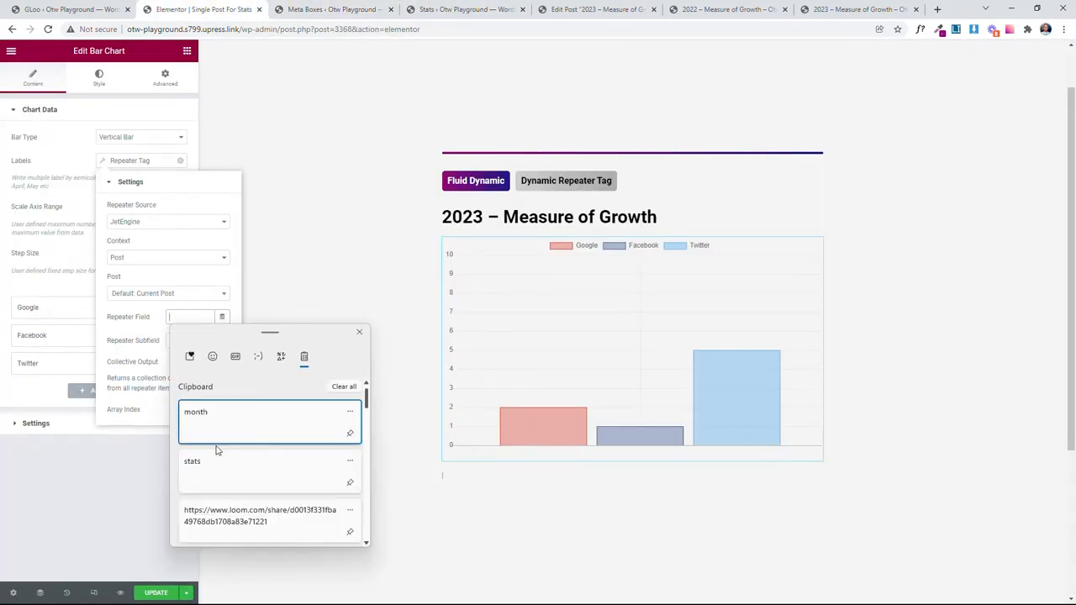
Step: Set Labels to stats/month with collective delimiter-separated output, and scale axis range 100
{"action": "left_click", "coordinate": [192, 461]}
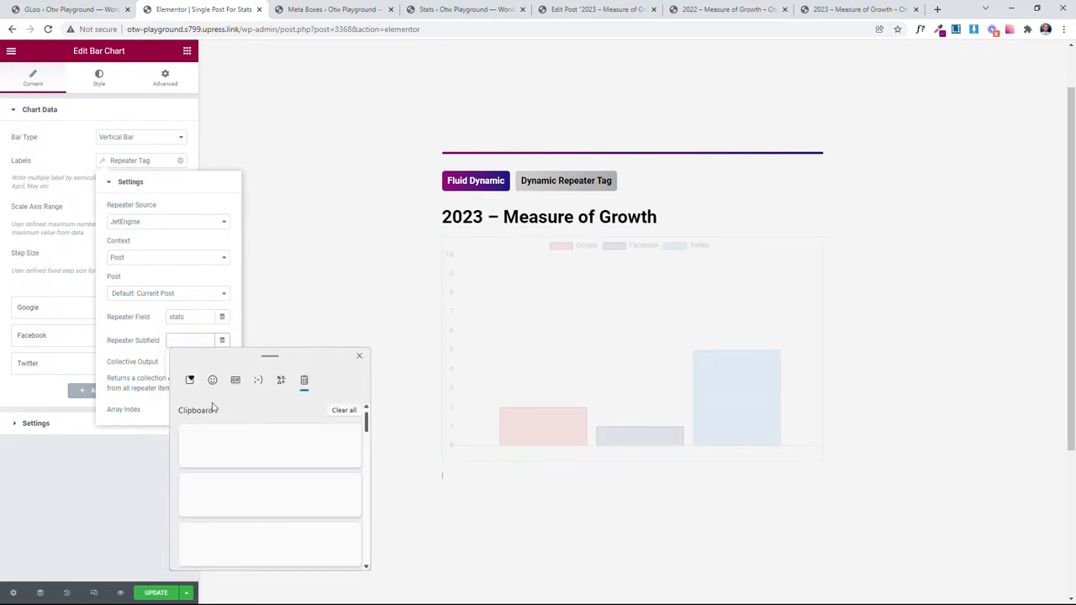
{"action": "type", "text": "month"}
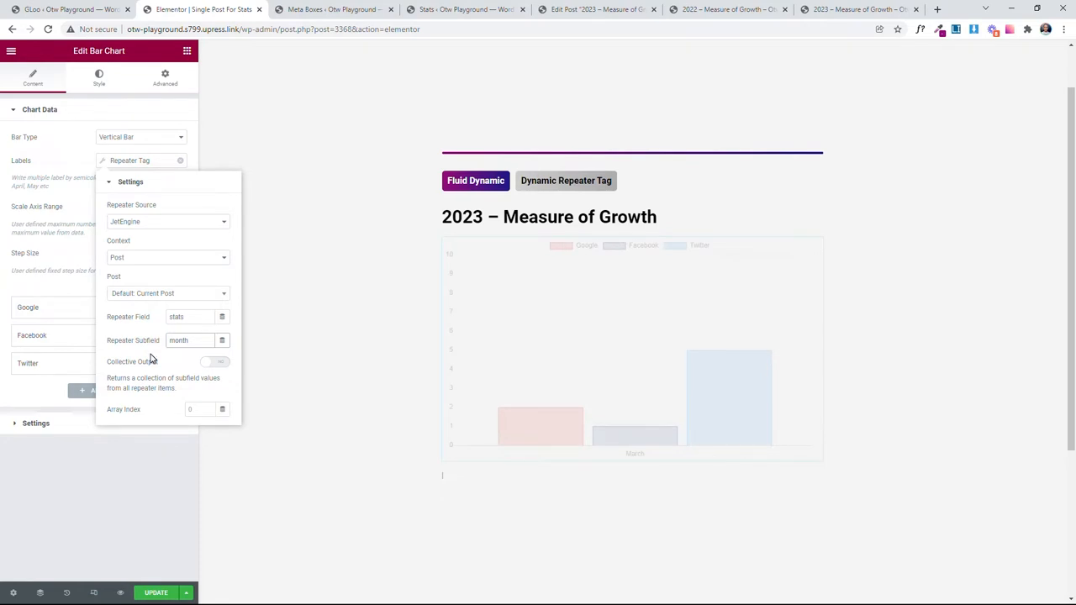
{"action": "left_click", "coordinate": [214, 362]}
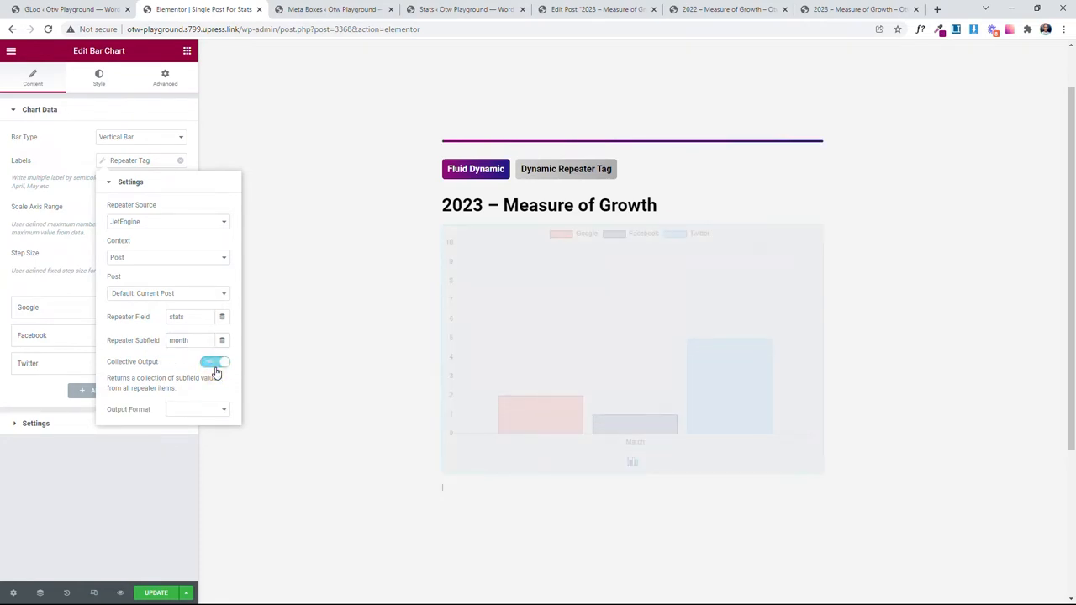
{"action": "left_click", "coordinate": [198, 410]}
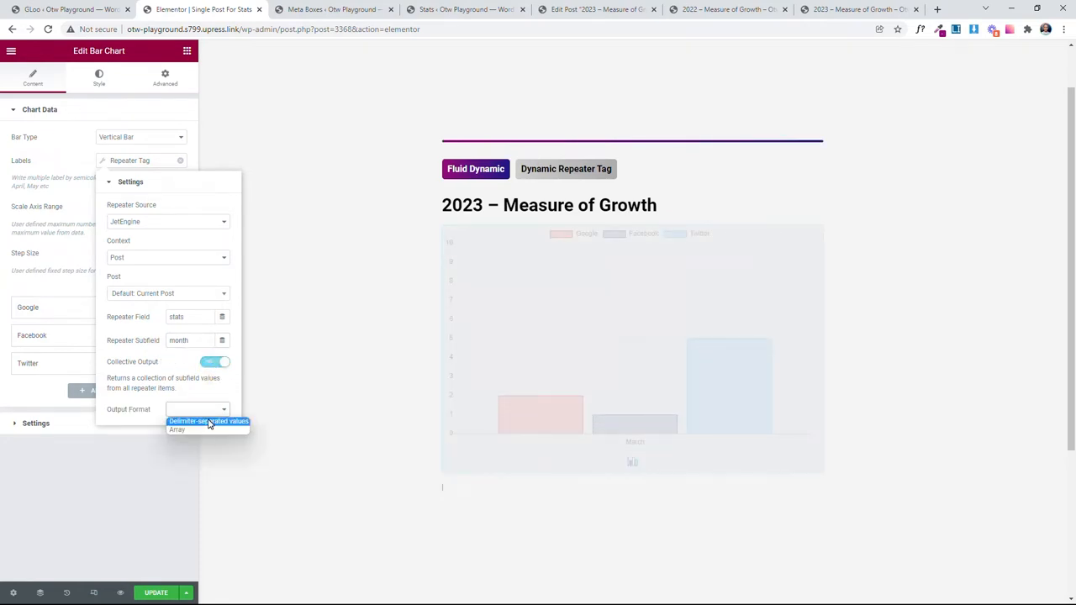
{"action": "left_click", "coordinate": [208, 421]}
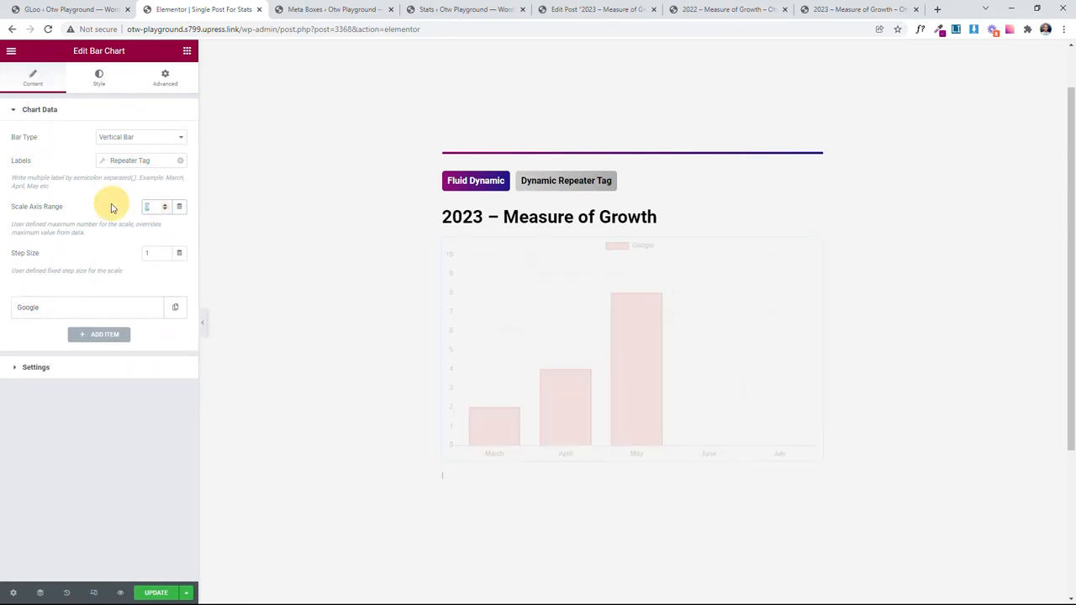
{"action": "type", "text": "100"}
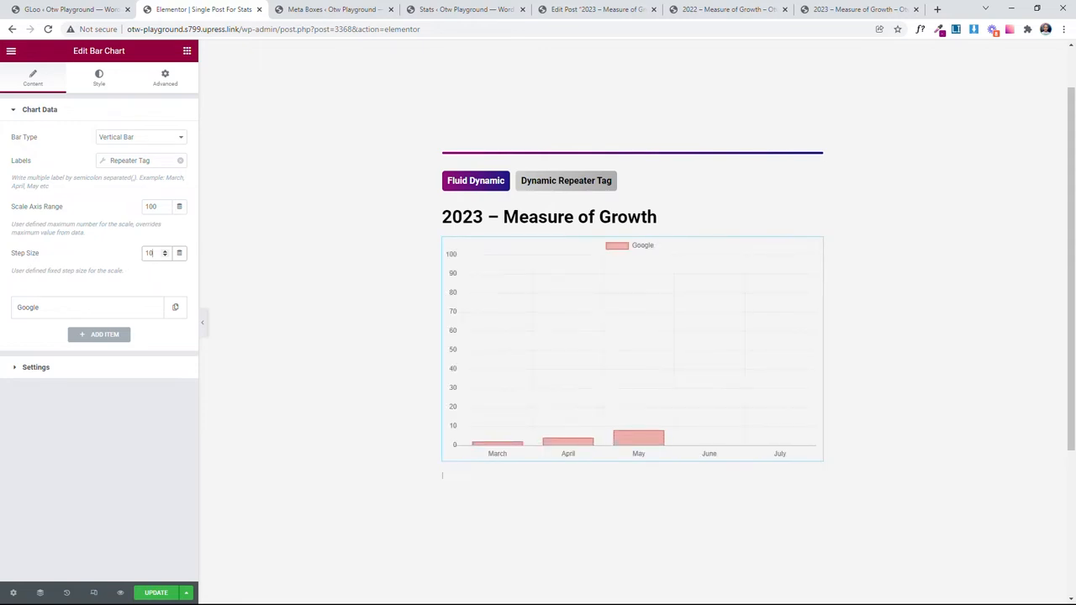
{"action": "mouse_move", "coordinate": [173, 195]}
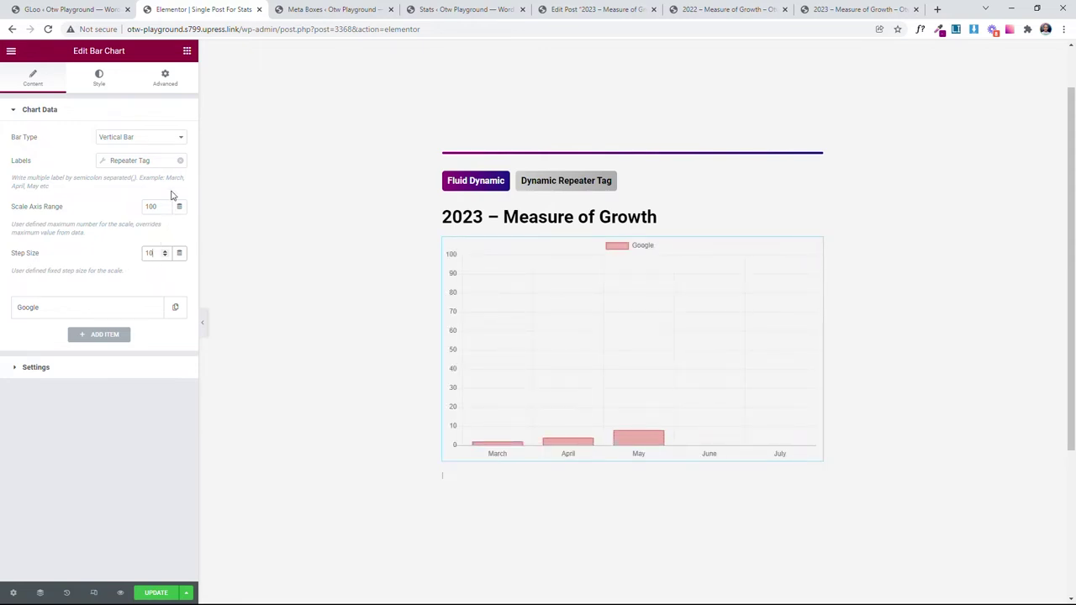
{"action": "mouse_move", "coordinate": [148, 197]}
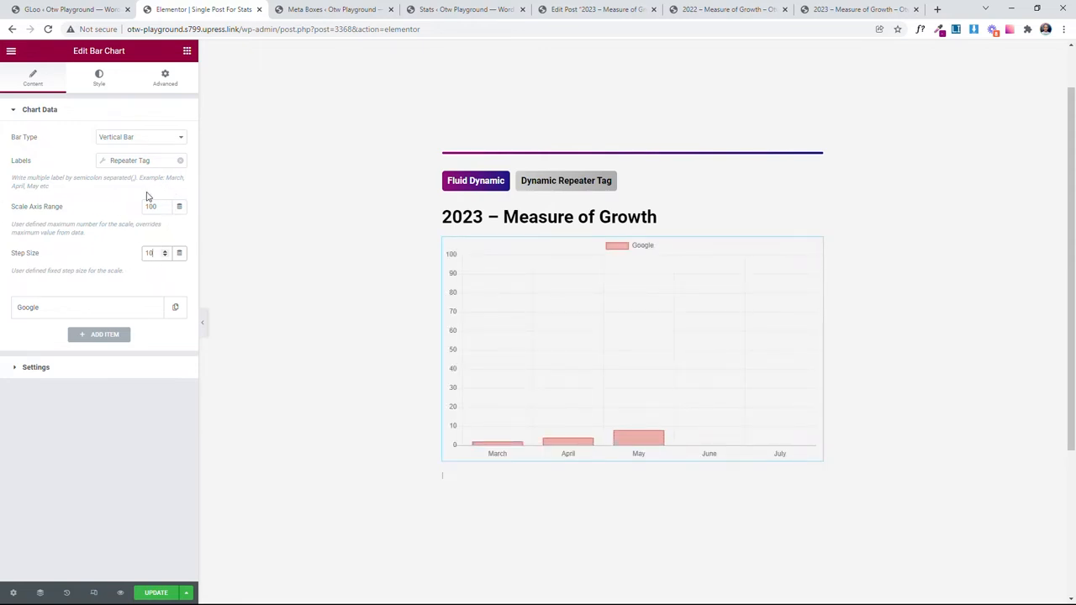
Step: Expand the Google dataset and change its label to 'Monthly Growth'
{"action": "left_click", "coordinate": [88, 307]}
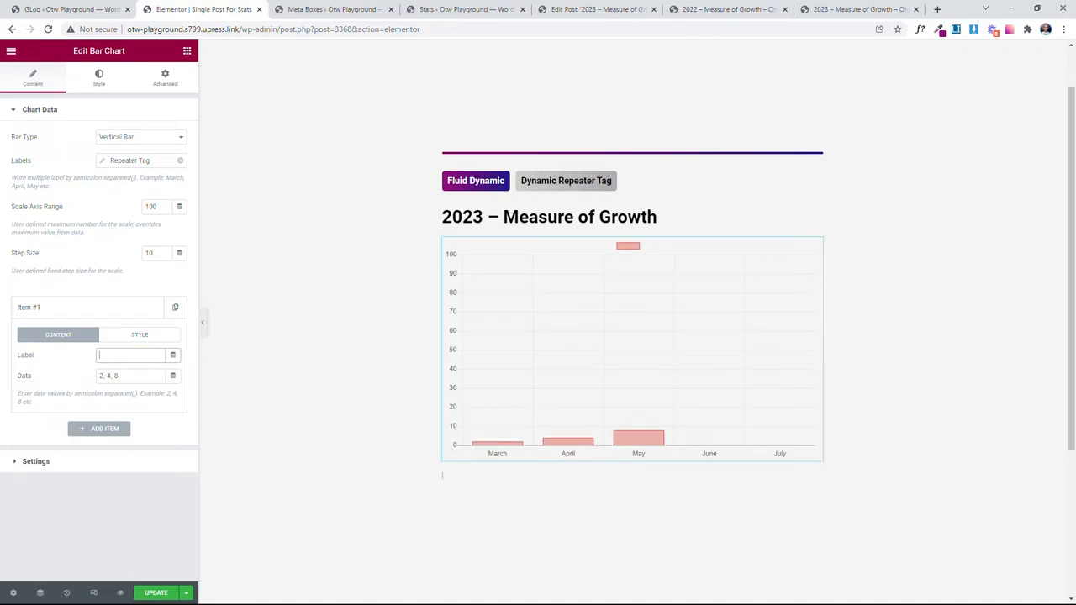
{"action": "type", "text": "Monthly G"}
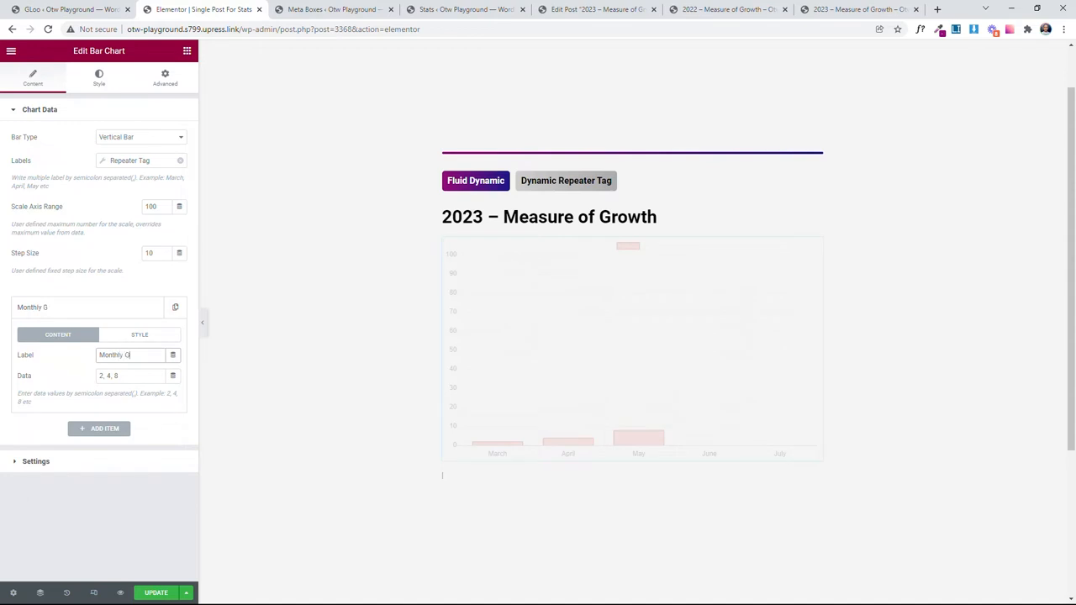
{"action": "type", "text": "rowth"}
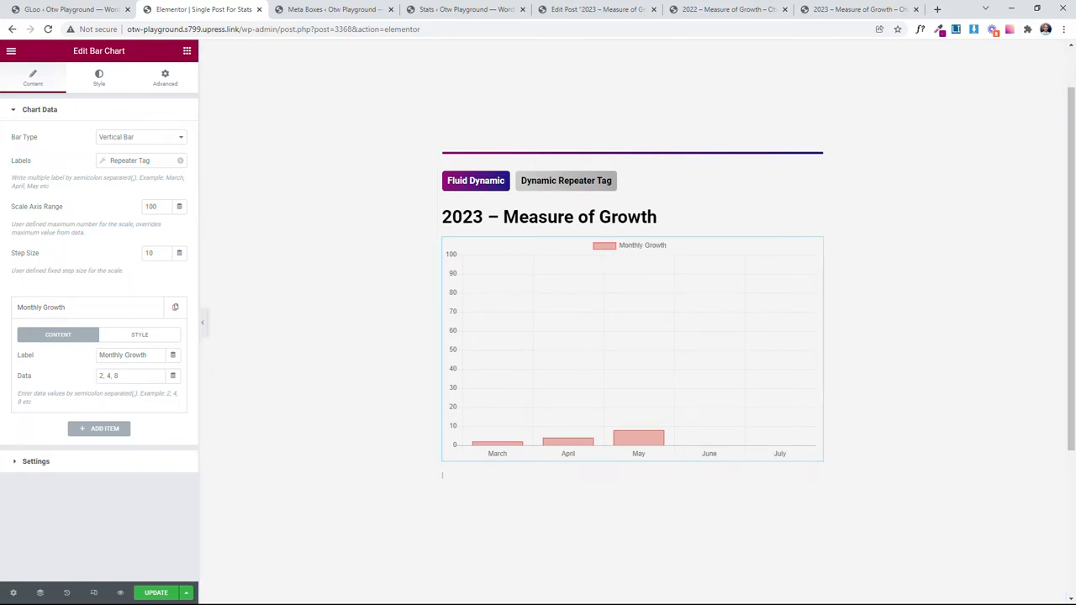
{"action": "triple_click", "coordinate": [130, 376]}
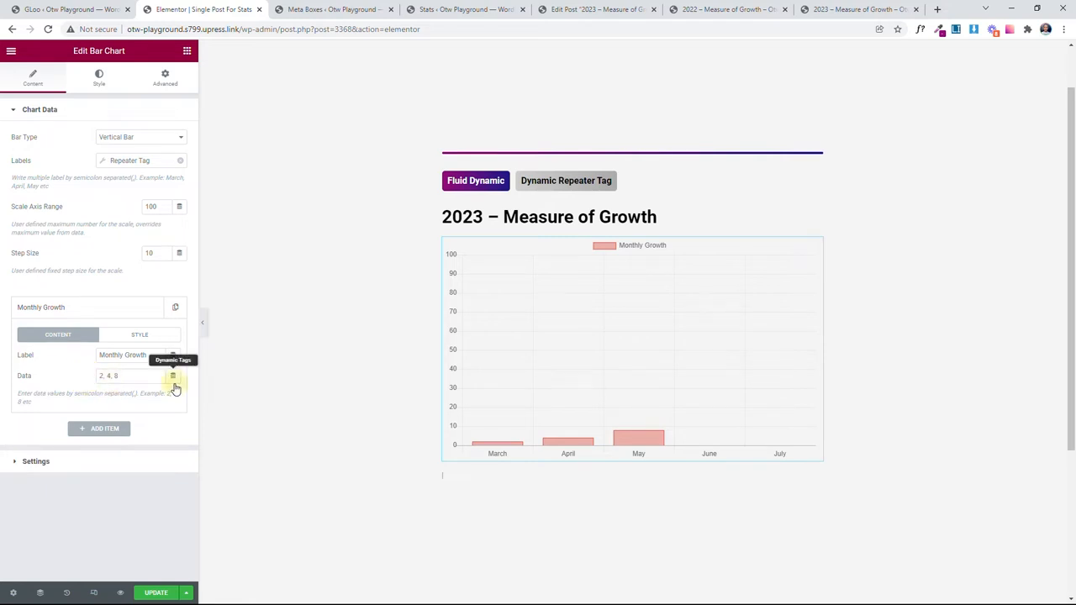
Step: Set Monthly Growth's data to a JetEngine Repeater Tag reading from the current post
{"action": "left_click", "coordinate": [173, 376]}
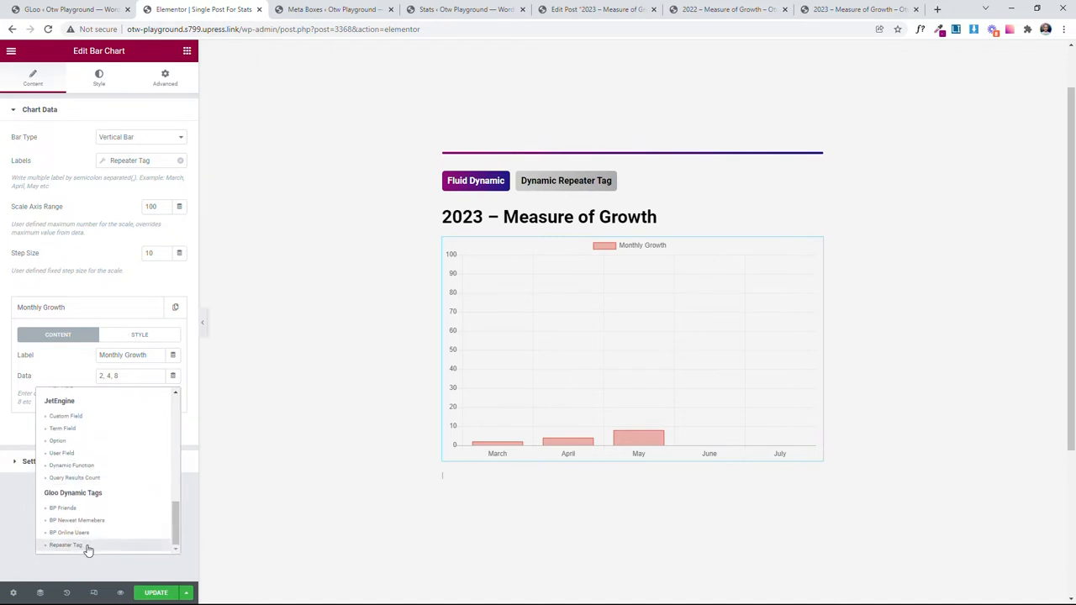
{"action": "left_click", "coordinate": [66, 545]}
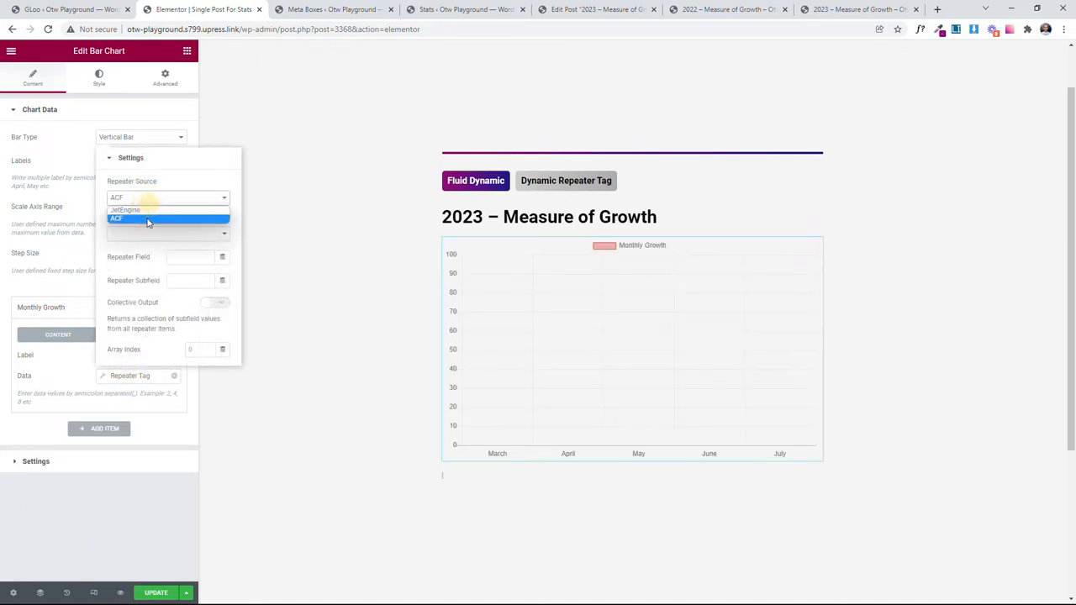
{"action": "left_click", "coordinate": [124, 209]}
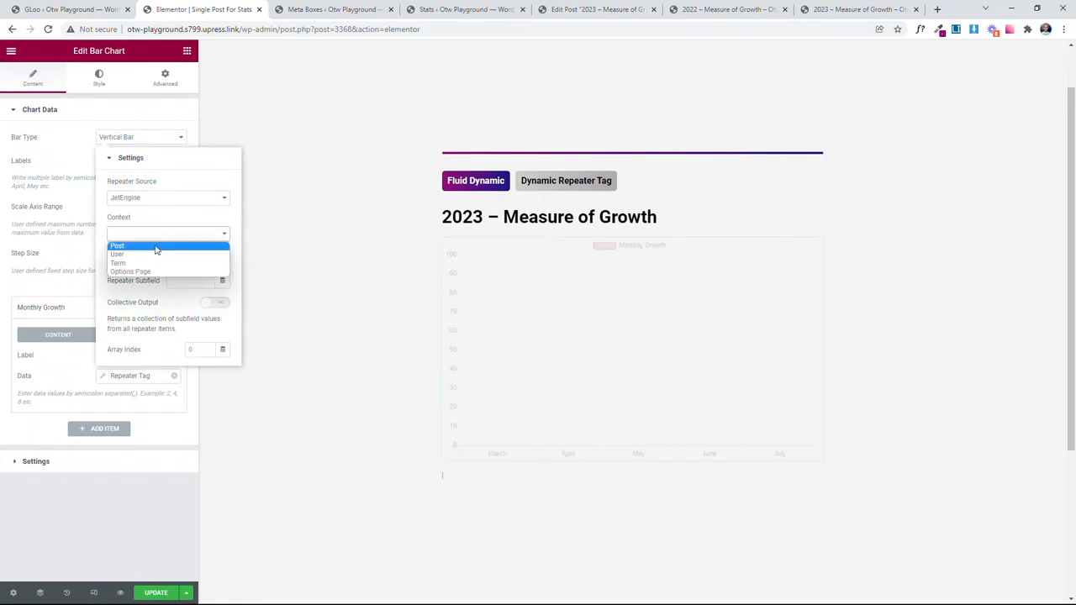
{"action": "left_click", "coordinate": [118, 245]}
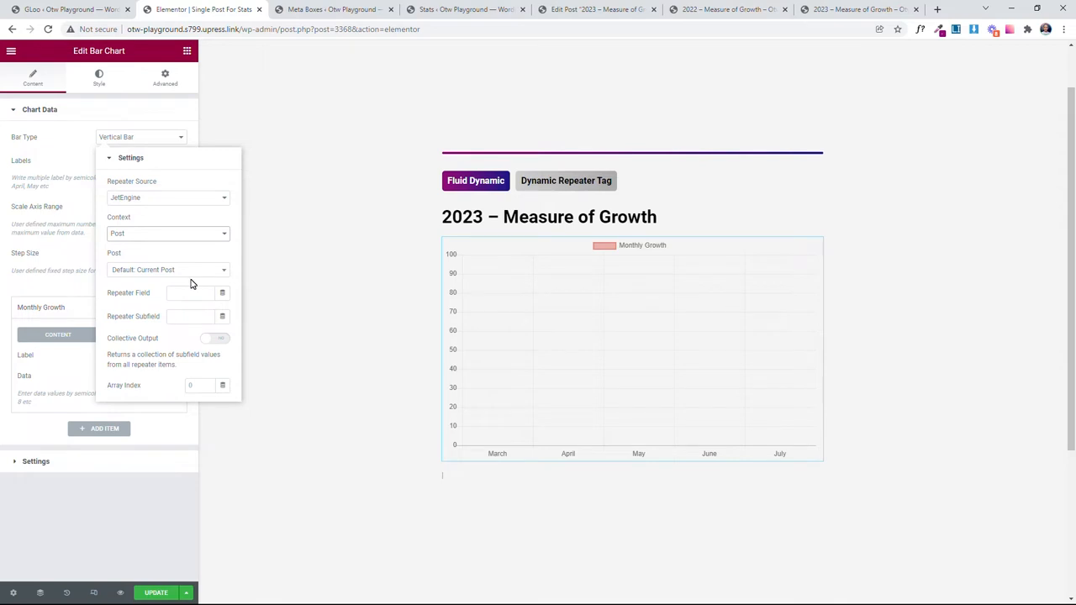
{"action": "mouse_move", "coordinate": [200, 312]}
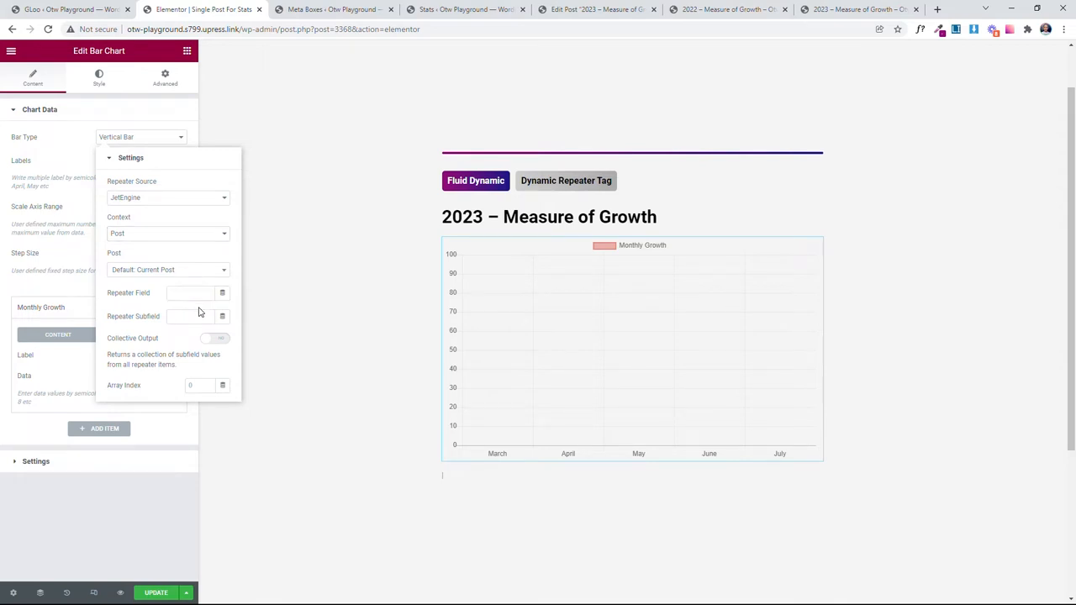
Step: Enter the stats repeater field, checking the subfield name in the Meta Boxes tab
{"action": "left_click", "coordinate": [266, 592]}
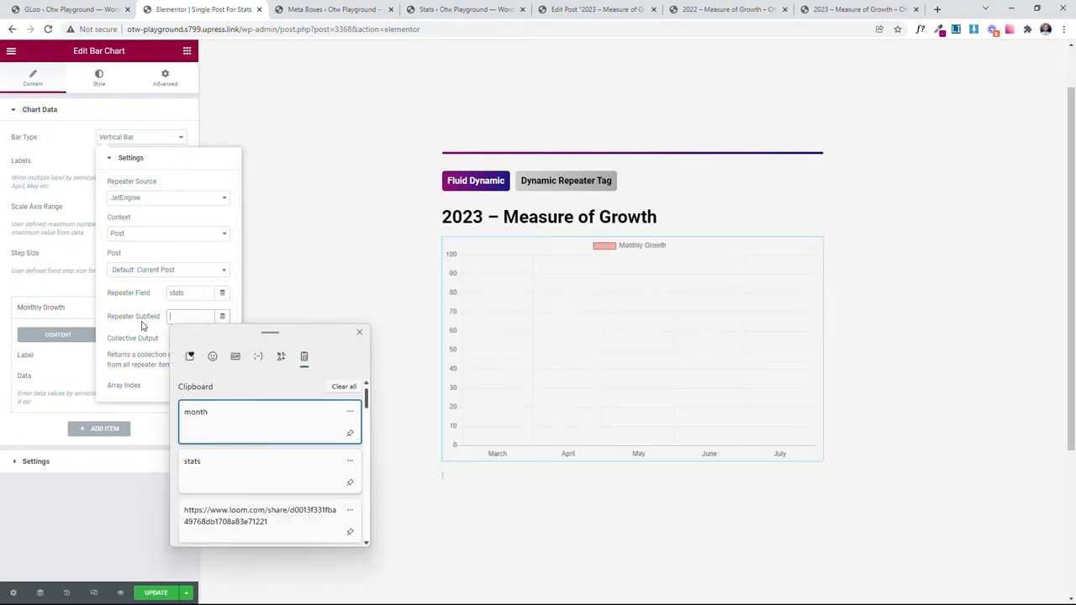
{"action": "type", "text": "num"}
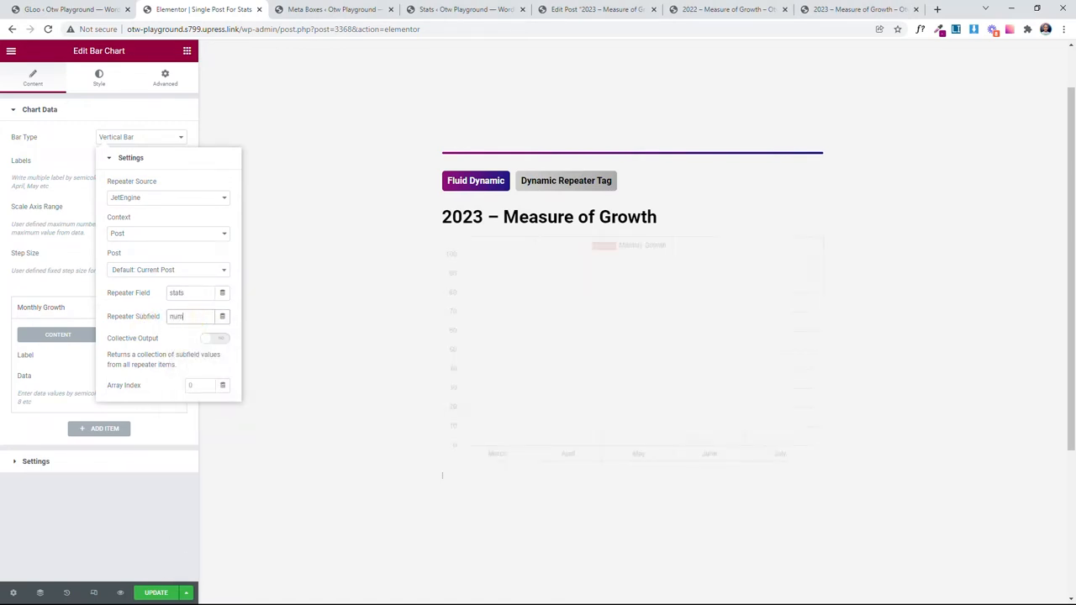
{"action": "left_click", "coordinate": [334, 9]}
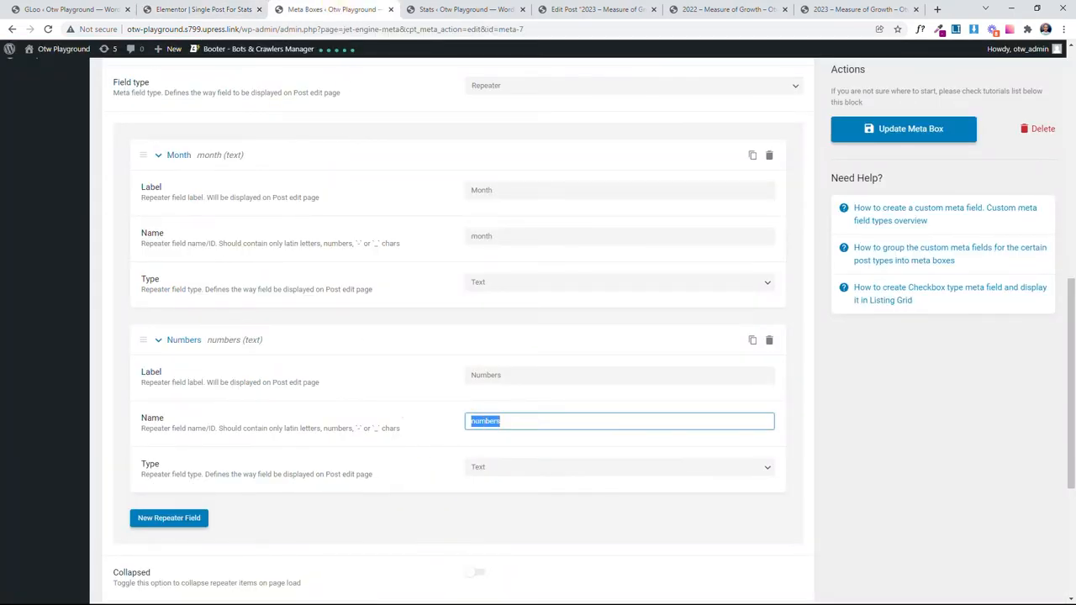
{"action": "left_click", "coordinate": [202, 10]}
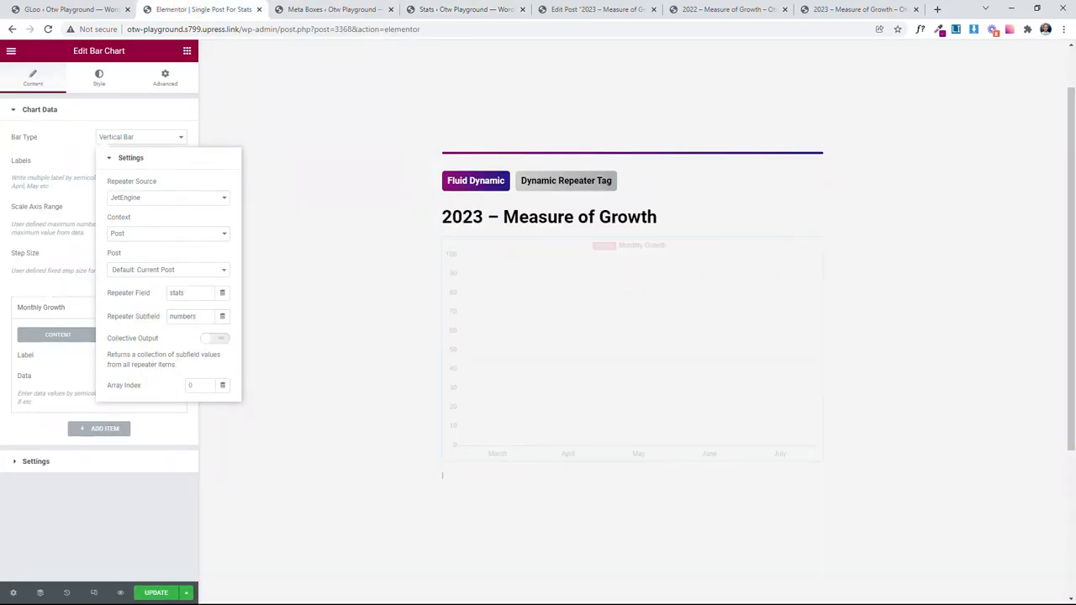
Step: Turn on Collective Output for Monthly Growth's repeater numbers and choose an output format
{"action": "left_click", "coordinate": [215, 338]}
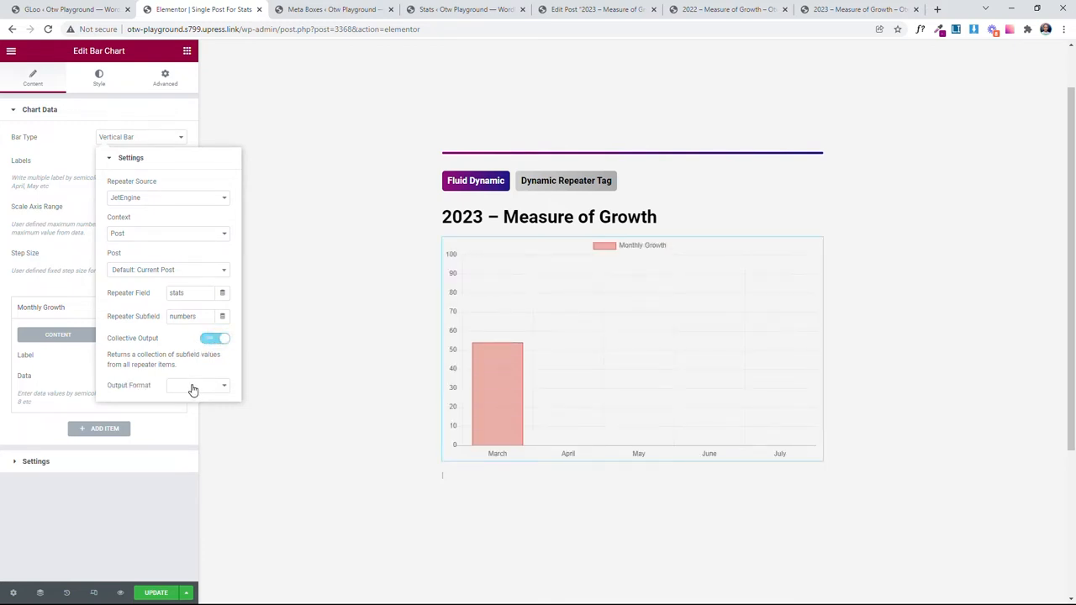
{"action": "mouse_move", "coordinate": [194, 401]}
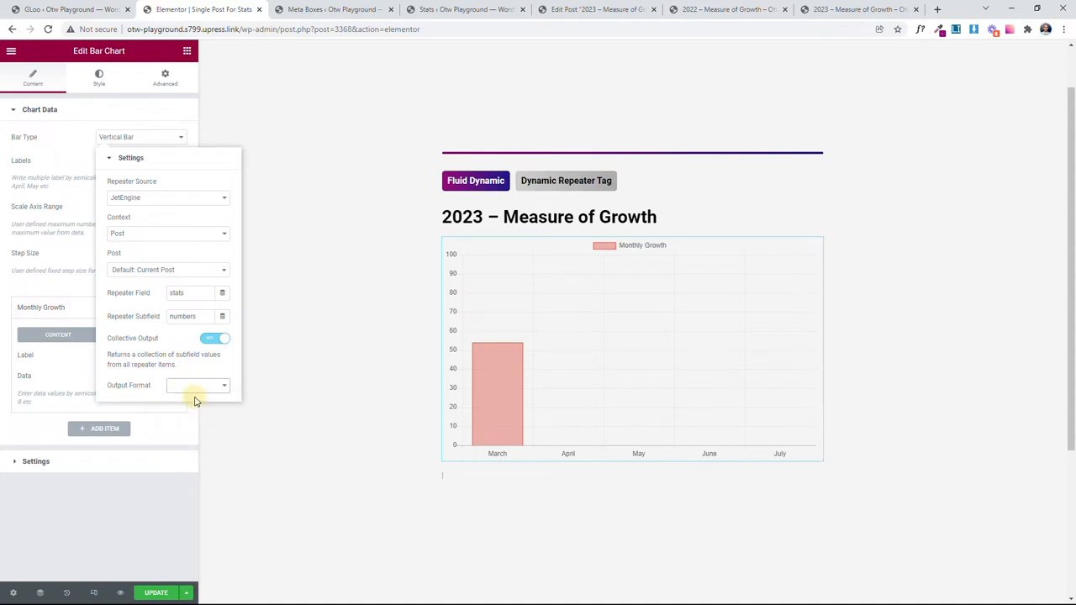
{"action": "left_click", "coordinate": [197, 385]}
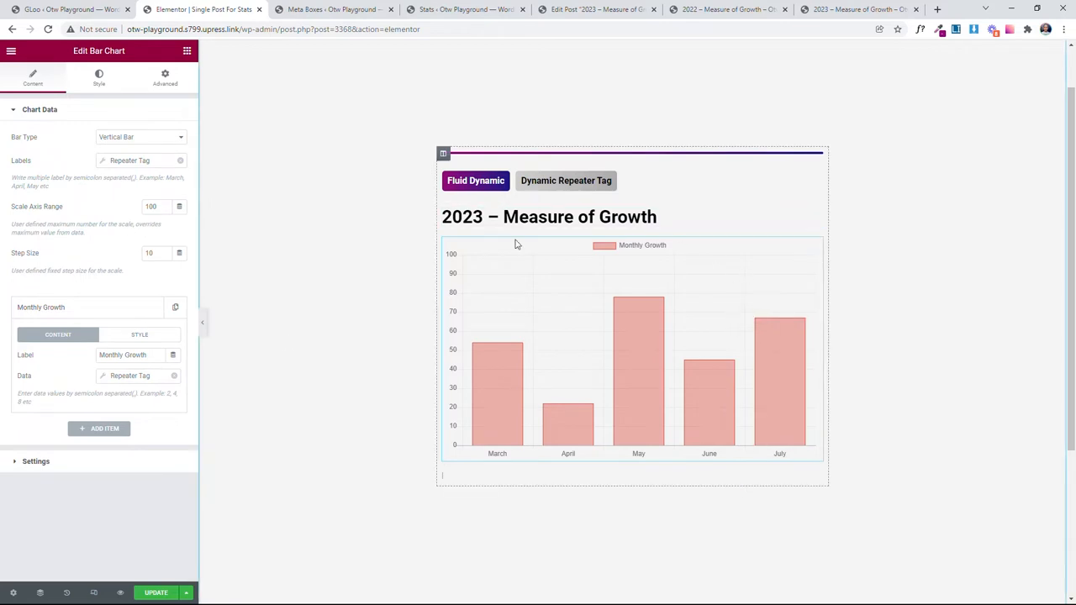
{"action": "mouse_move", "coordinate": [568, 433]}
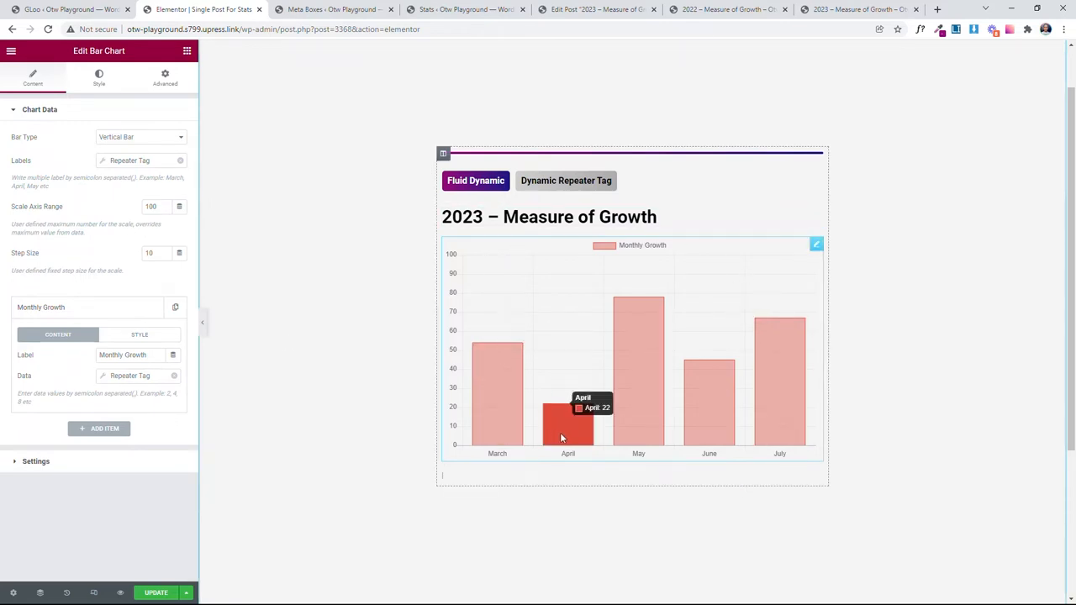
{"action": "mouse_move", "coordinate": [740, 305]}
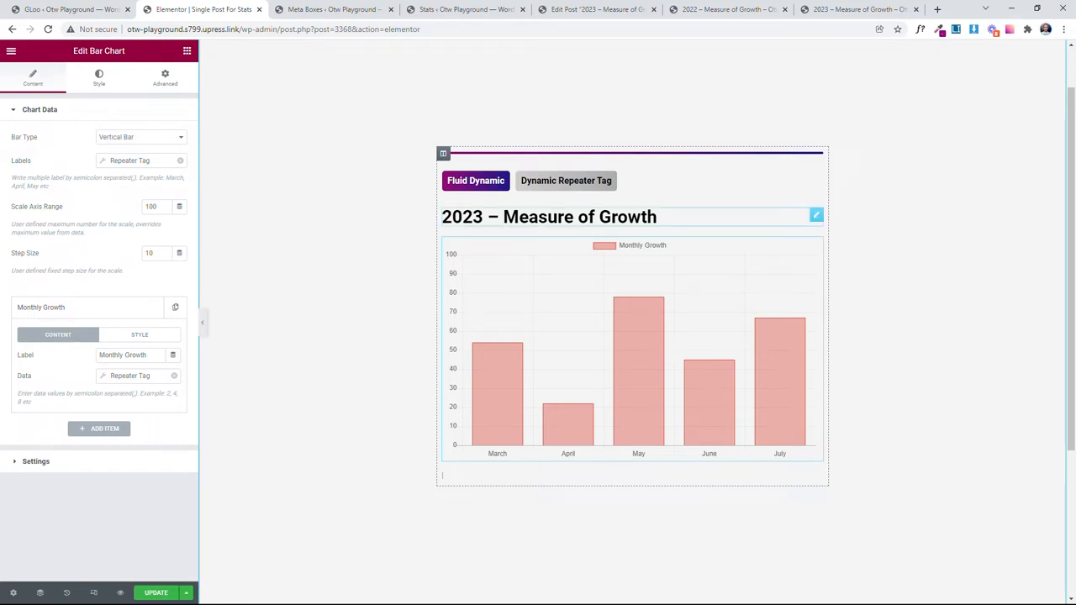
{"action": "mouse_move", "coordinate": [407, 246]}
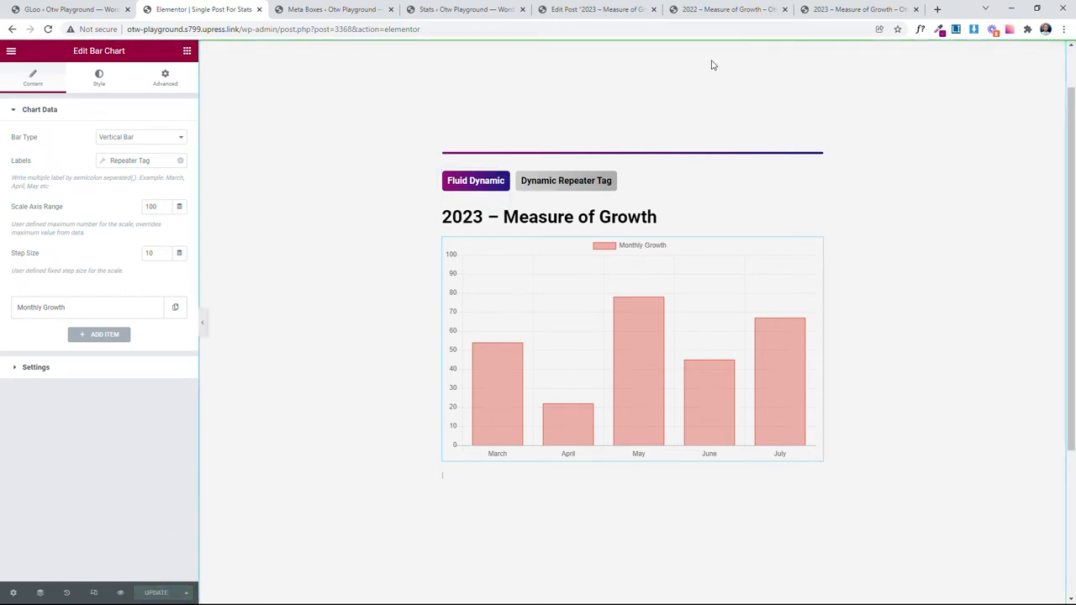
Step: Reload the live 2022 Measure of Growth page, then view the 2023 post's bar chart
{"action": "left_click", "coordinate": [727, 9]}
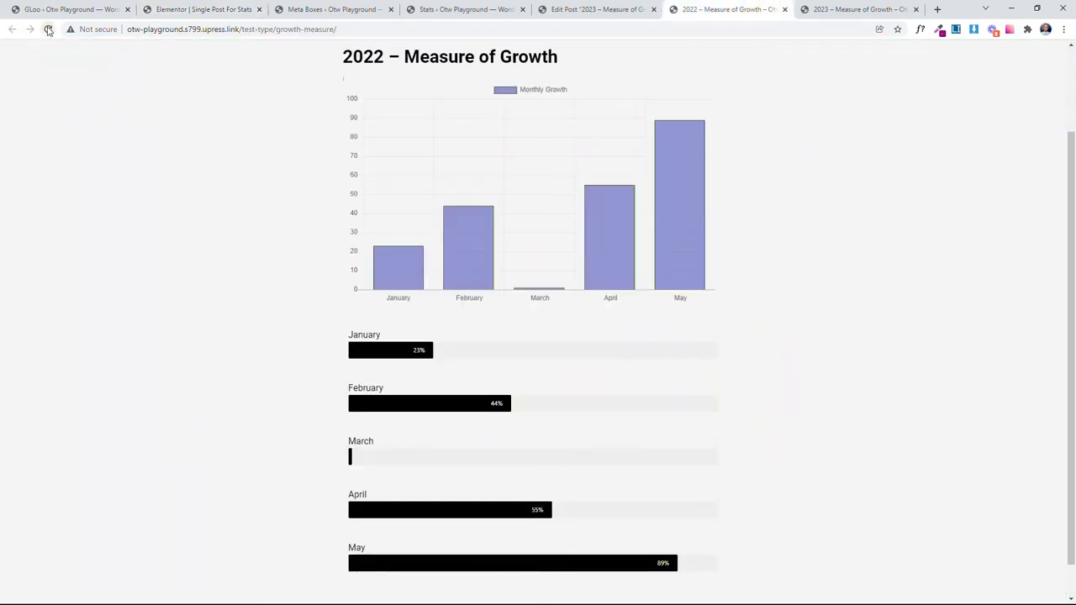
{"action": "left_click", "coordinate": [48, 29]}
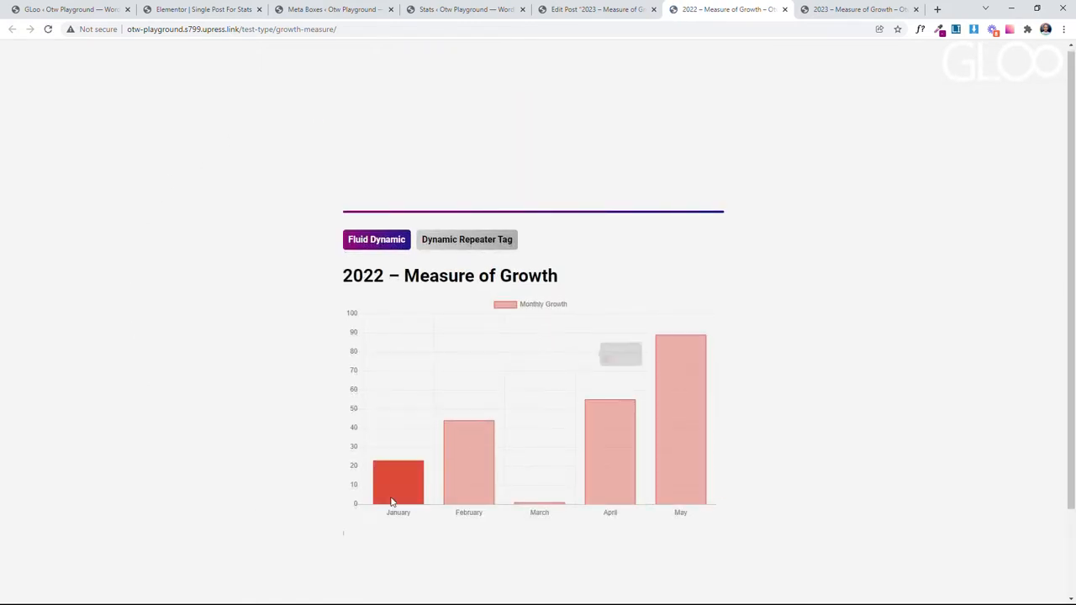
{"action": "scroll", "scroll_direction": "up", "scroll_amount": 3}
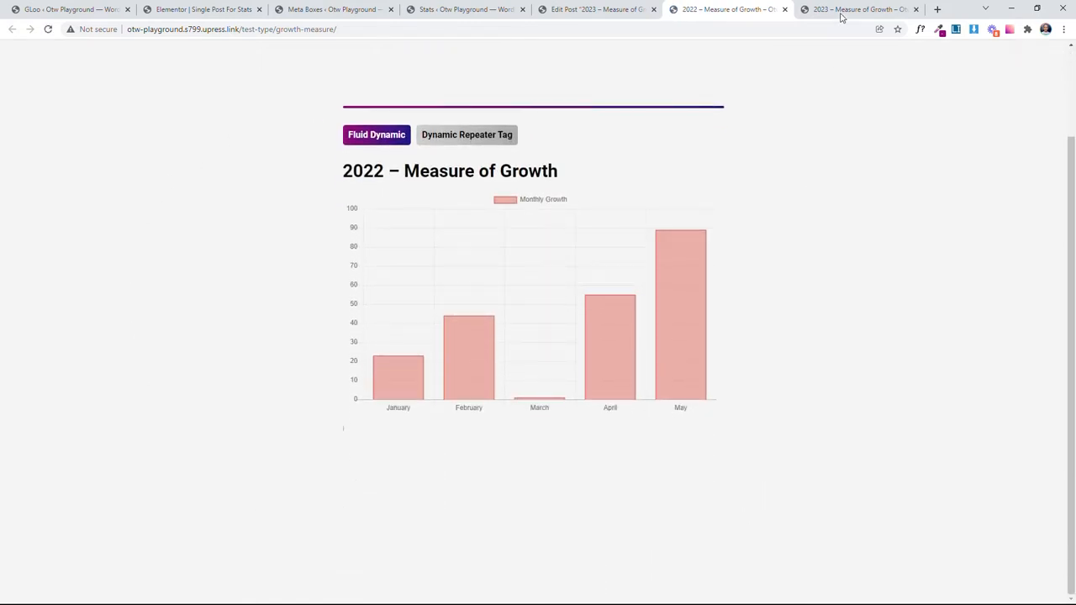
{"action": "left_click", "coordinate": [858, 9]}
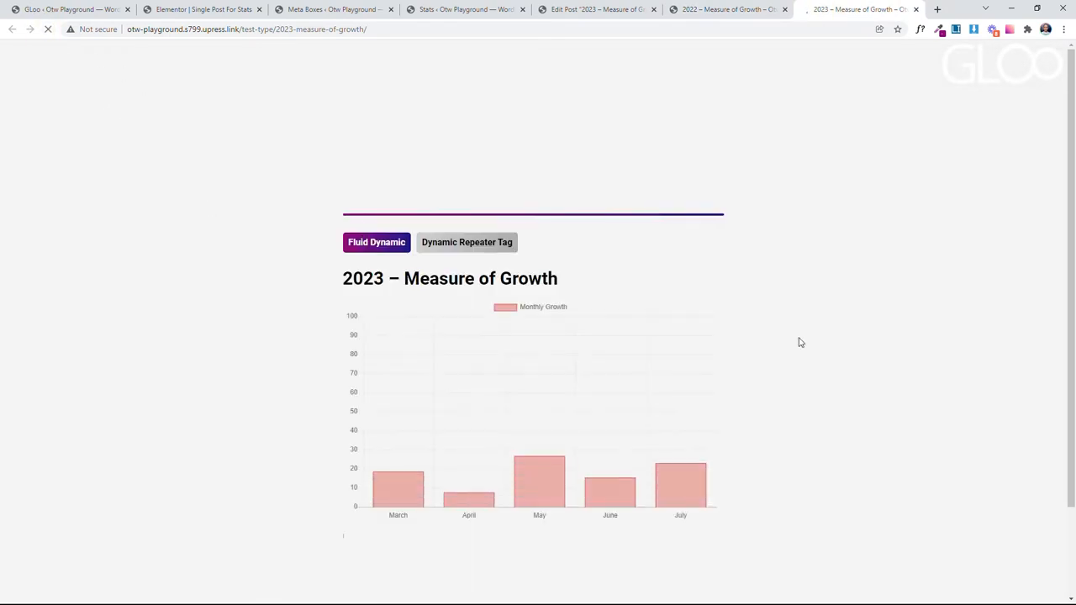
{"action": "scroll", "scroll_direction": "up", "scroll_amount": 3}
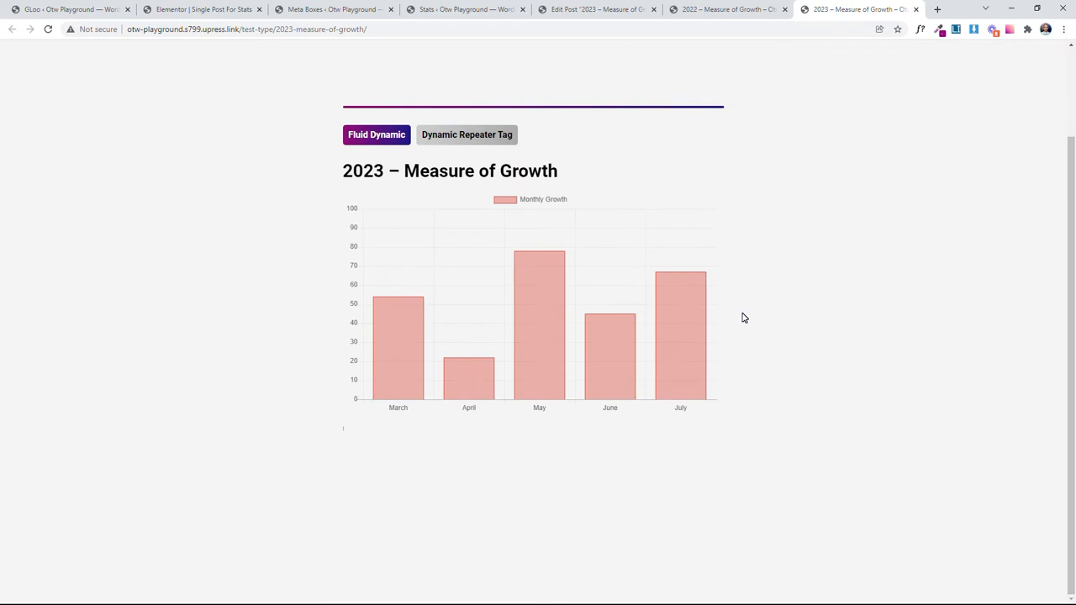
{"action": "mouse_move", "coordinate": [749, 308]}
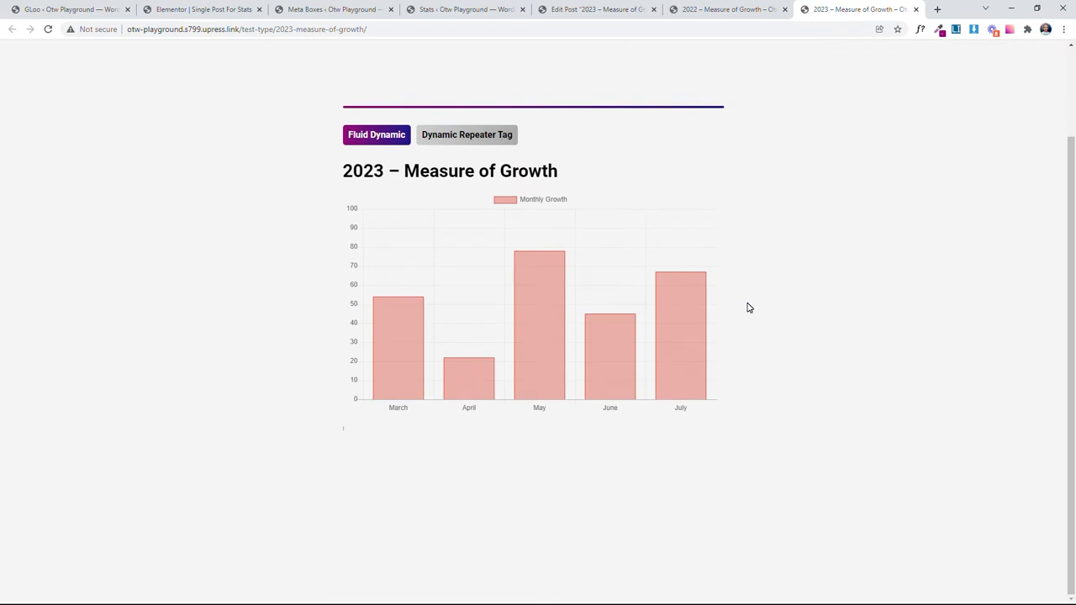
{"action": "mouse_move", "coordinate": [737, 319]}
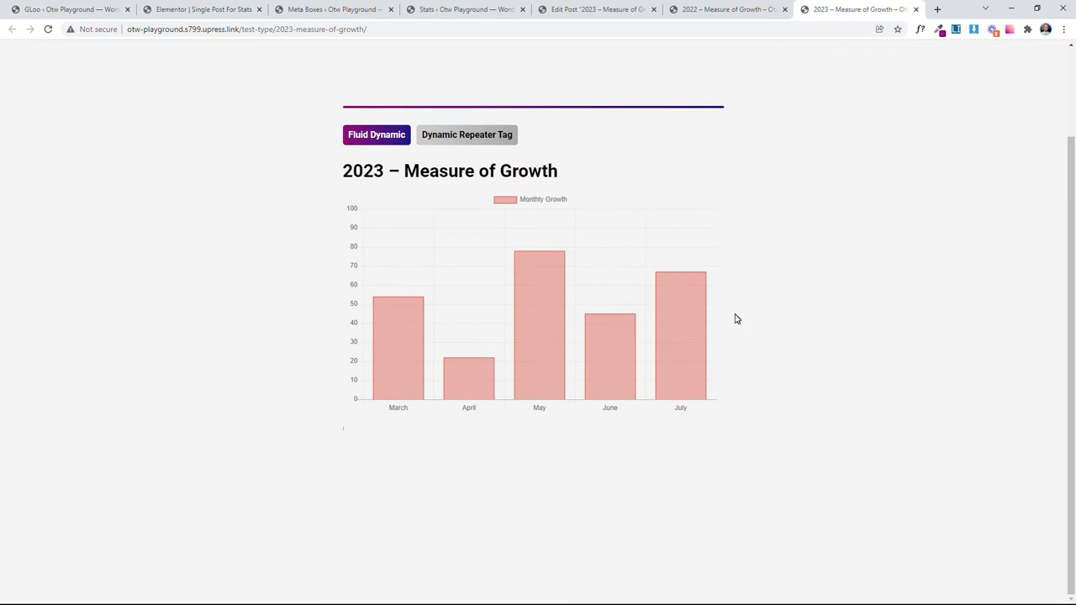
Step: Go from the template editor through Meta Boxes to JetEngine's Listings page
{"action": "left_click", "coordinate": [202, 9]}
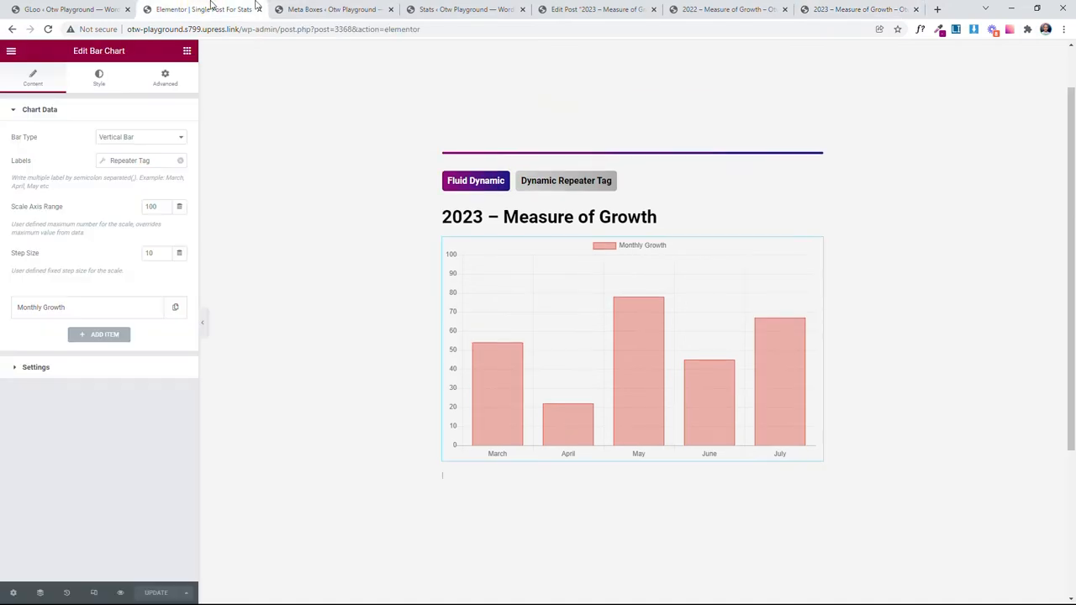
{"action": "left_click", "coordinate": [332, 9]}
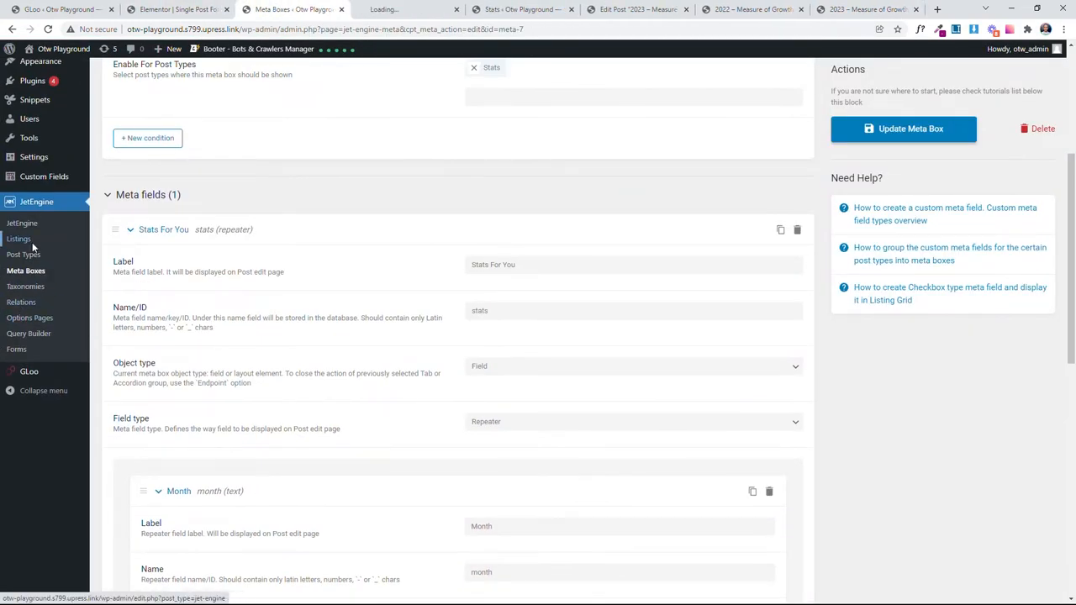
{"action": "left_click", "coordinate": [19, 239]}
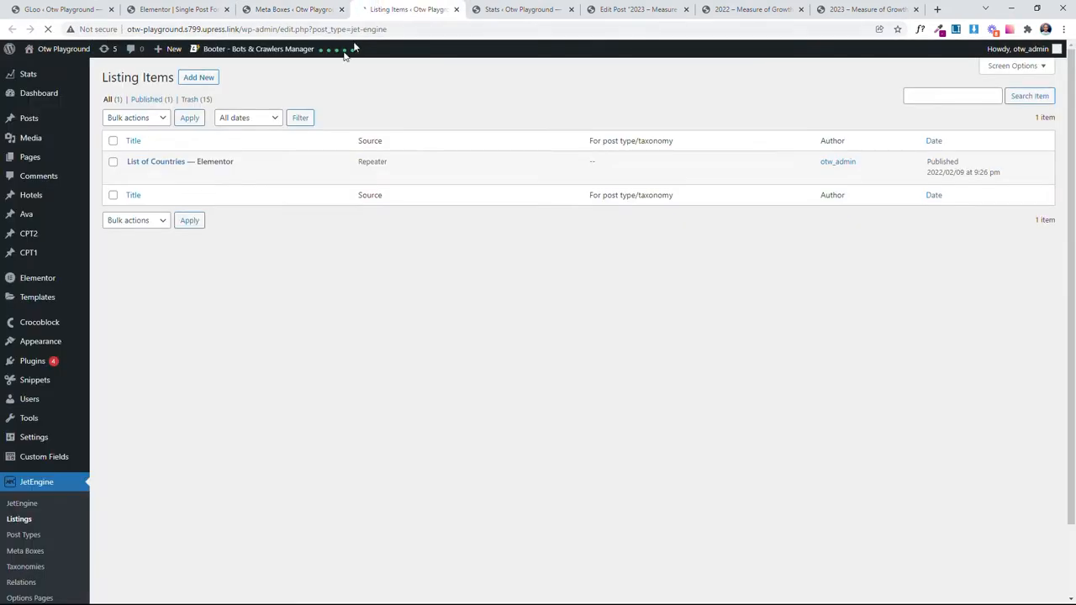
Step: Start a new listing item sourced from the Stats posts' JetEngine stats repeater field
{"action": "left_click", "coordinate": [199, 77]}
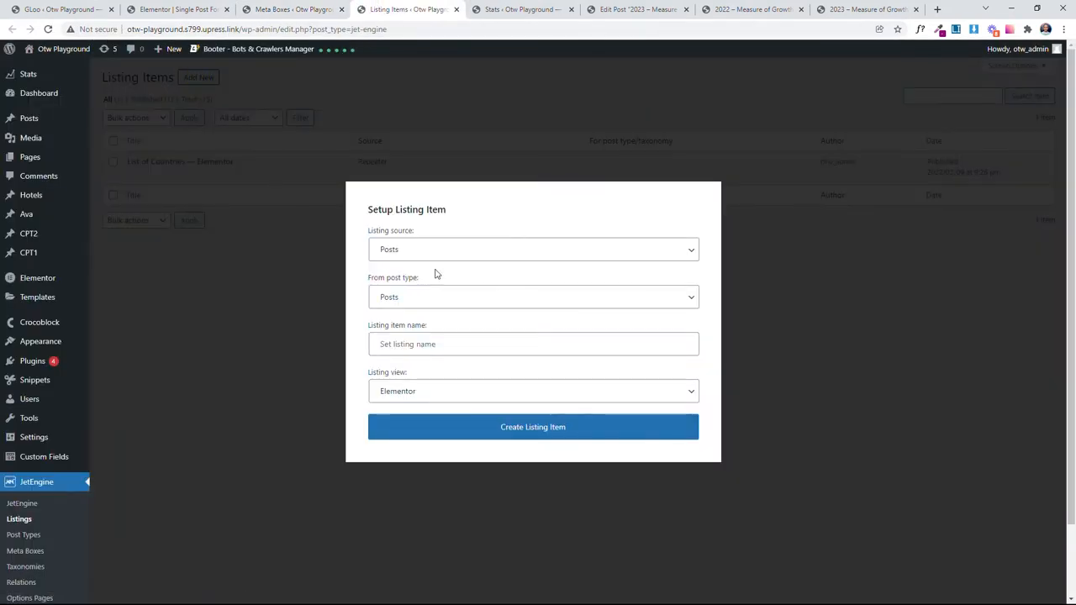
{"action": "left_click", "coordinate": [533, 249]}
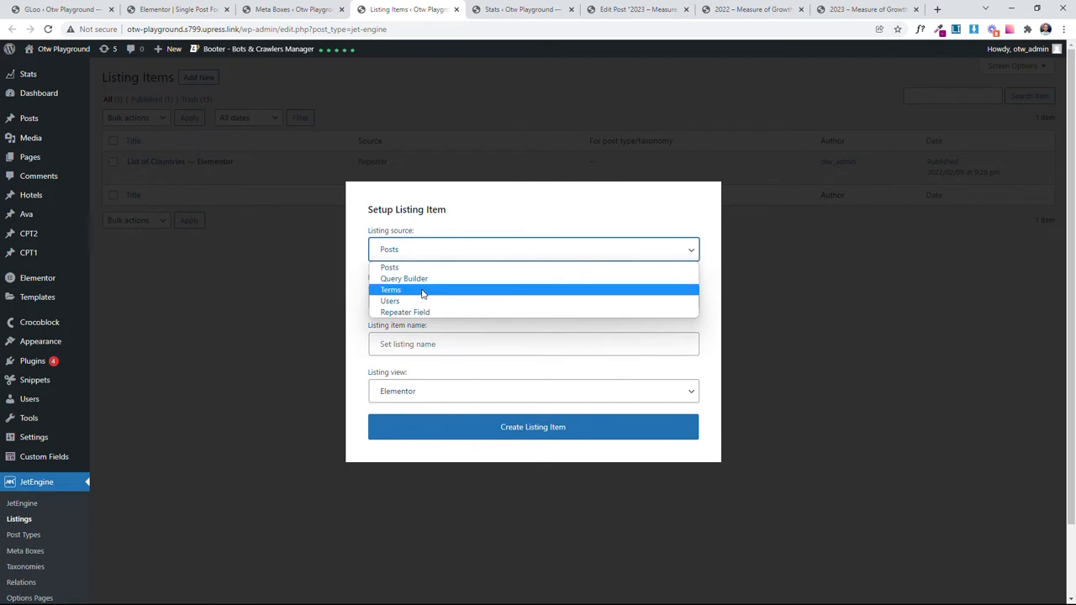
{"action": "mouse_move", "coordinate": [406, 312]}
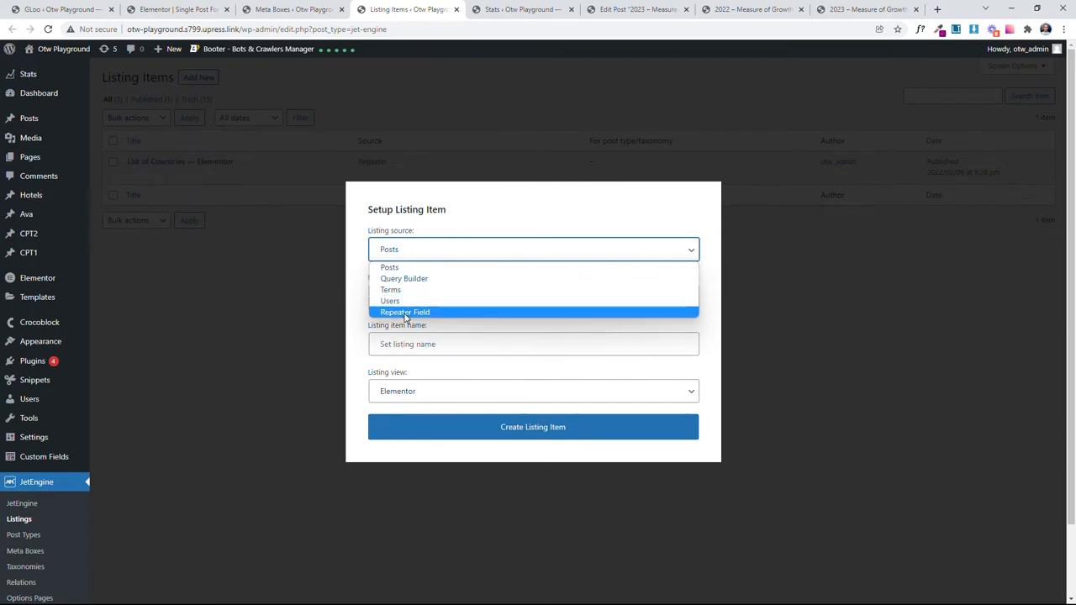
{"action": "left_click", "coordinate": [405, 312]}
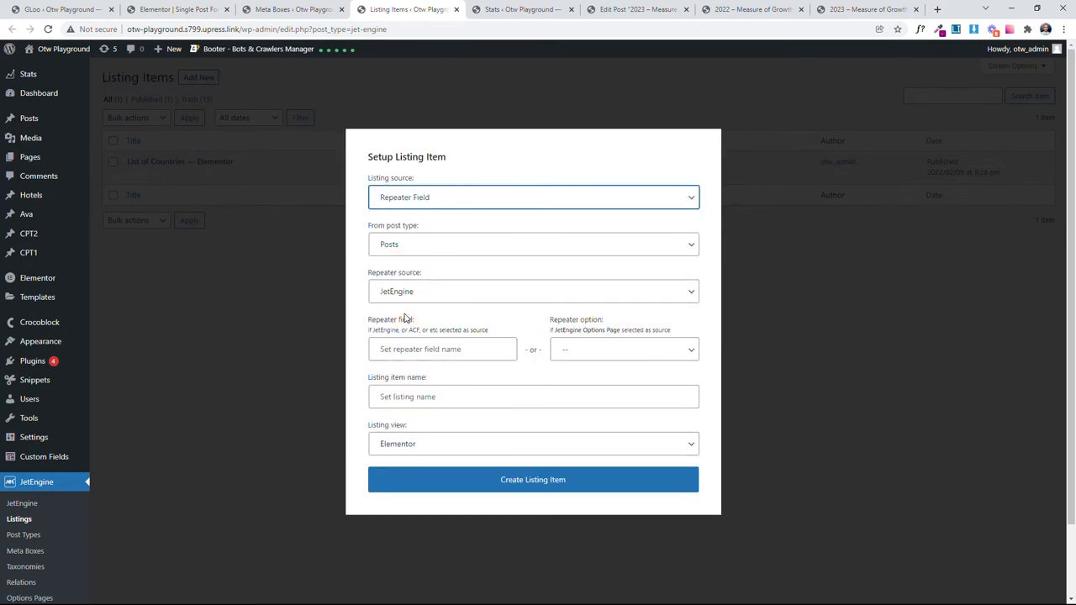
{"action": "left_click", "coordinate": [533, 244]}
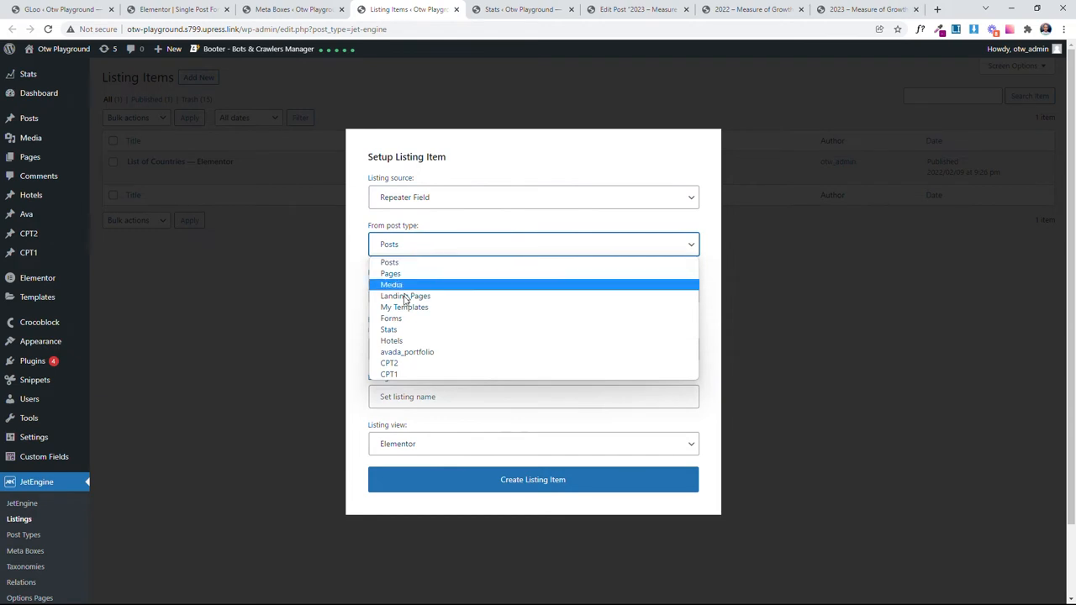
{"action": "left_click", "coordinate": [388, 329]}
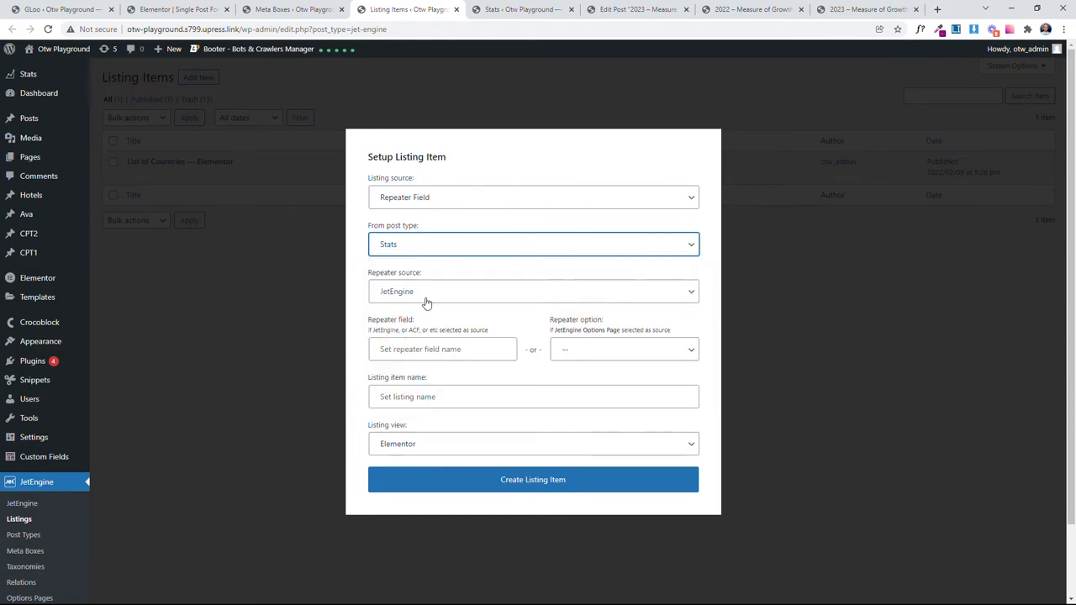
{"action": "left_click", "coordinate": [533, 291]}
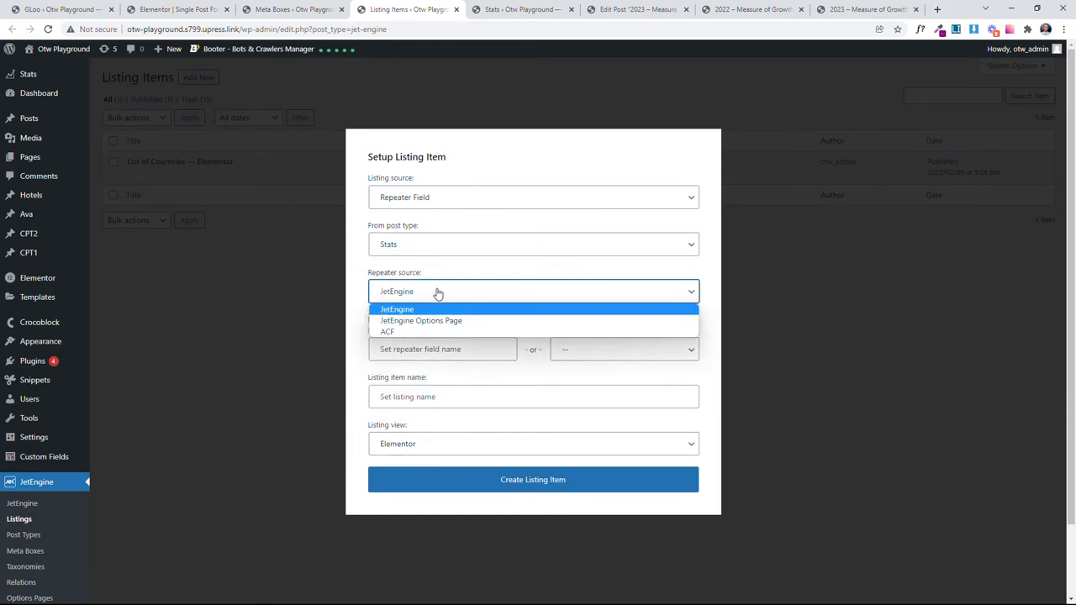
{"action": "mouse_move", "coordinate": [421, 320]}
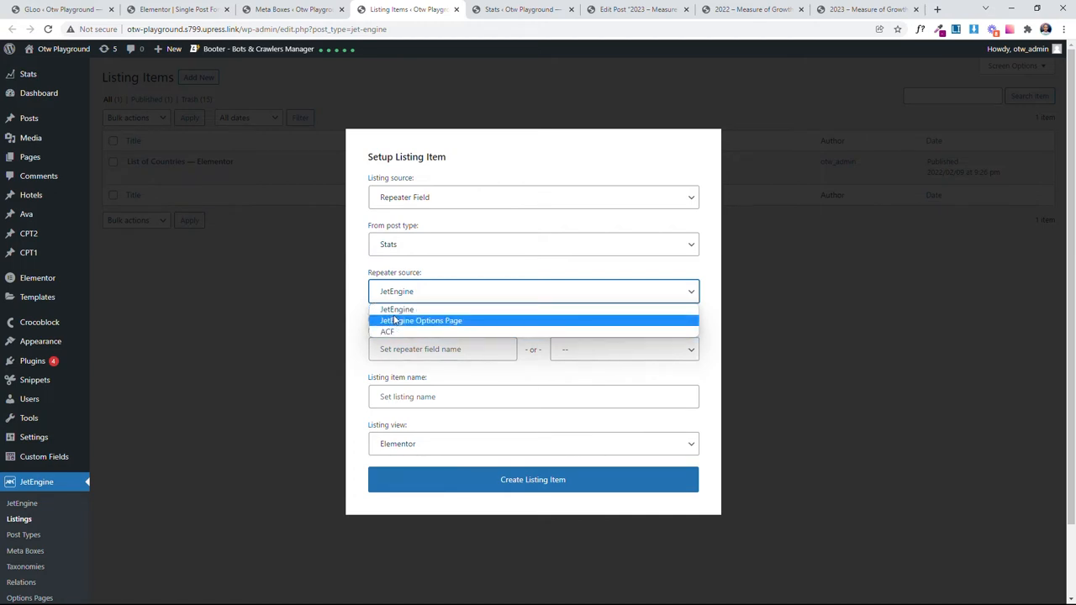
{"action": "left_click", "coordinate": [397, 308]}
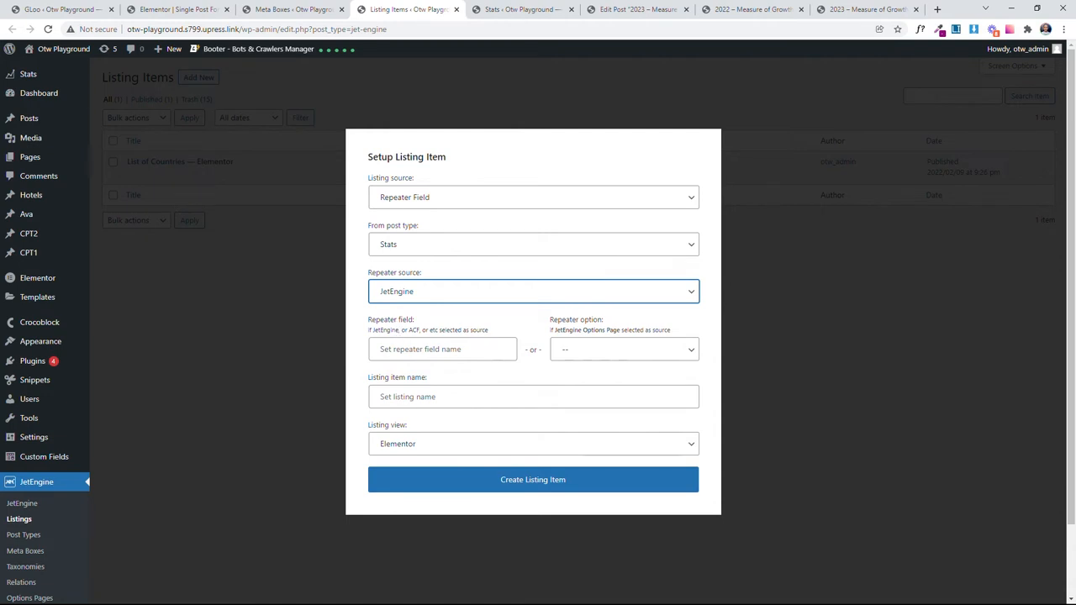
{"action": "left_click", "coordinate": [443, 349]}
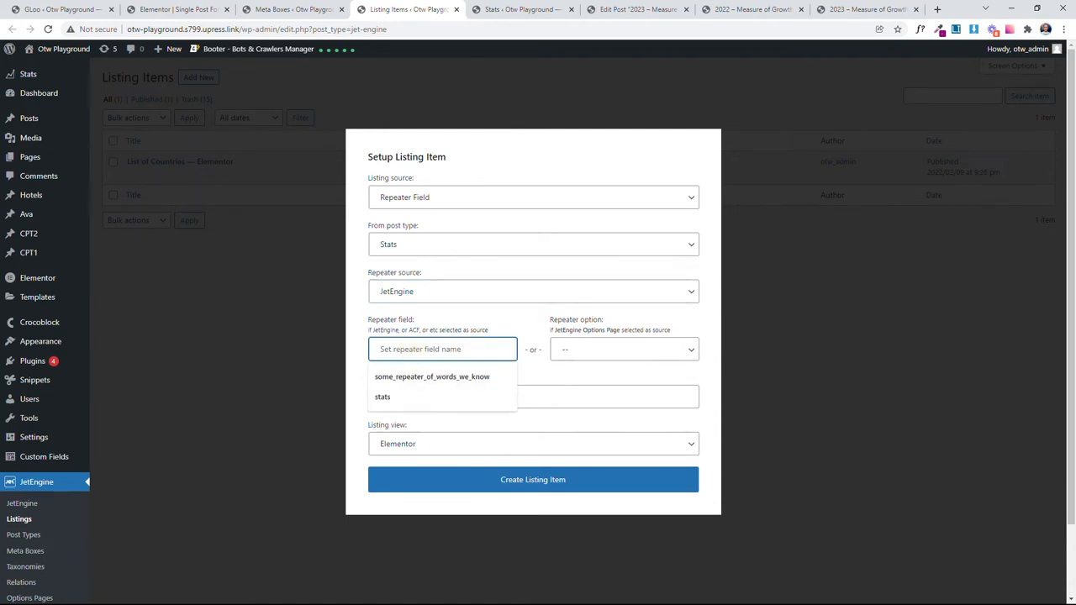
{"action": "left_click", "coordinate": [382, 396]}
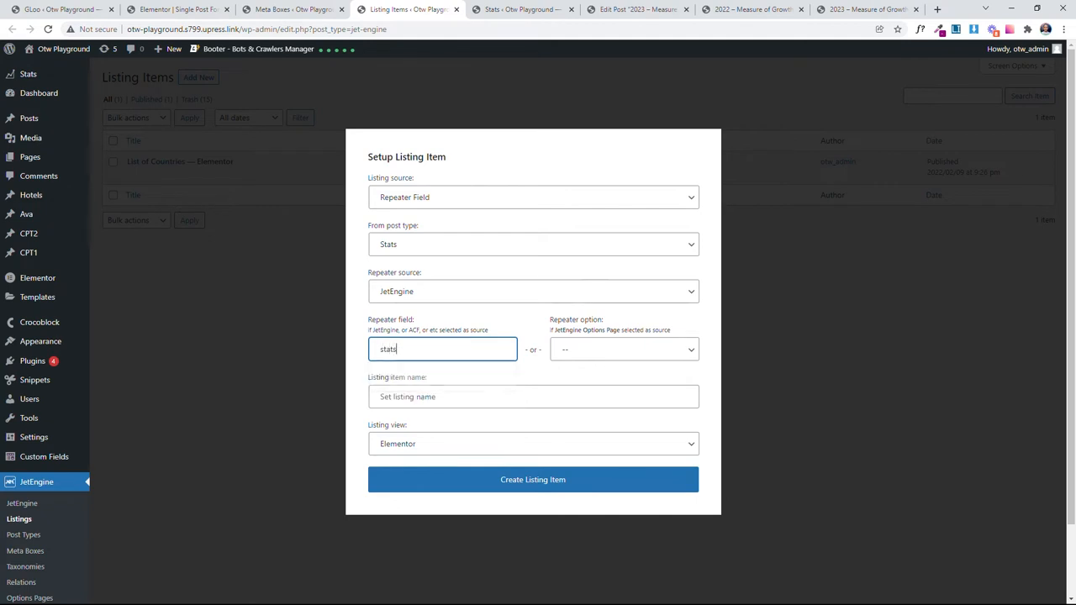
Step: Name the listing 'Statistics Listing' and create it for Elementor
{"action": "left_click", "coordinate": [533, 396]}
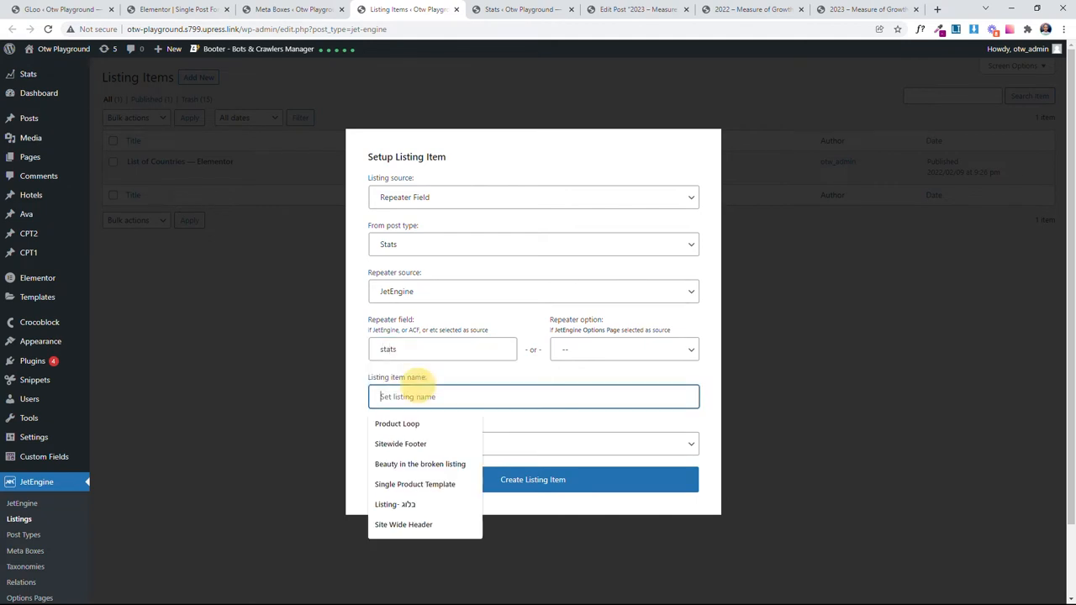
{"action": "type", "text": "Statistics Listing"}
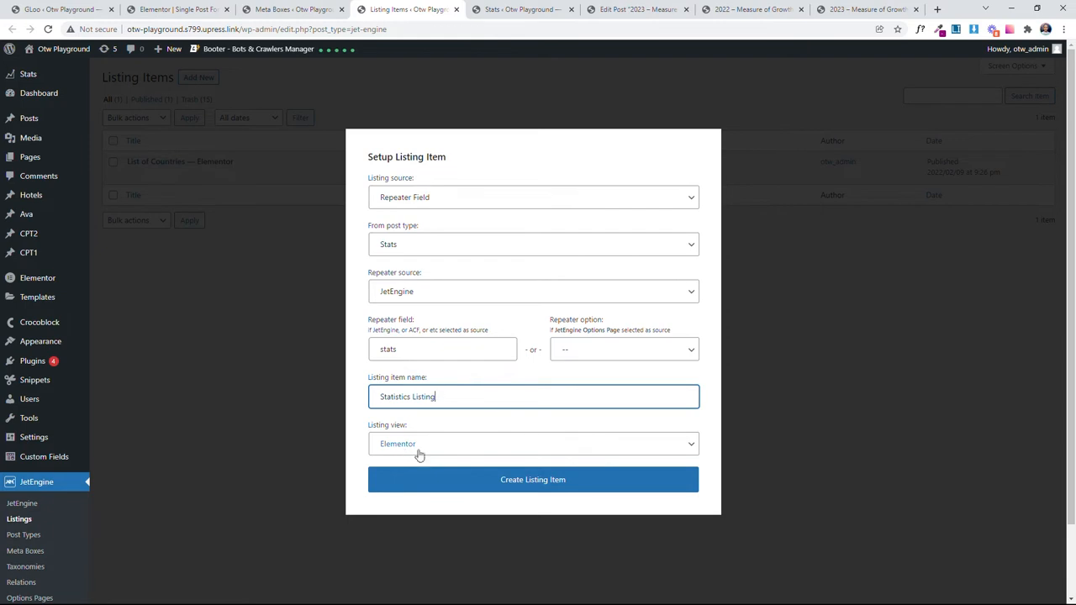
{"action": "left_click", "coordinate": [533, 479]}
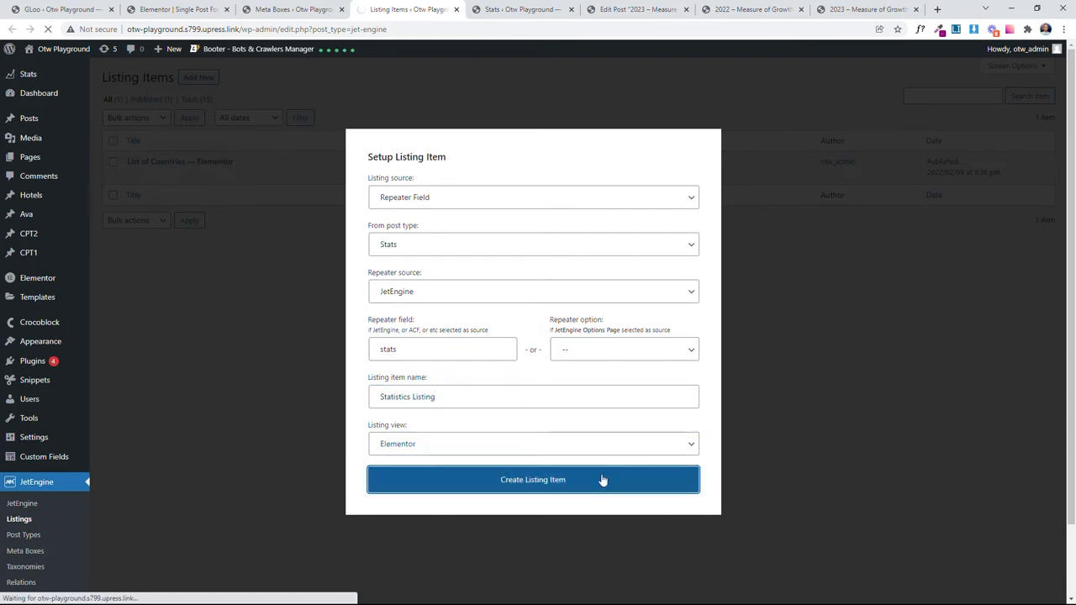
{"action": "left_click", "coordinate": [533, 479]}
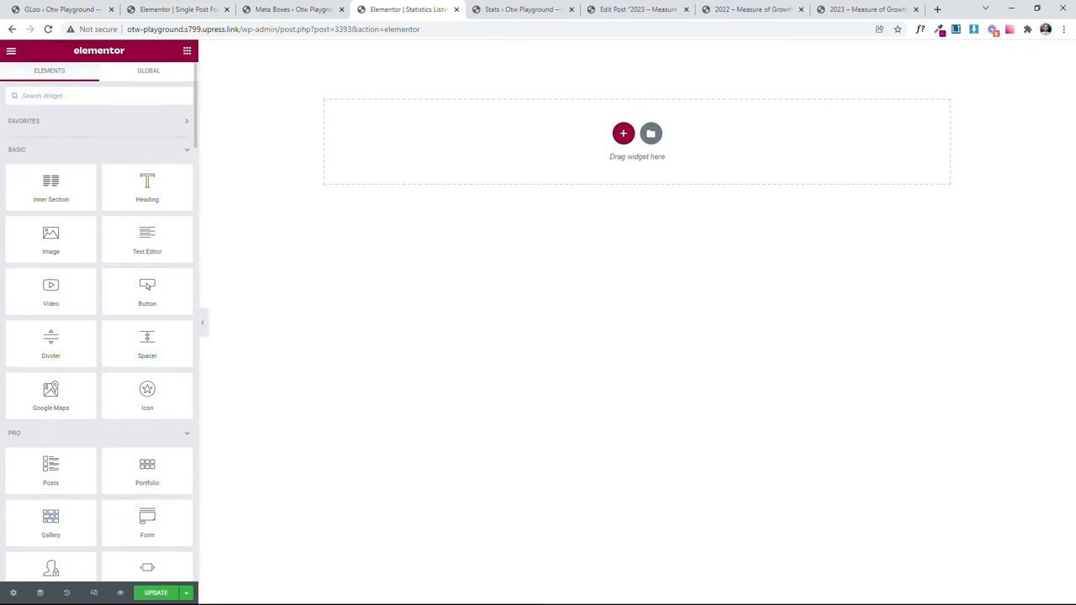
Step: Add a Progress Bar widget and switch its title to a Repeater Tag
{"action": "type", "text": "Progress"}
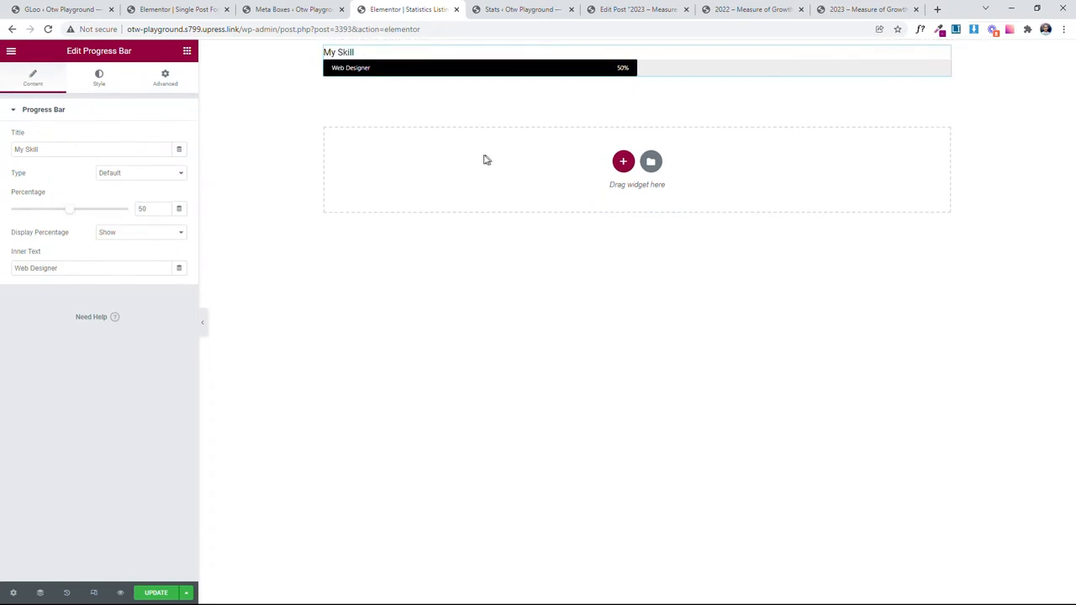
{"action": "triple_click", "coordinate": [91, 149]}
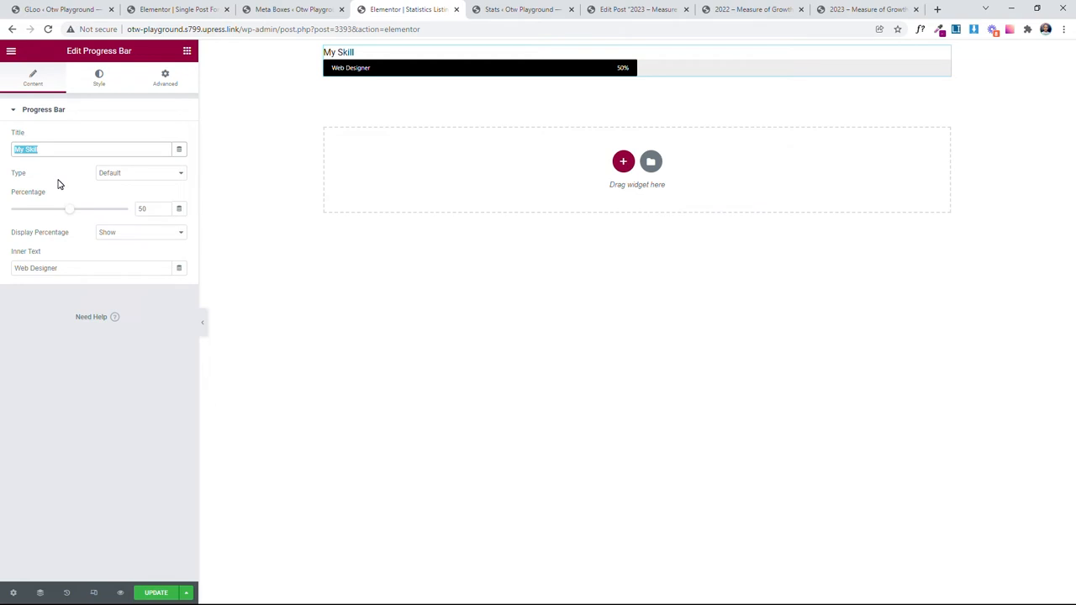
{"action": "left_click", "coordinate": [179, 149]}
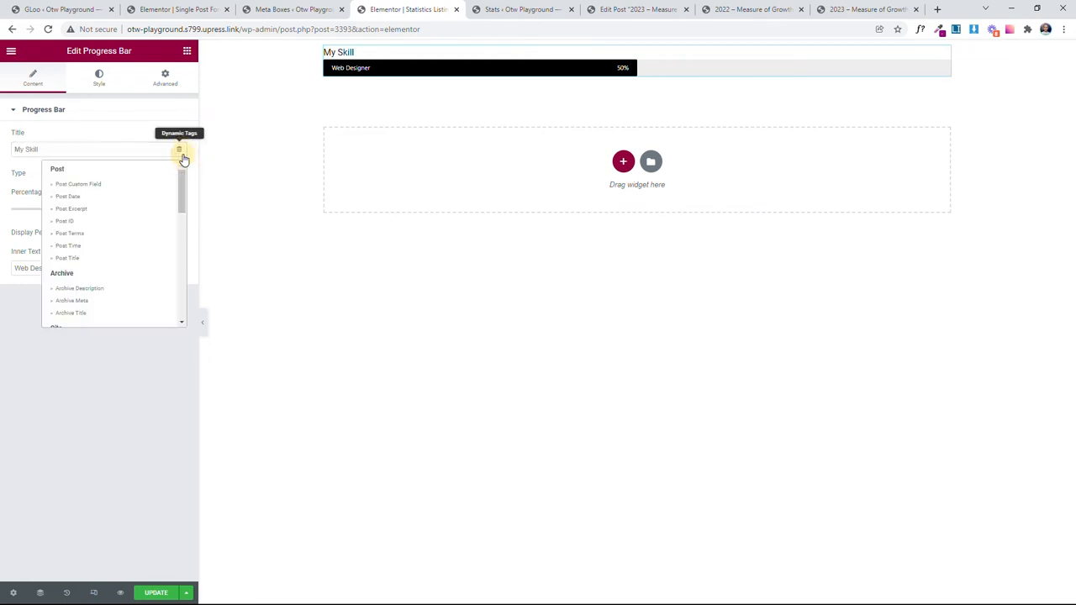
{"action": "scroll", "scroll_direction": "down", "scroll_amount": 3}
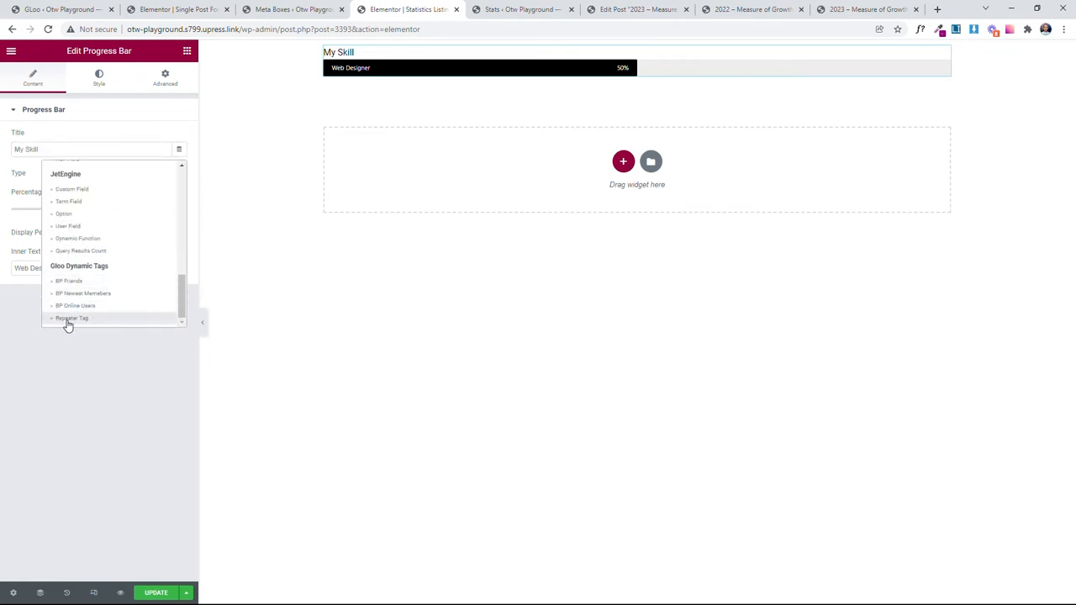
{"action": "left_click", "coordinate": [71, 317]}
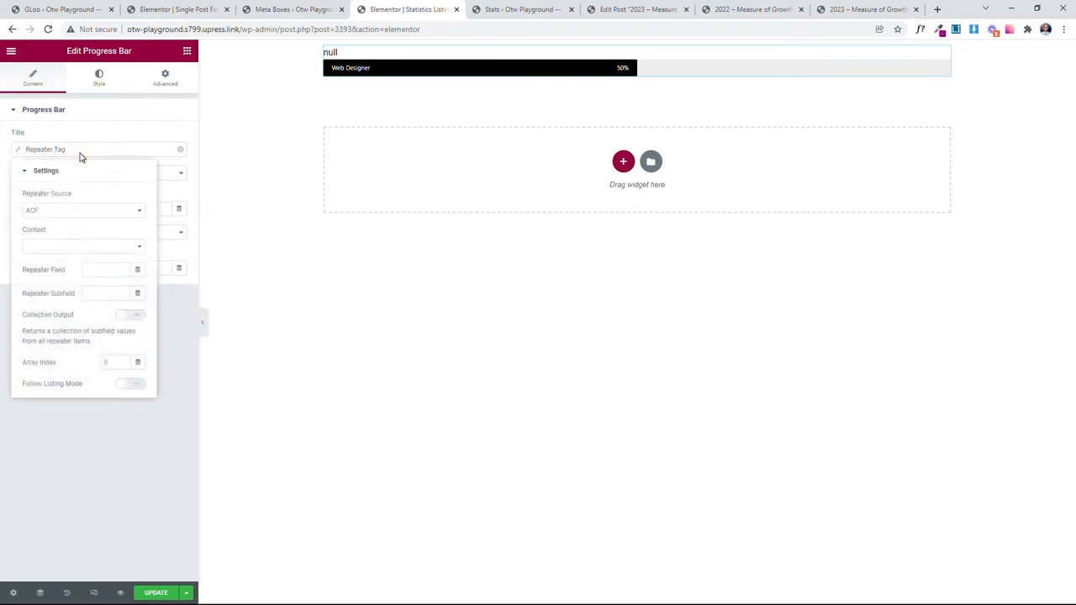
{"action": "mouse_move", "coordinate": [74, 387]}
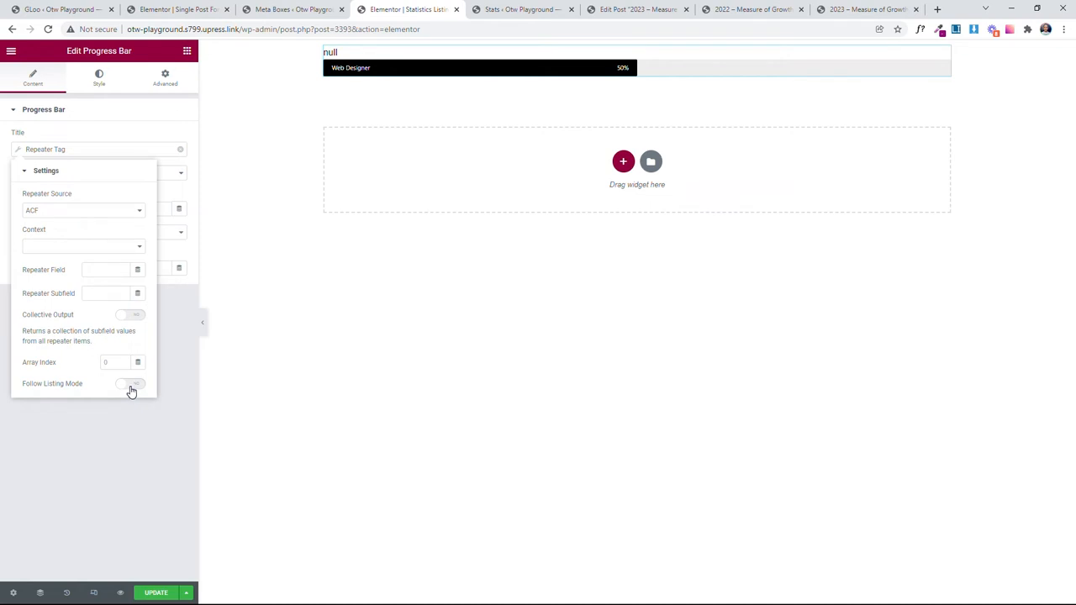
Step: Enable Follow Listing Mode and set the repeater subfield to month
{"action": "left_click", "coordinate": [130, 389]}
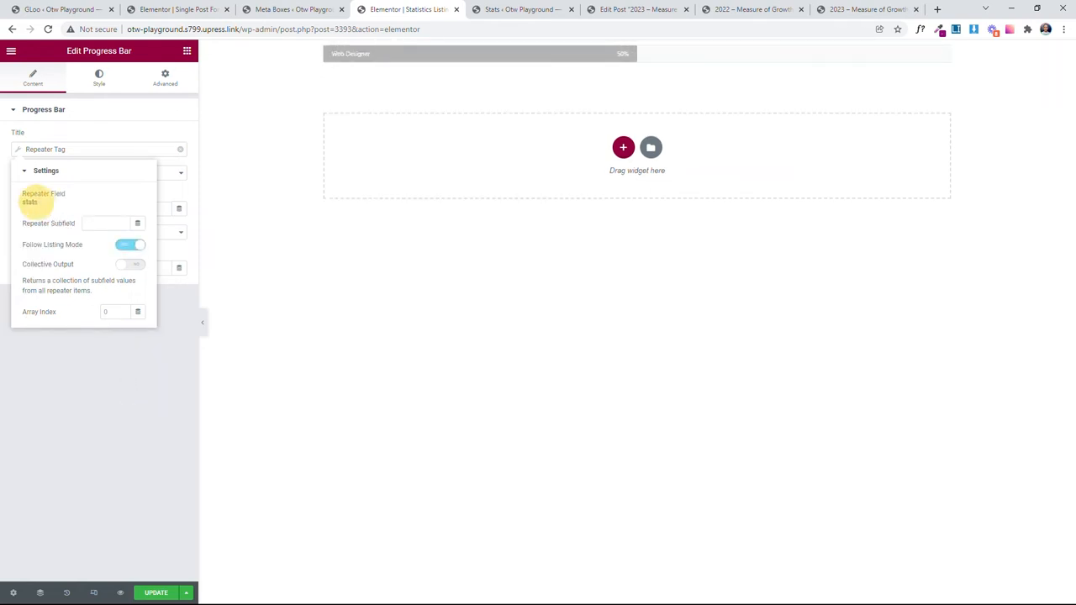
{"action": "double_click", "coordinate": [29, 202]}
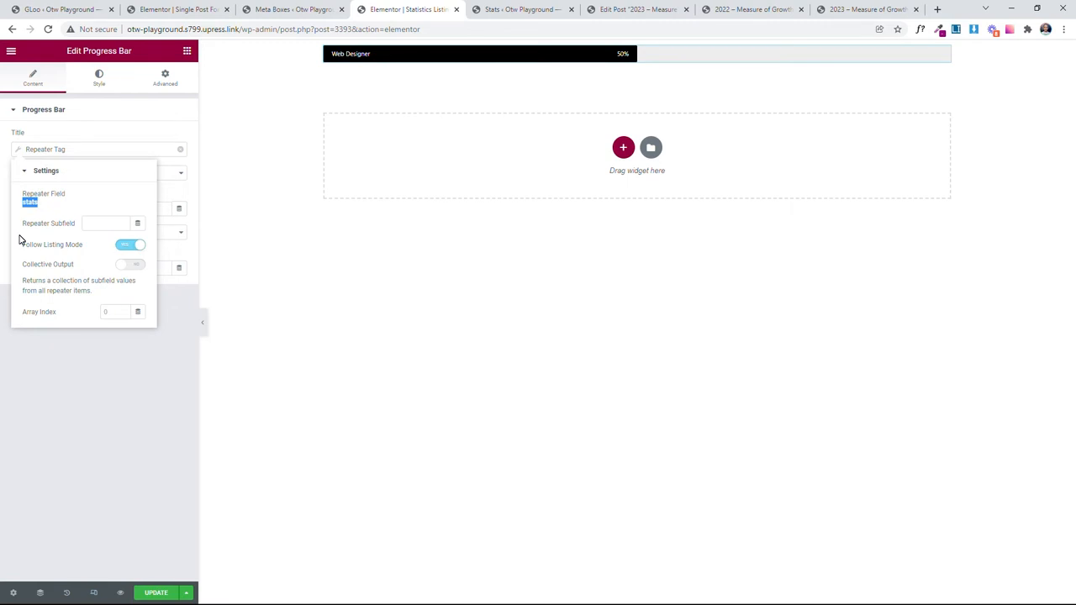
{"action": "mouse_move", "coordinate": [194, 242]}
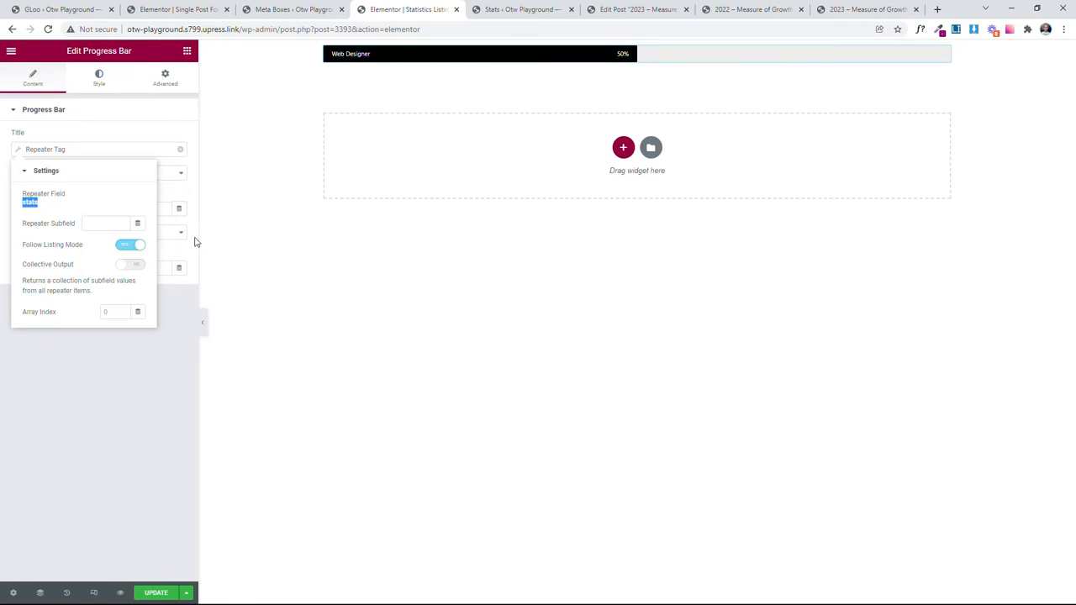
{"action": "left_click", "coordinate": [105, 222]}
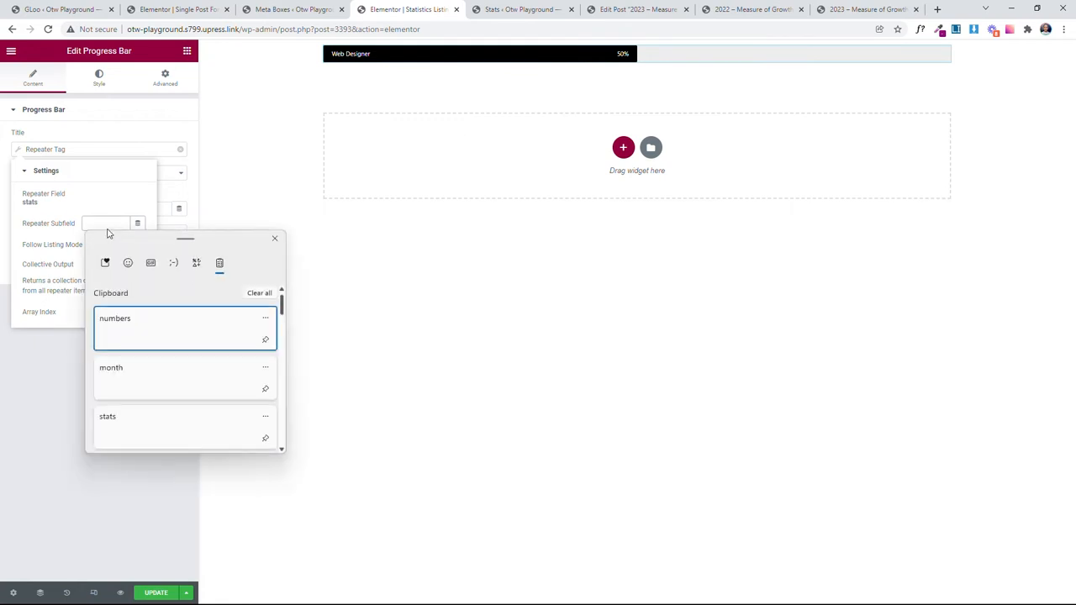
{"action": "left_click", "coordinate": [143, 374]}
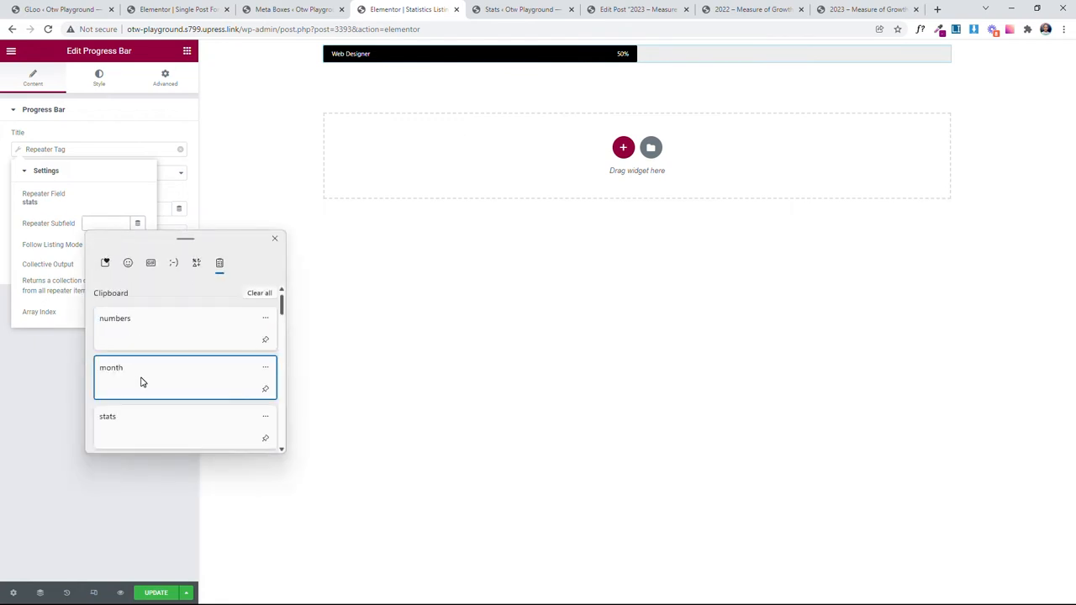
{"action": "left_click", "coordinate": [111, 367]}
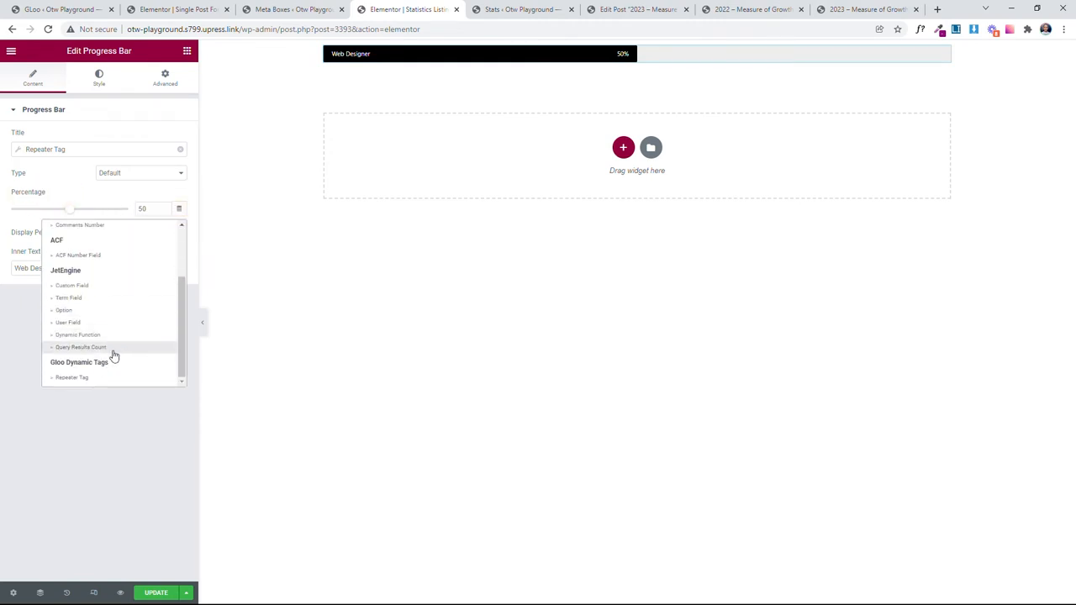
Step: Set the progress bar's Percentage and Inner Text to Repeater Tags, inner text using month
{"action": "left_click", "coordinate": [72, 377]}
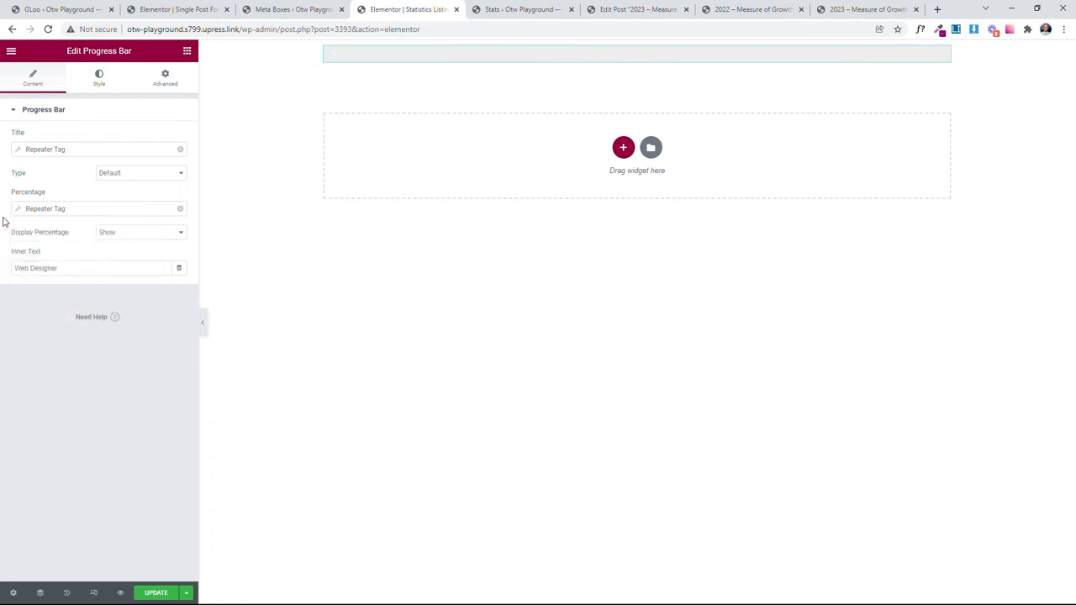
{"action": "mouse_move", "coordinate": [179, 268]}
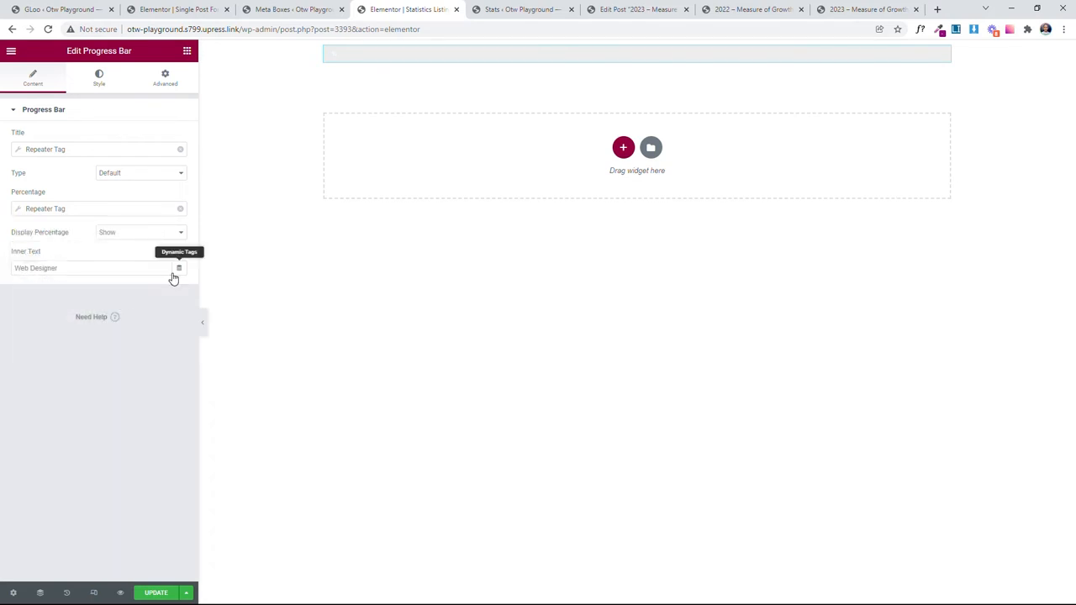
{"action": "left_click", "coordinate": [179, 267]}
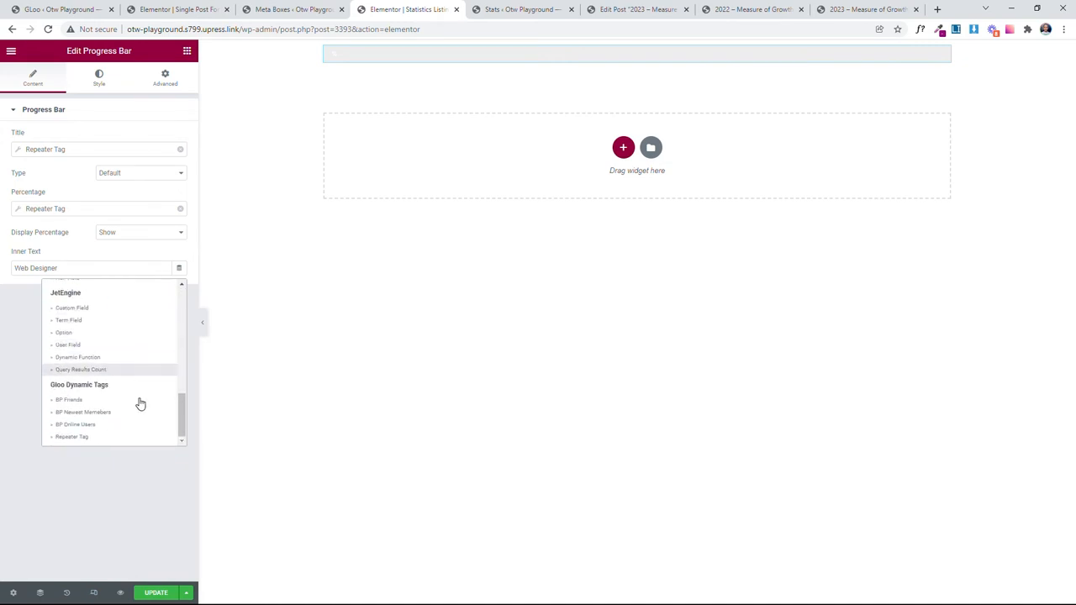
{"action": "left_click", "coordinate": [71, 437]}
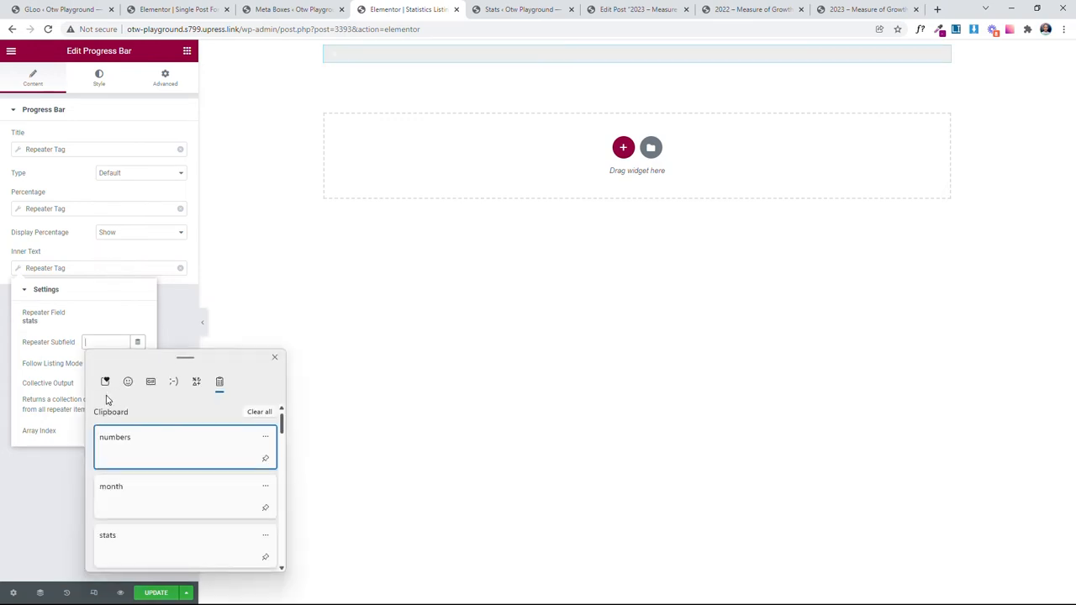
{"action": "mouse_move", "coordinate": [142, 522]}
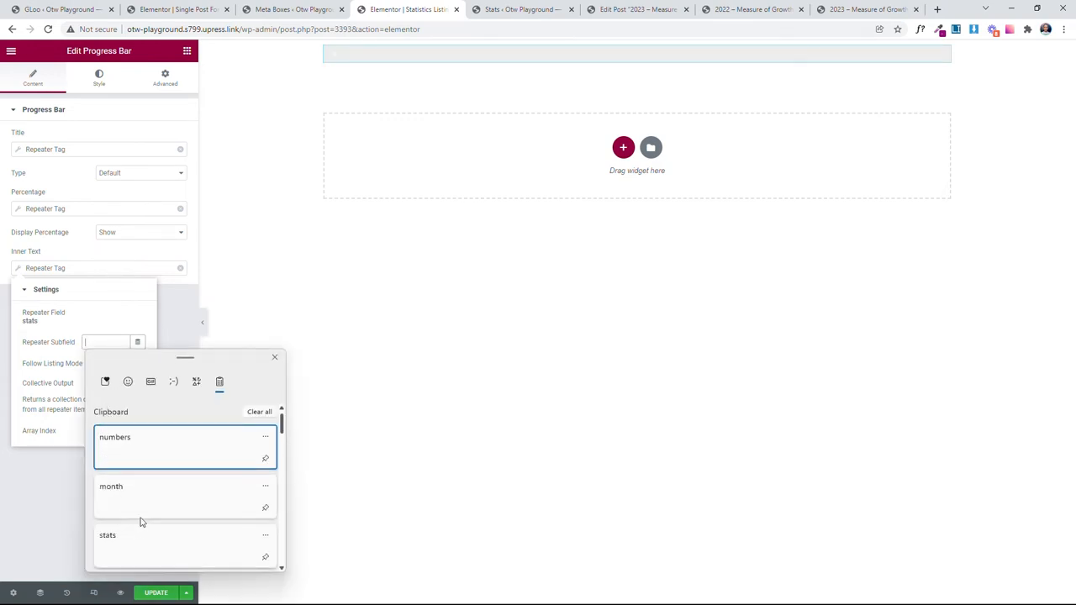
{"action": "left_click", "coordinate": [143, 496]}
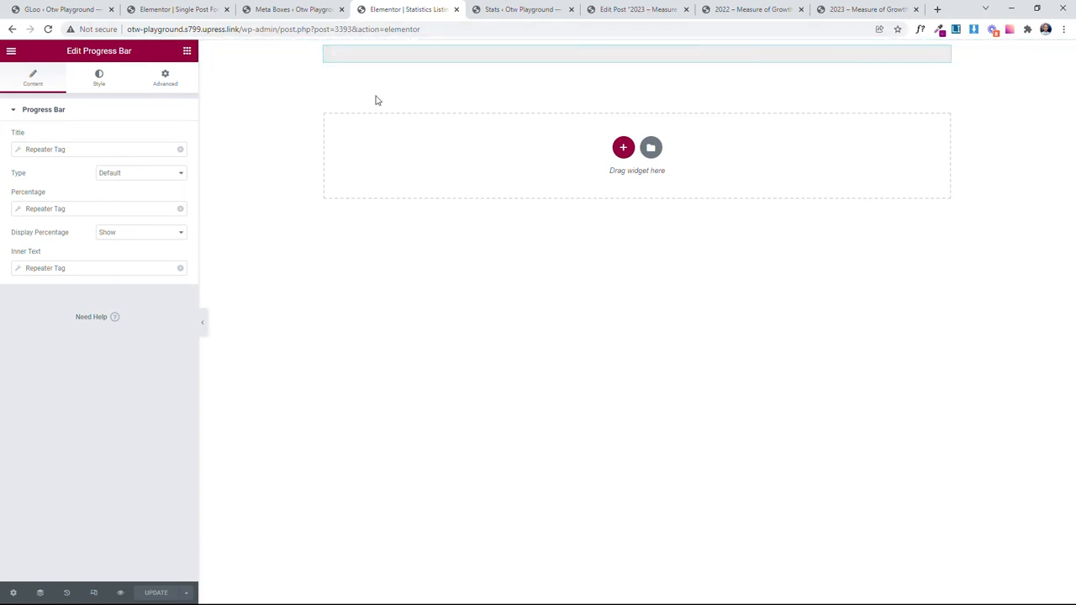
{"action": "mouse_move", "coordinate": [489, 171]}
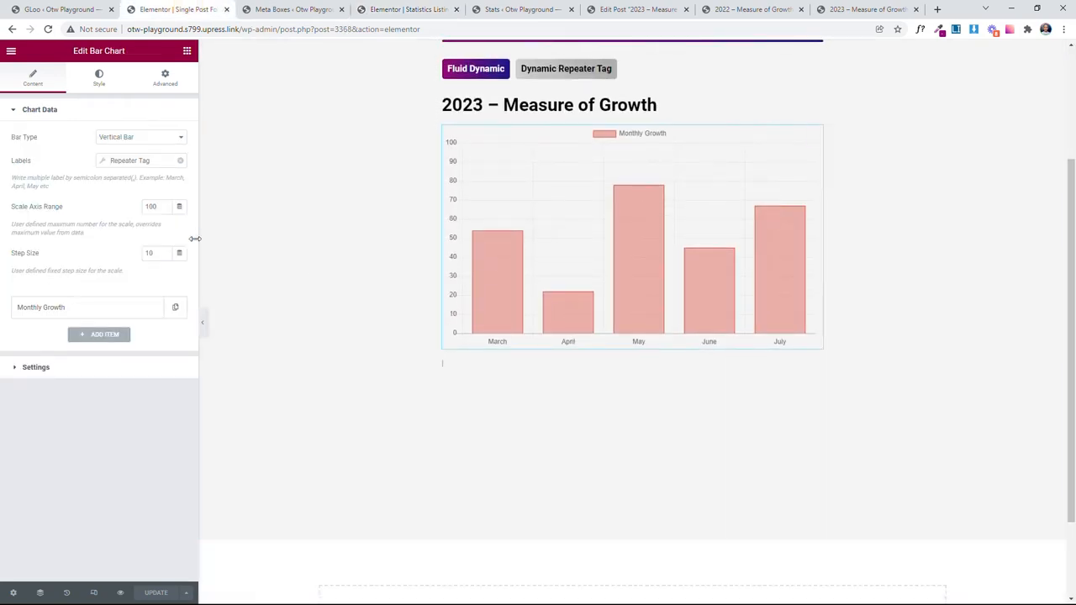
Step: Drop a Listing Grid widget below the bar chart
{"action": "left_click", "coordinate": [187, 51]}
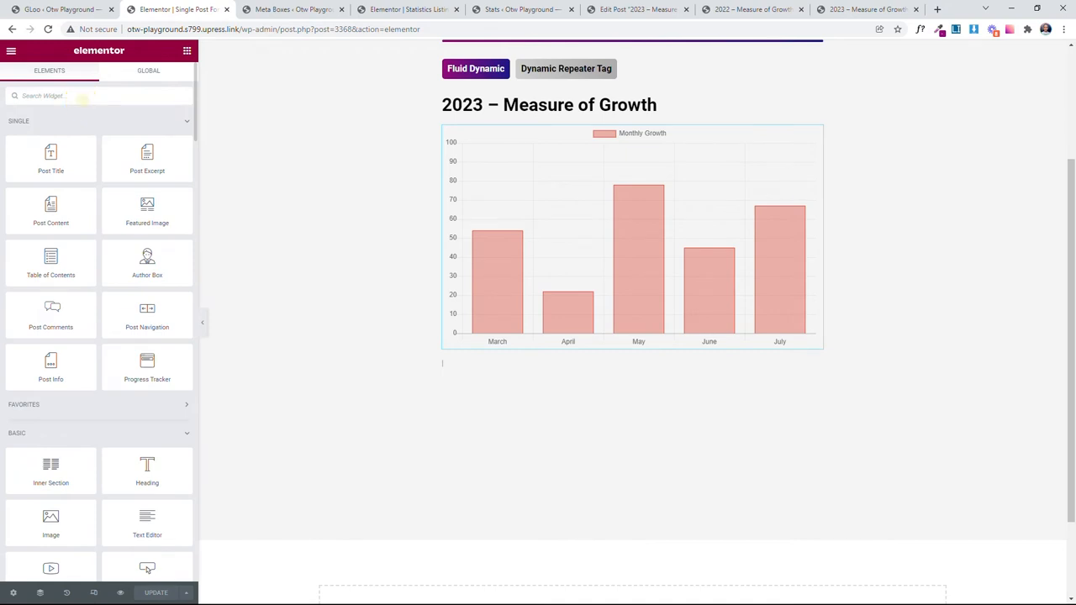
{"action": "type", "text": "Lis"}
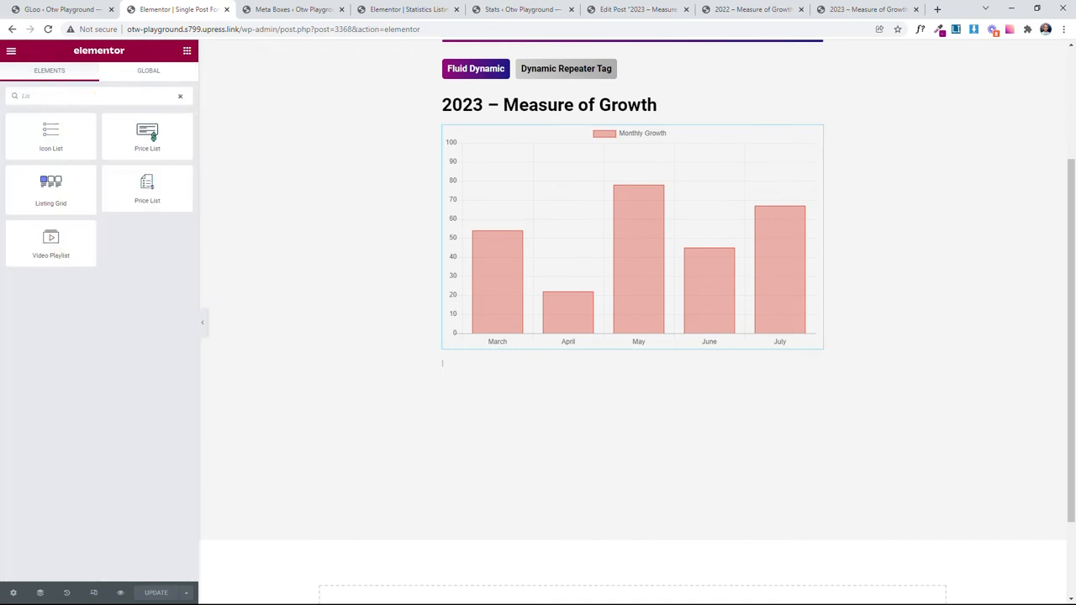
{"action": "mouse_move", "coordinate": [51, 189]}
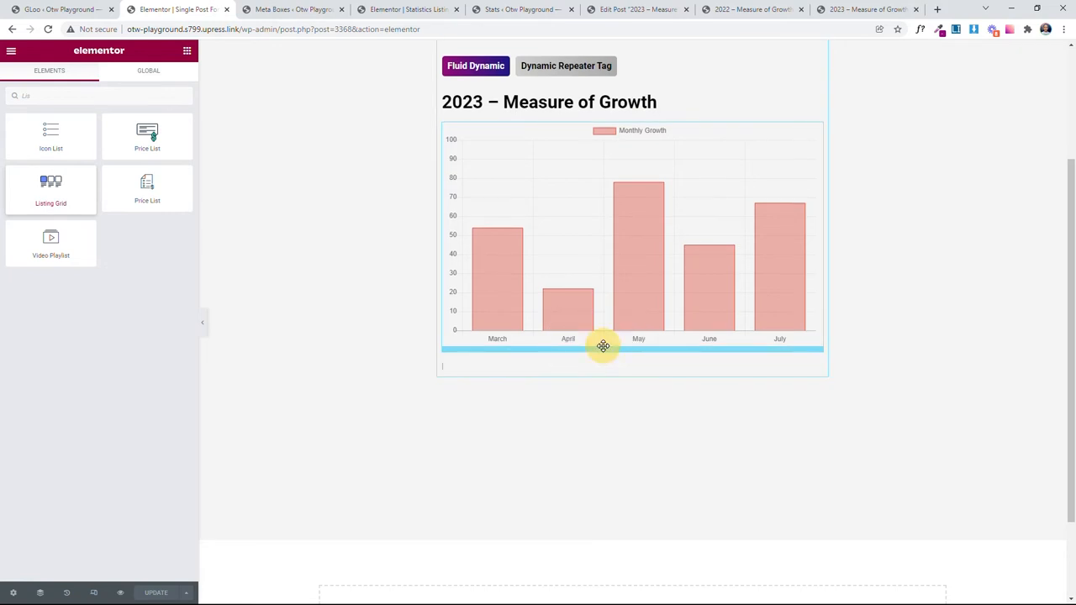
{"action": "left_click", "coordinate": [603, 346]}
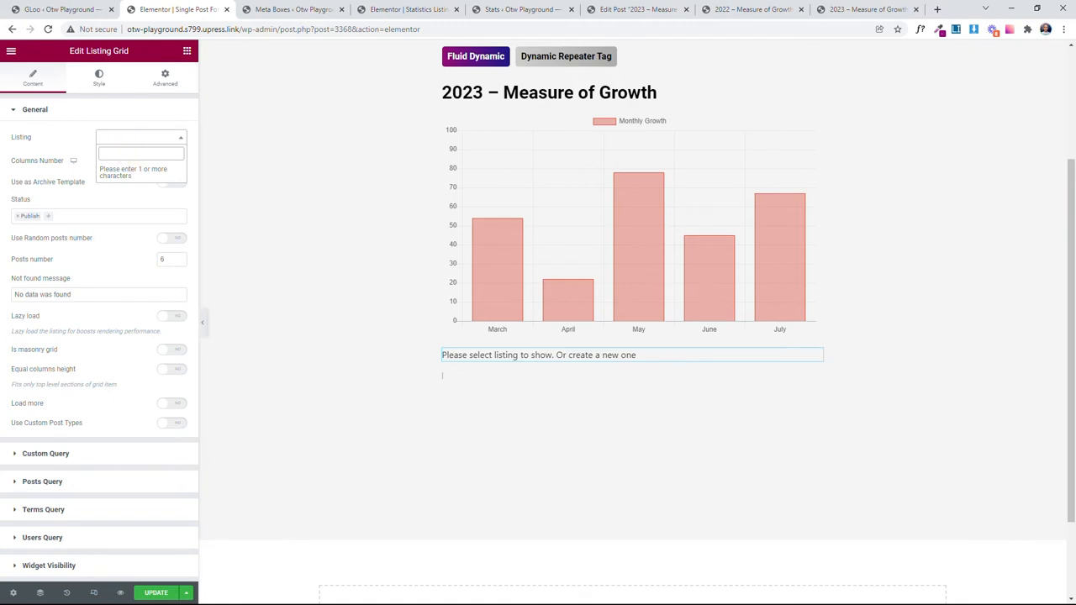
Step: Point the grid at Statistics Listing with one column, then go to the live 2023 page
{"action": "left_click", "coordinate": [140, 153]}
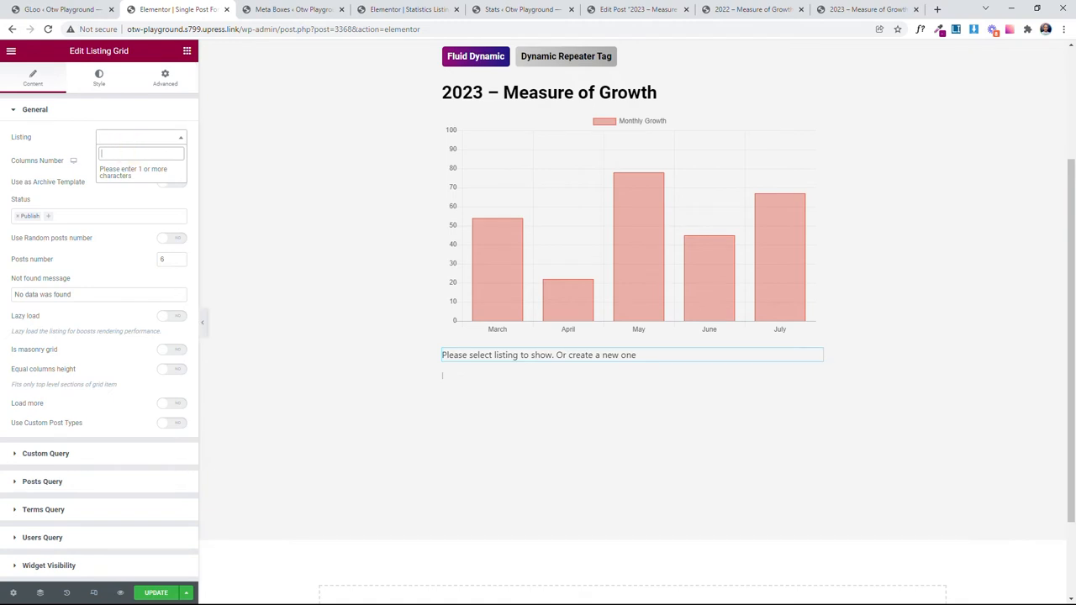
{"action": "type", "text": "Statistics Listing"}
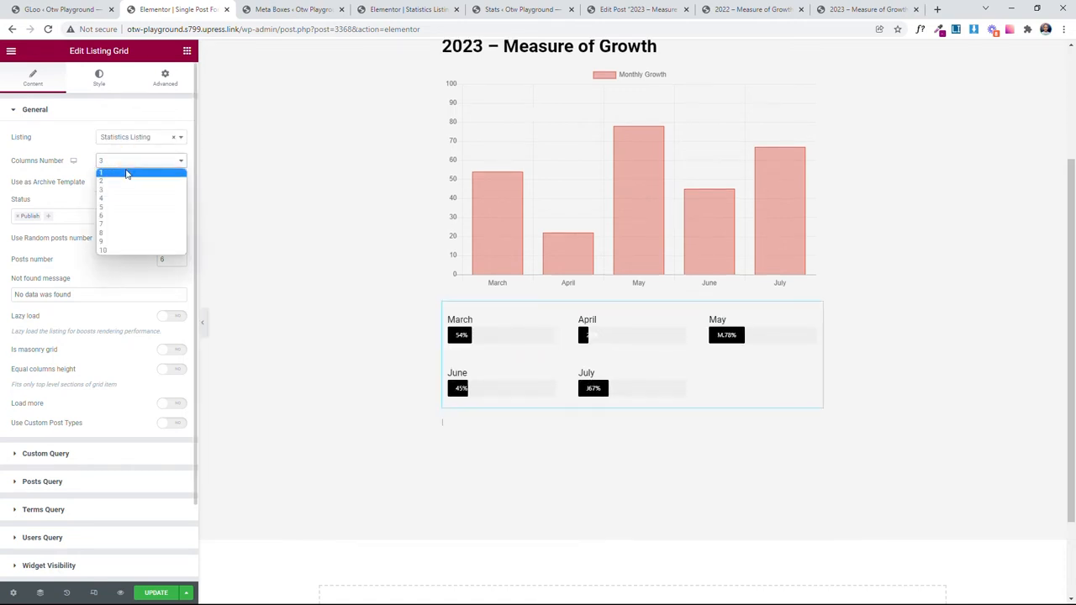
{"action": "left_click", "coordinate": [101, 172]}
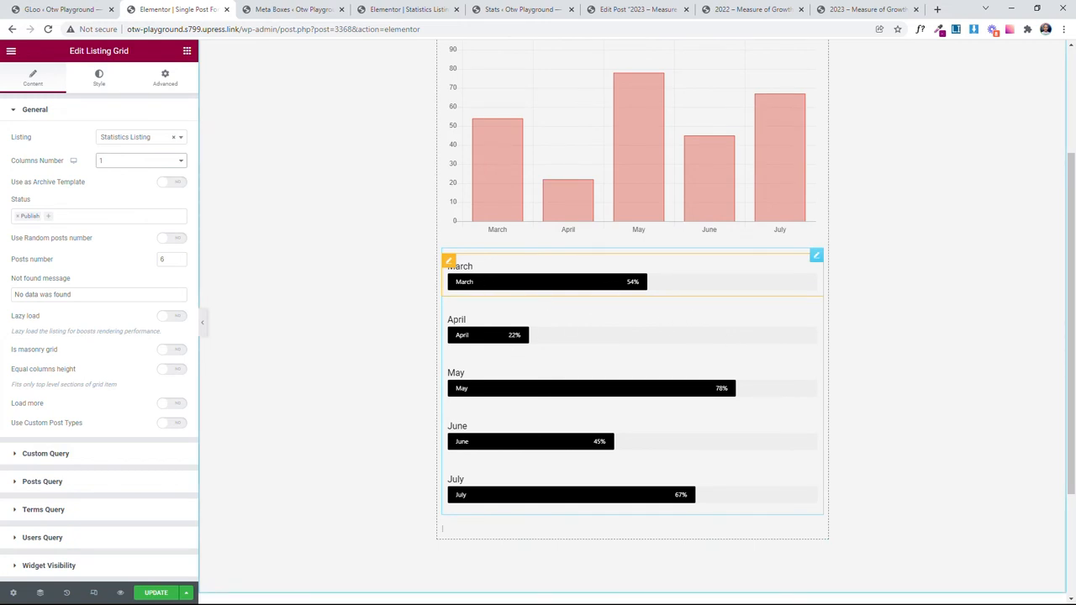
{"action": "mouse_move", "coordinate": [479, 310]}
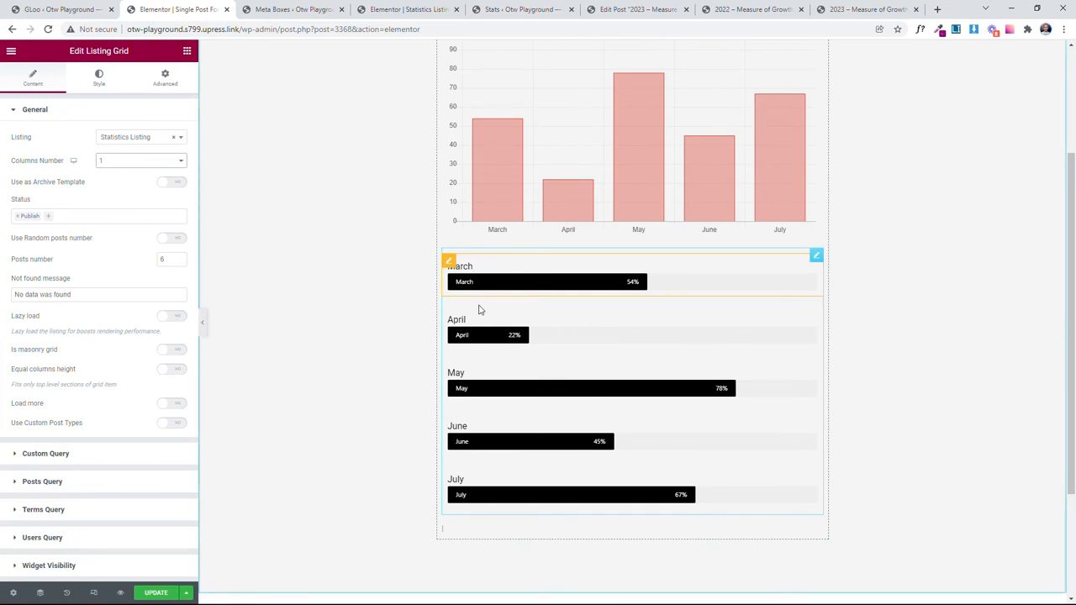
{"action": "mouse_move", "coordinate": [610, 352]}
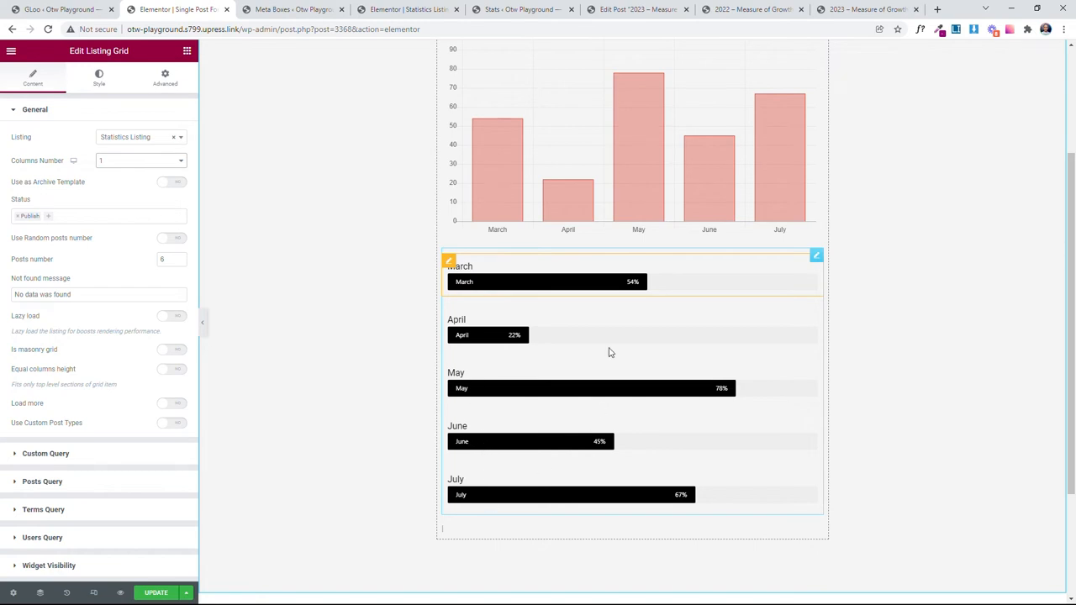
{"action": "scroll", "scroll_direction": "up", "scroll_amount": 3}
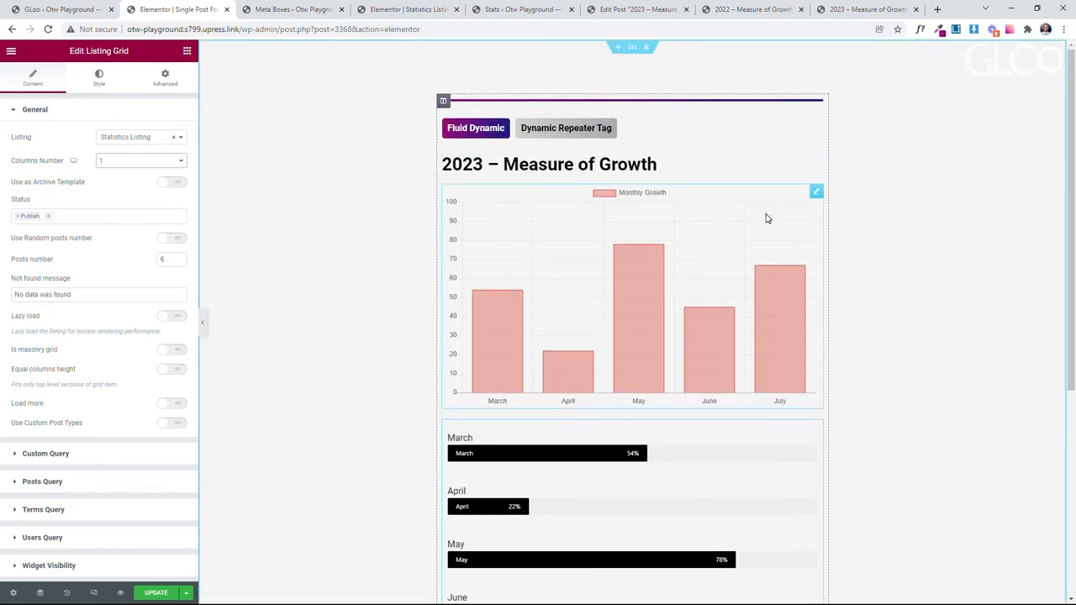
{"action": "scroll", "scroll_direction": "down", "scroll_amount": 3}
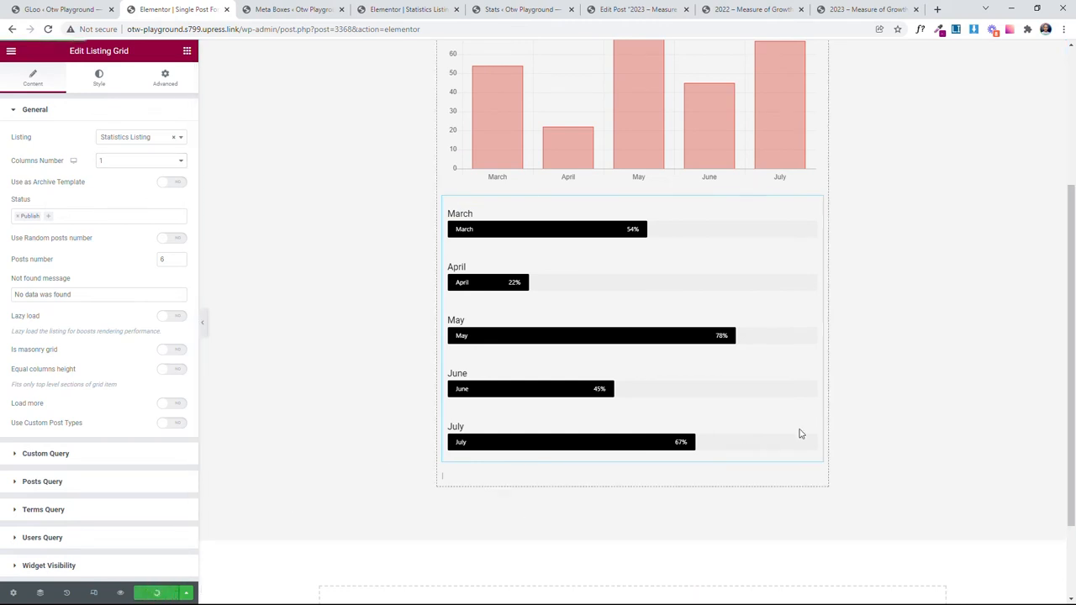
{"action": "left_click", "coordinate": [866, 9]}
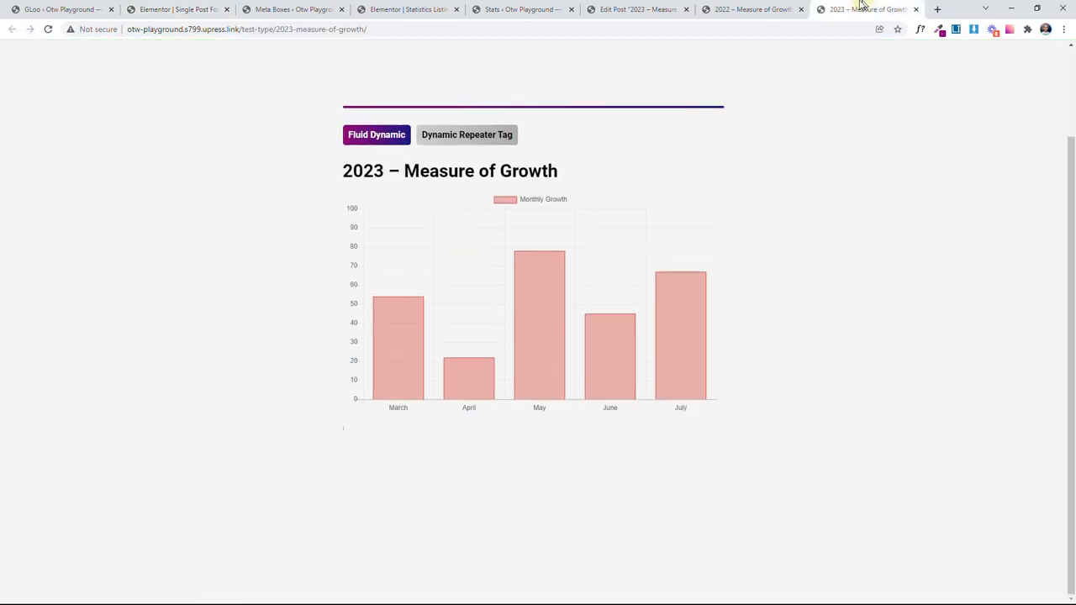
Step: Reload the live Measure of Growth pages and review the monthly progress bars under the chart
{"action": "left_click", "coordinate": [48, 29]}
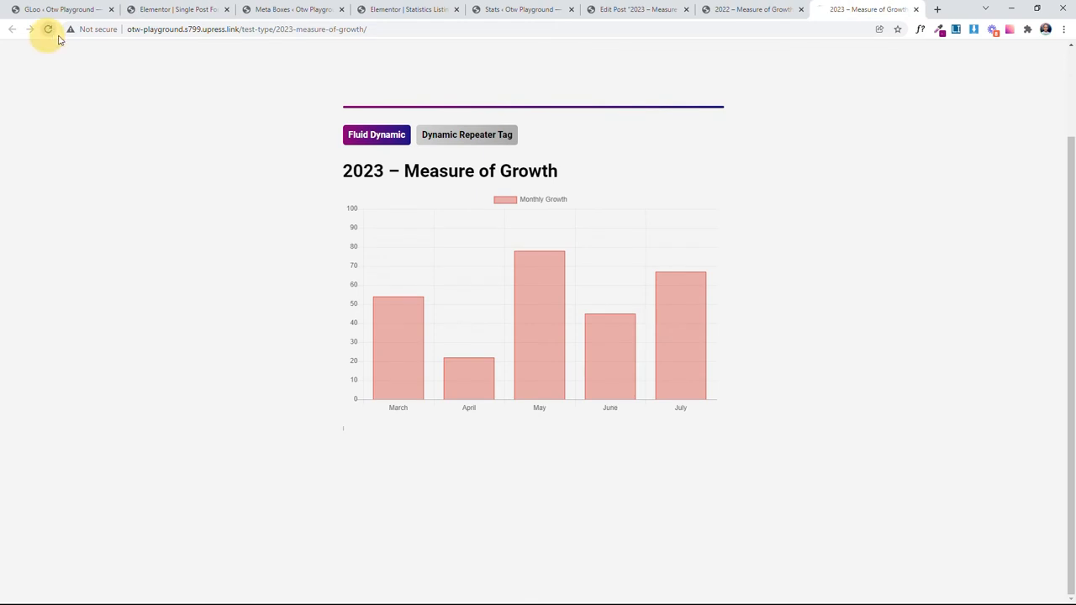
{"action": "left_click", "coordinate": [48, 29]}
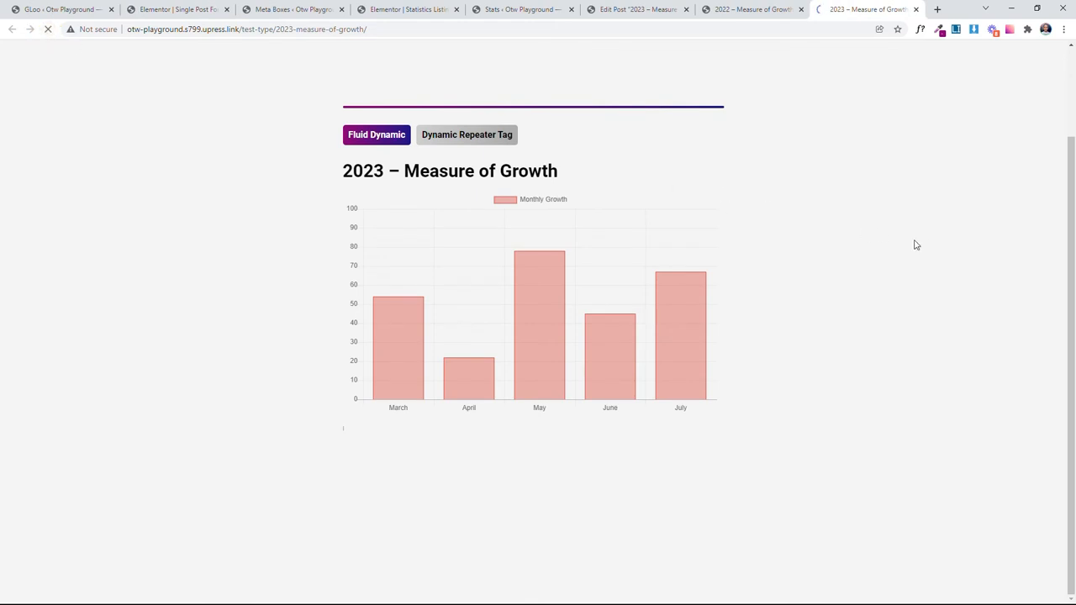
{"action": "scroll", "scroll_direction": "down", "scroll_amount": 3}
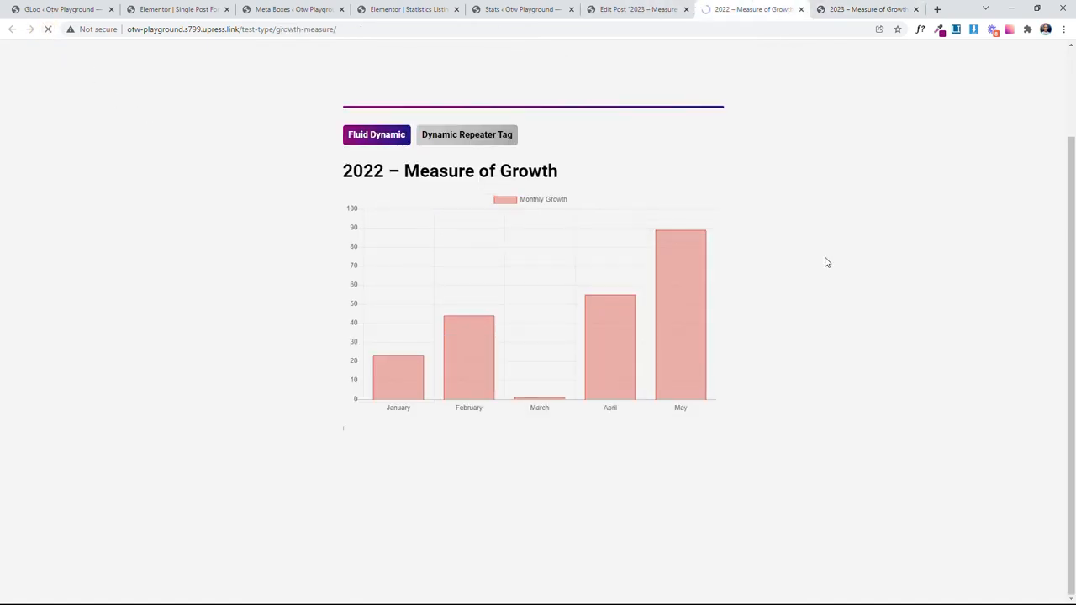
{"action": "scroll", "scroll_direction": "down", "scroll_amount": 3}
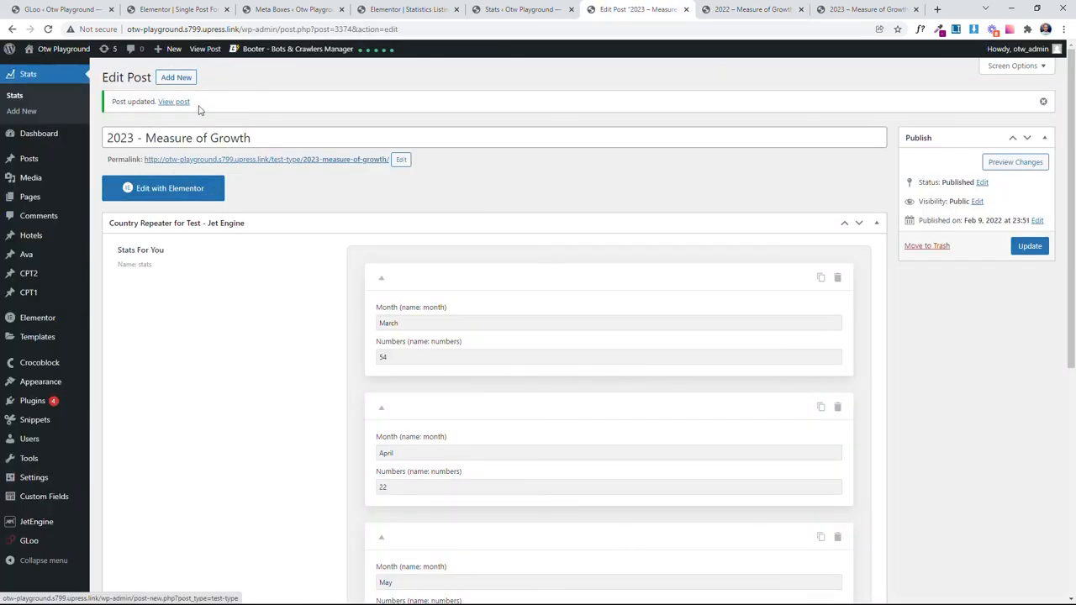
{"action": "left_click", "coordinate": [751, 10]}
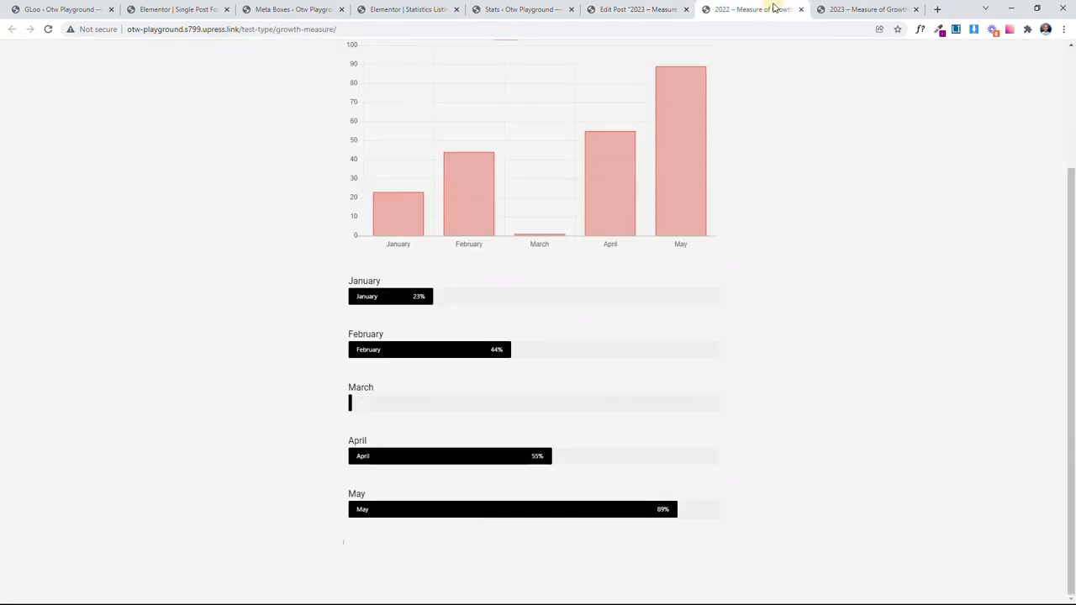
{"action": "left_click", "coordinate": [637, 9]}
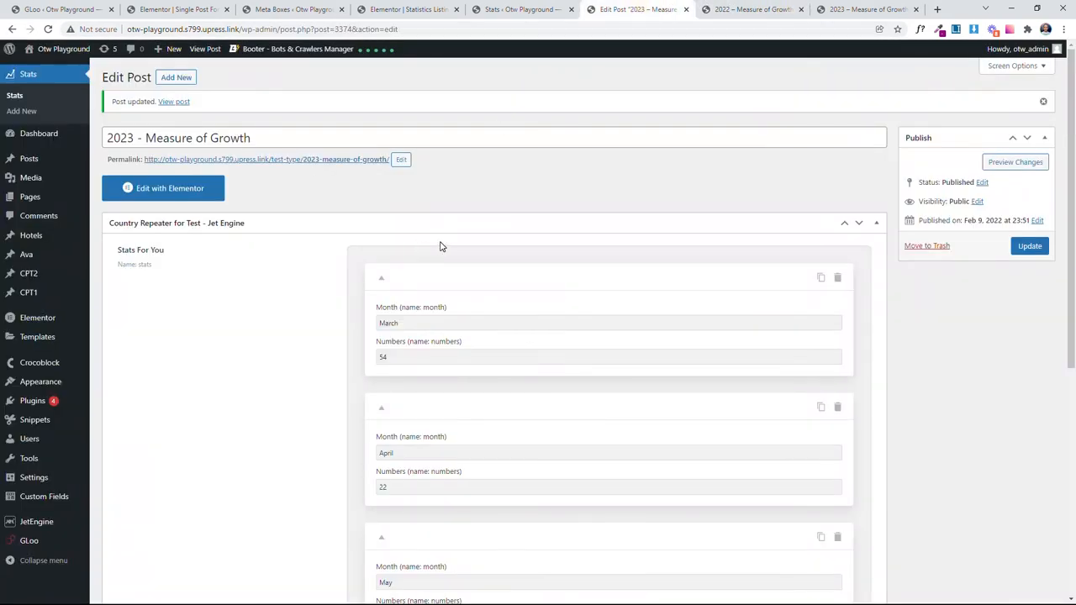
{"action": "mouse_move", "coordinate": [880, 288]}
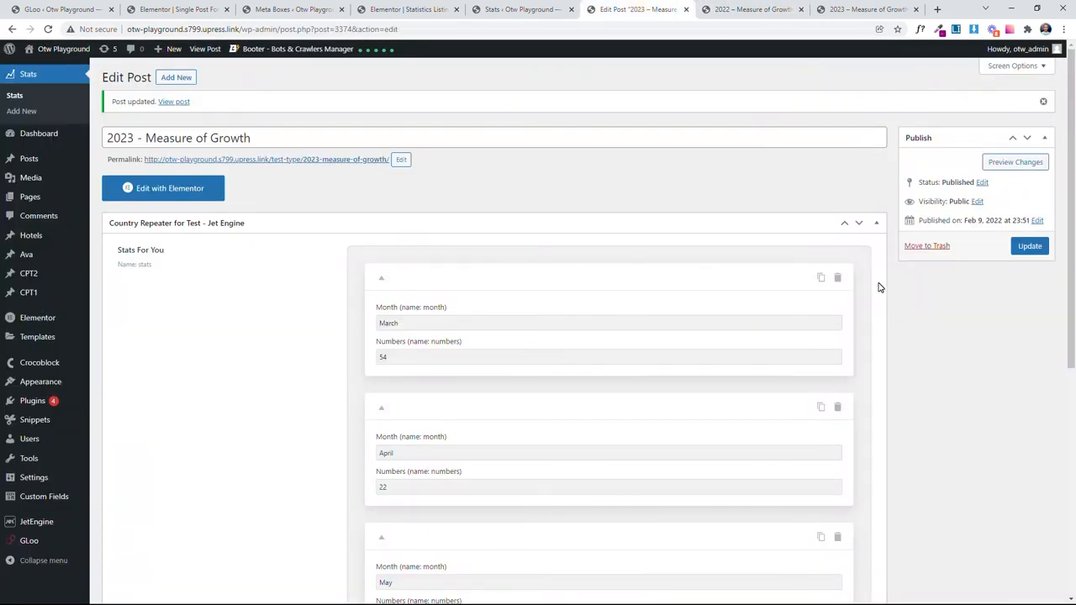
{"action": "scroll", "scroll_direction": "down", "scroll_amount": 3}
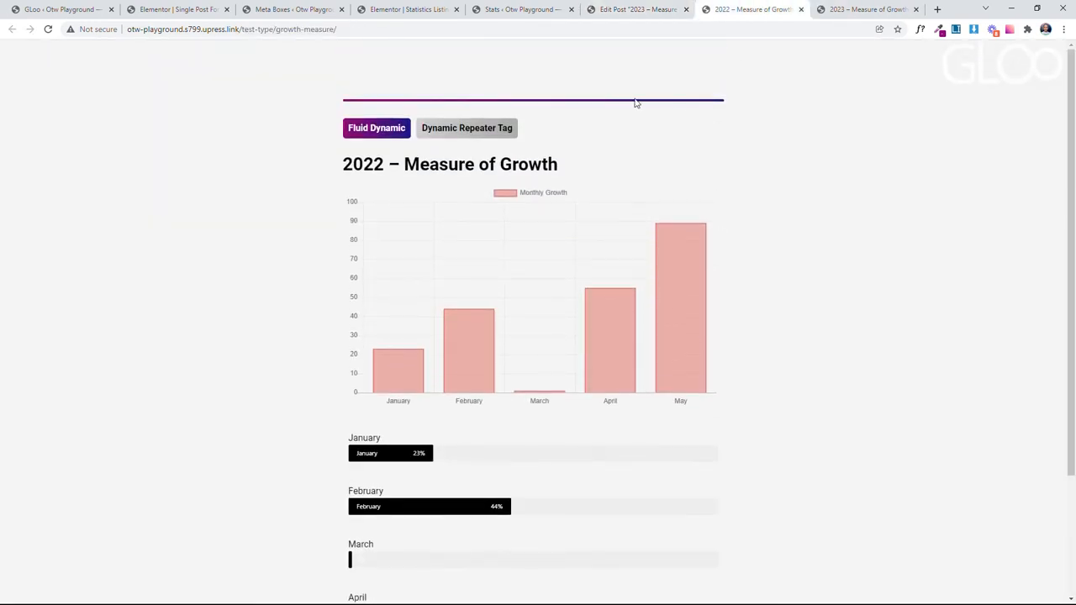
{"action": "mouse_move", "coordinate": [837, 321]}
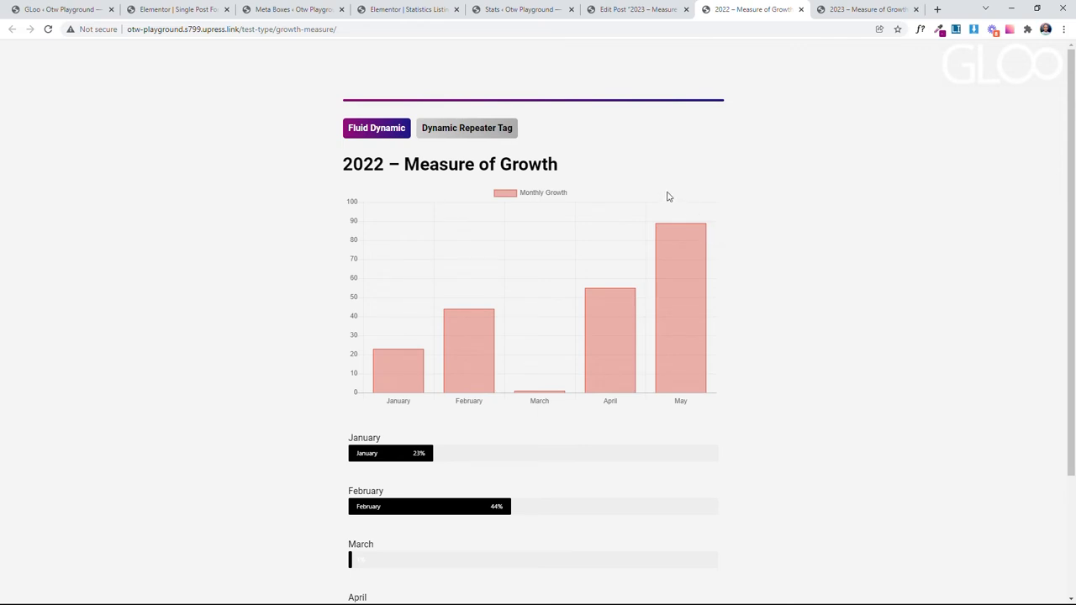
{"action": "left_click", "coordinate": [363, 9]}
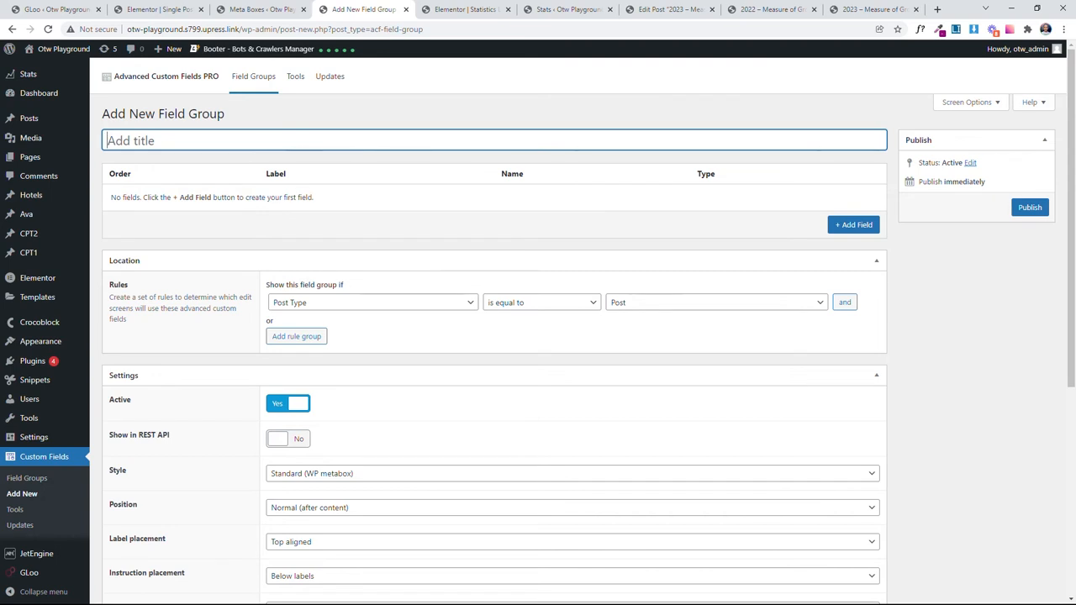
Step: Title the ACF field group 'Stats for show' and add a Repeater field
{"action": "type", "text": "Stats f"}
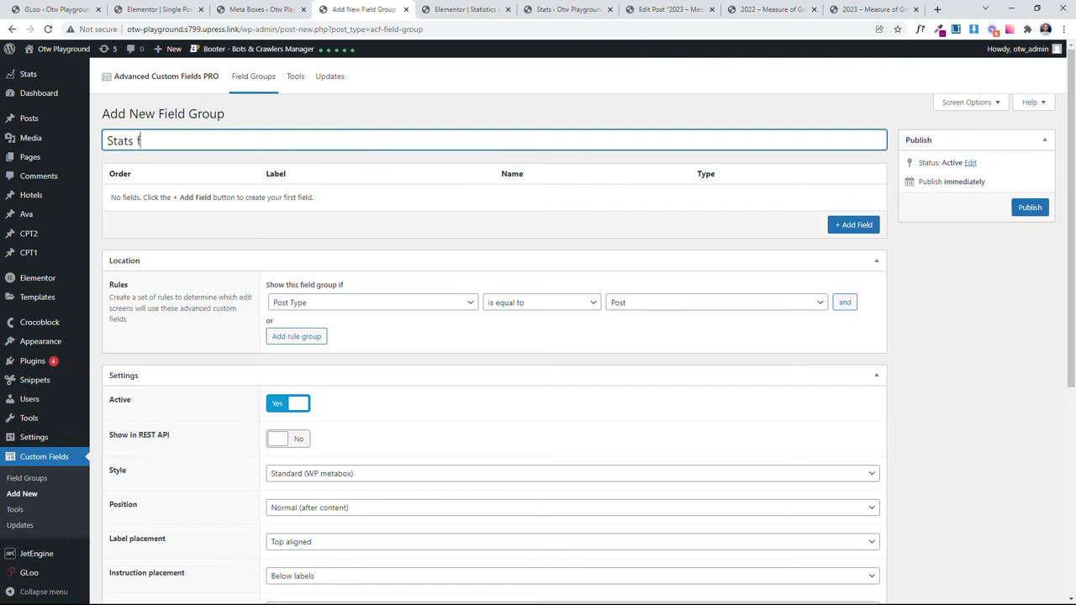
{"action": "type", "text": "or show"}
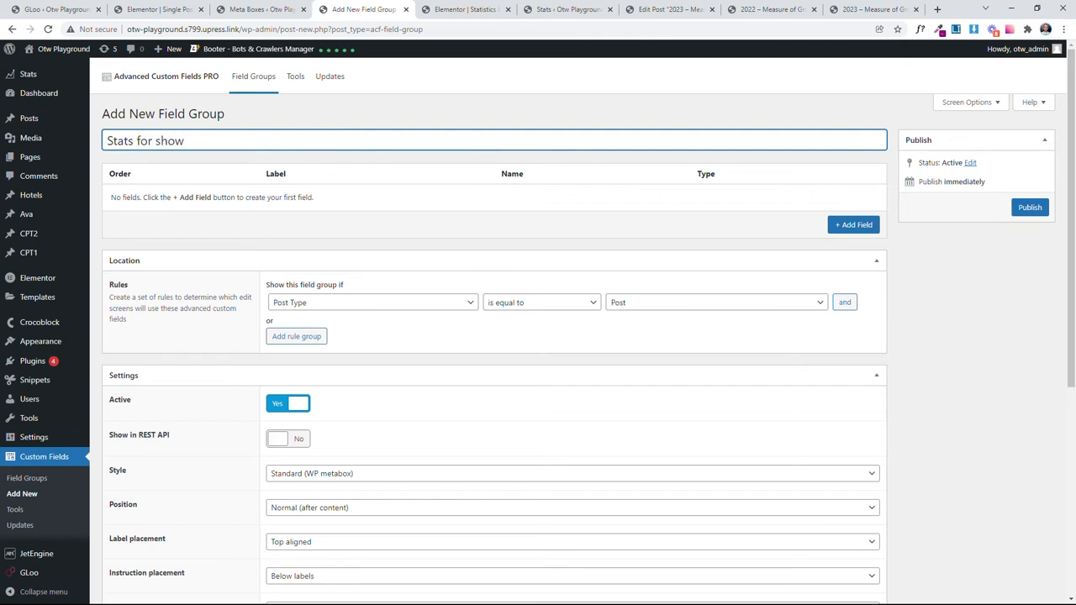
{"action": "left_click", "coordinate": [853, 225]}
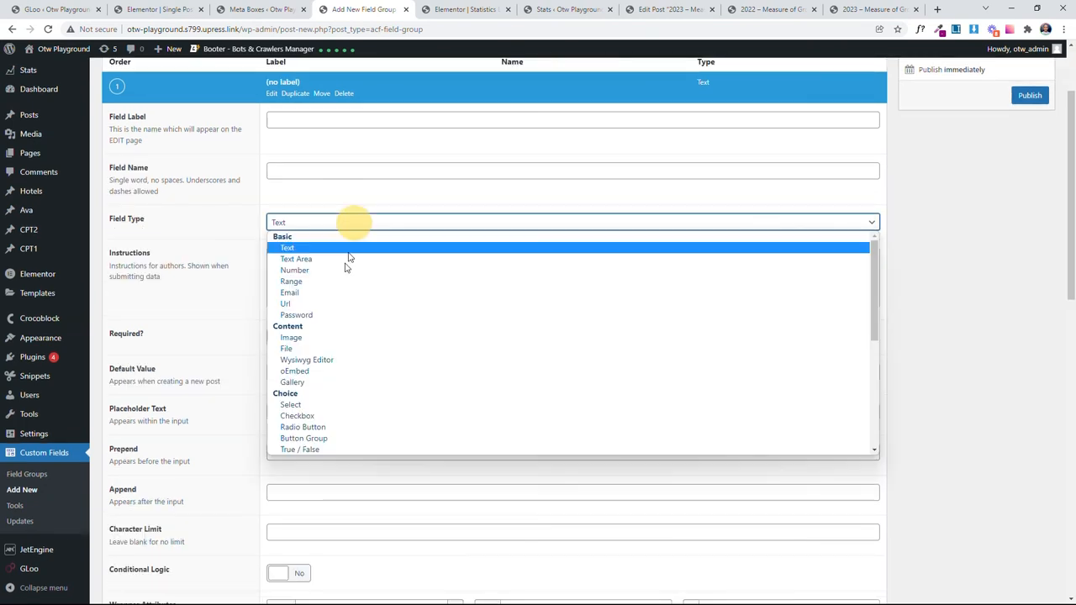
{"action": "scroll", "scroll_direction": "down", "scroll_amount": 3}
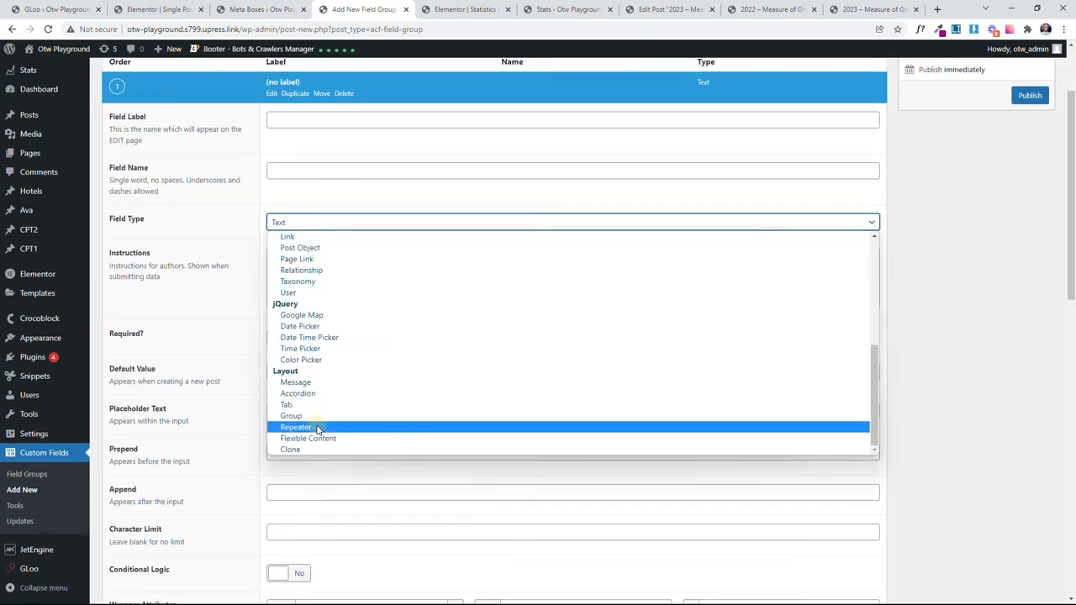
{"action": "left_click", "coordinate": [296, 427]}
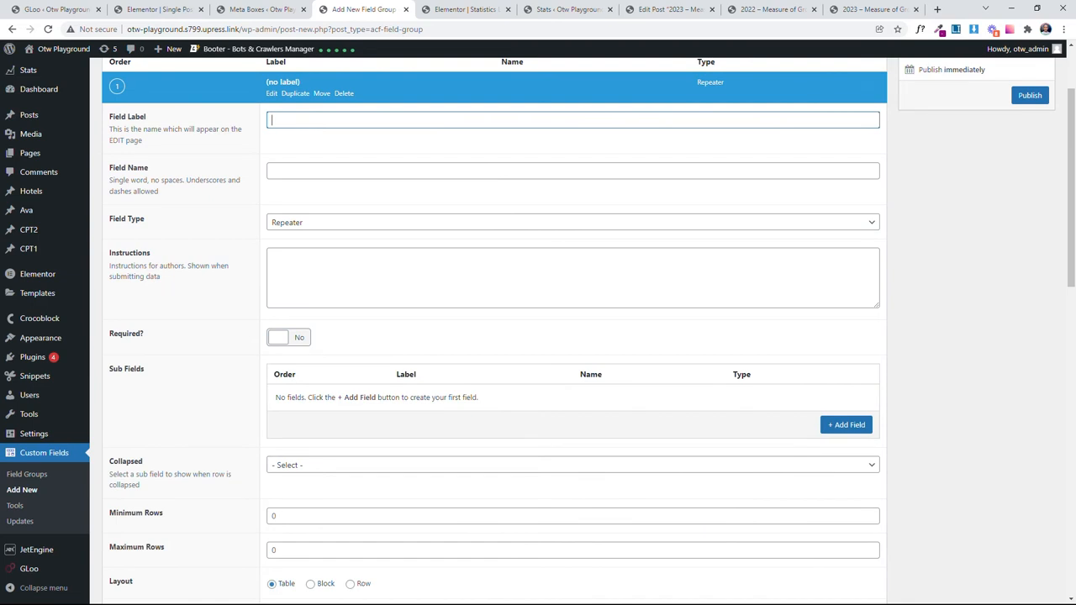
Step: Label the repeater field 'Month and Number Repeater'
{"action": "type", "text": "M"}
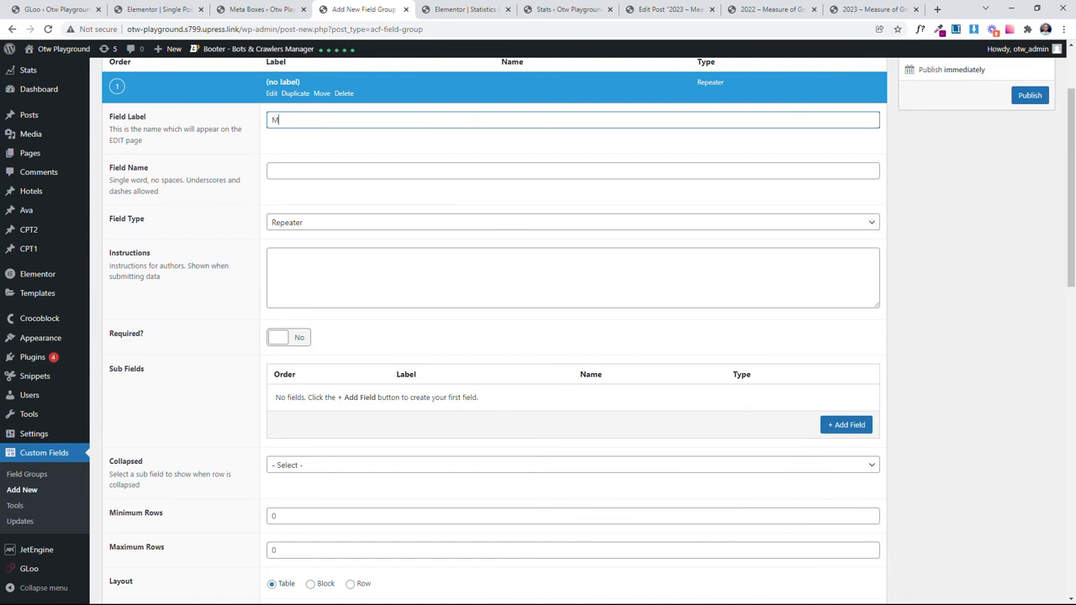
{"action": "type", "text": "onth and Number Repeater"}
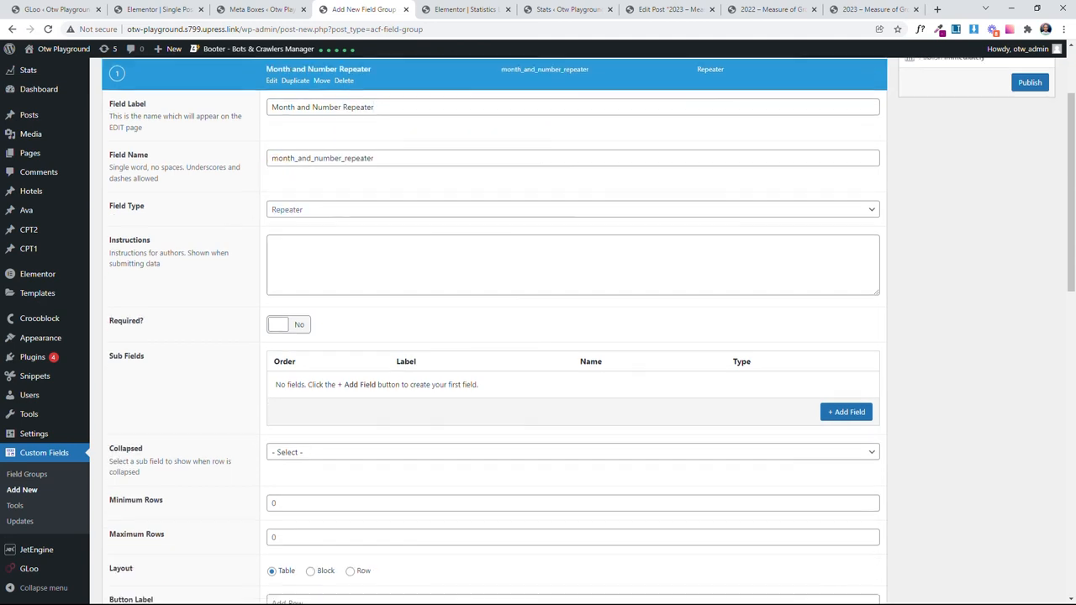
{"action": "scroll", "scroll_direction": "down", "scroll_amount": 3}
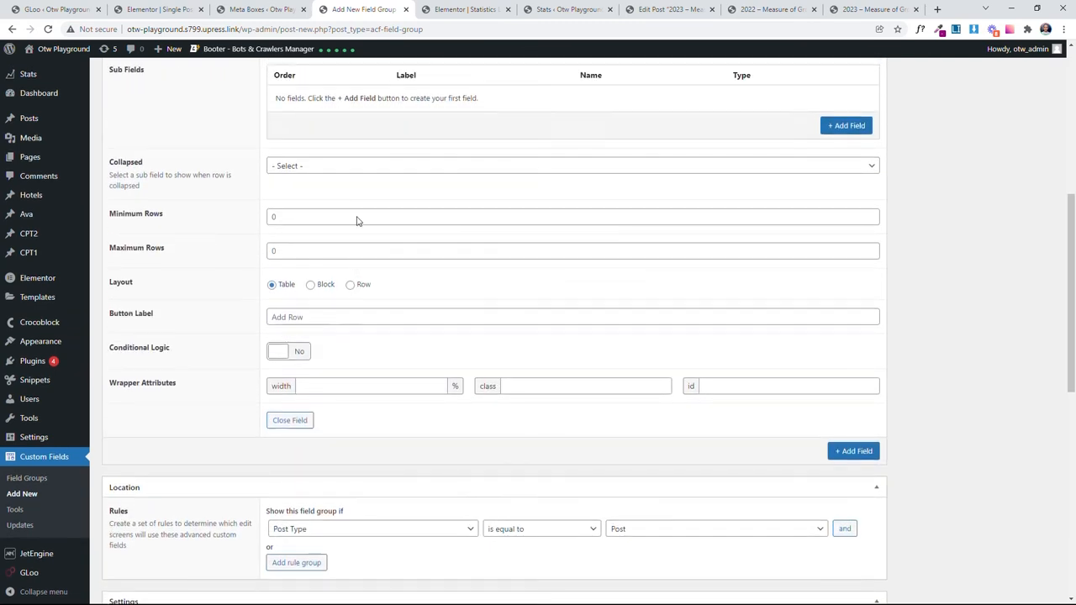
{"action": "scroll", "scroll_direction": "up", "scroll_amount": 3}
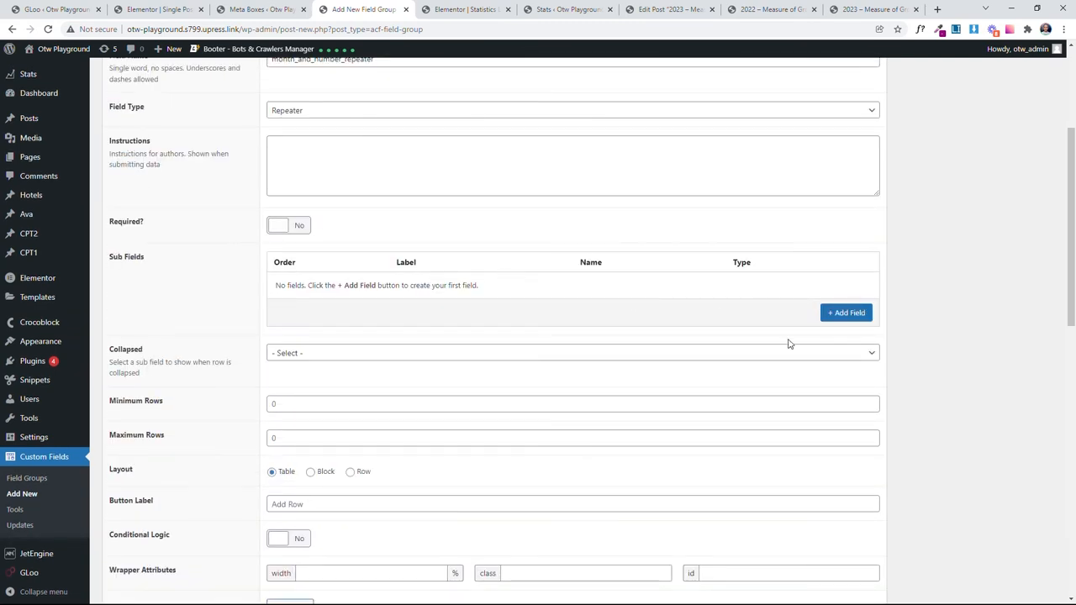
Step: Add Month Repeater and Number Repeater subfields, set location Post Type to Stats, and publish
{"action": "left_click", "coordinate": [846, 312]}
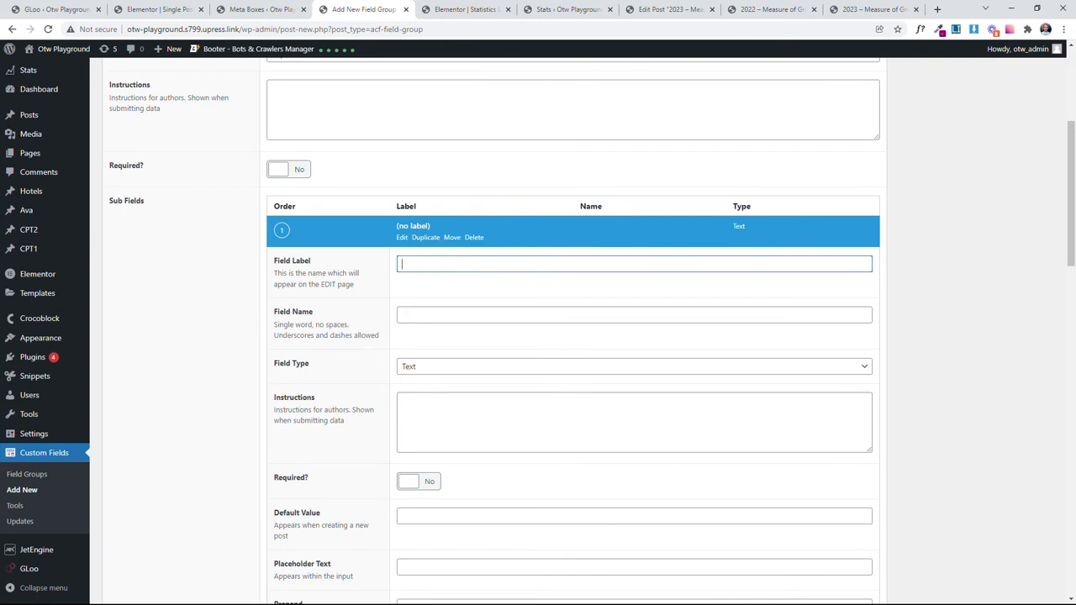
{"action": "type", "text": "Month"}
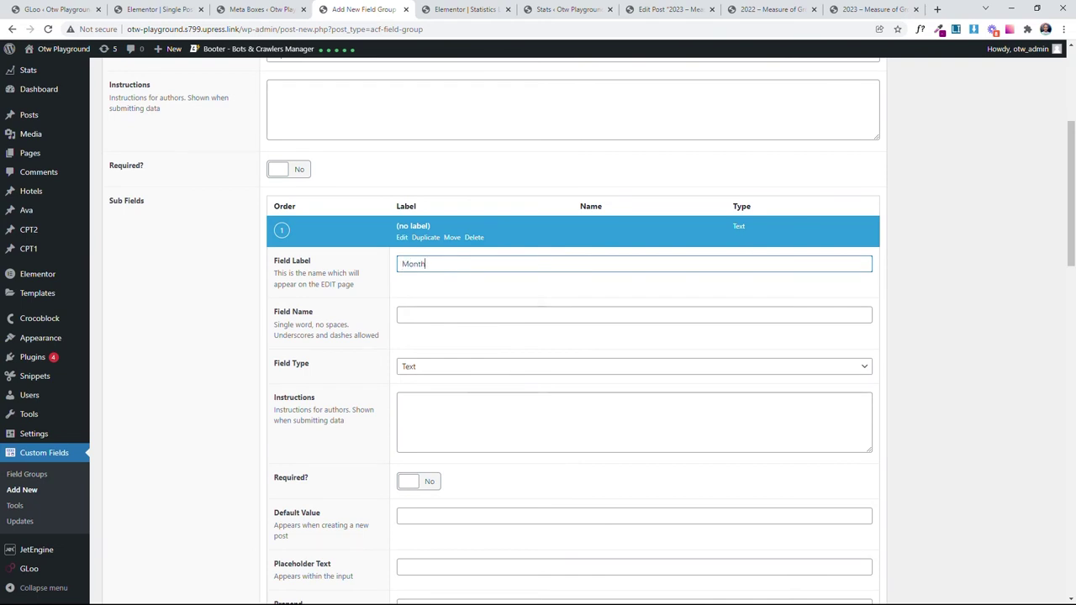
{"action": "type", "text": "Repeater"}
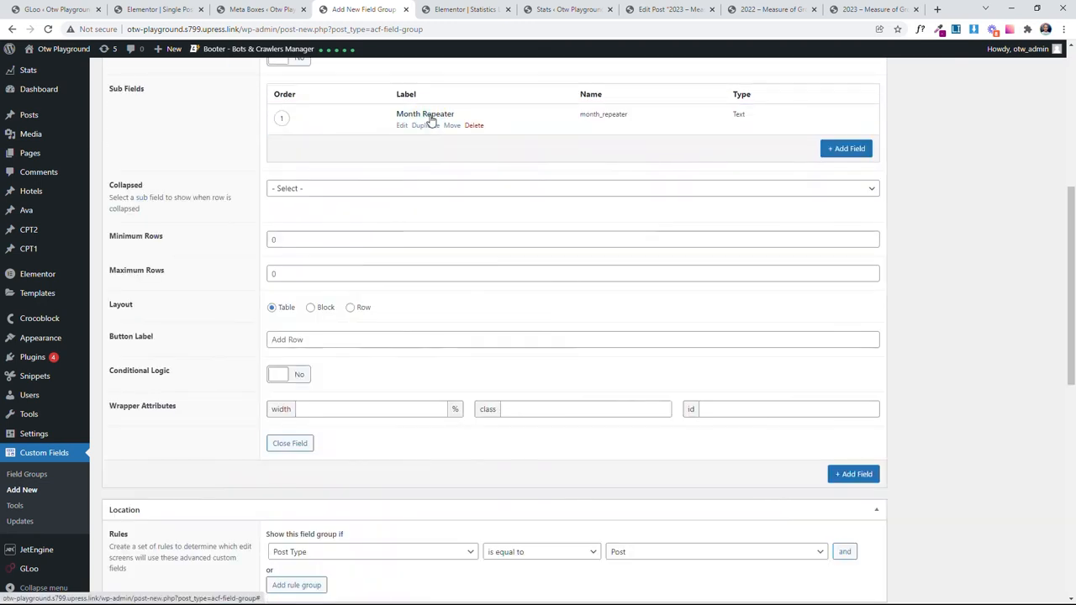
{"action": "left_click", "coordinate": [846, 148]}
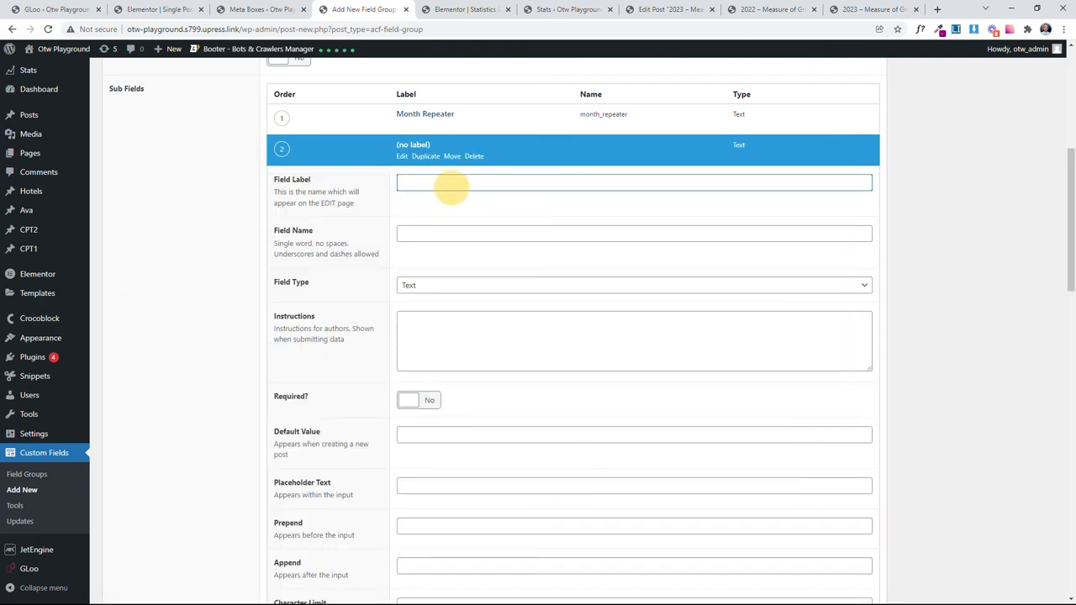
{"action": "type", "text": "Number"}
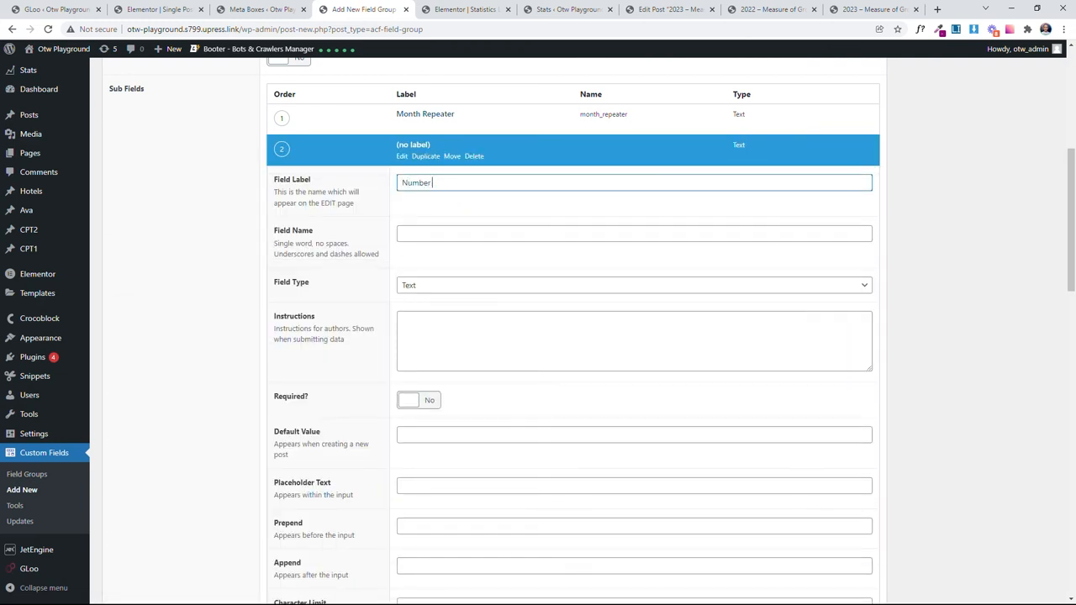
{"action": "type", "text": "Repeate"}
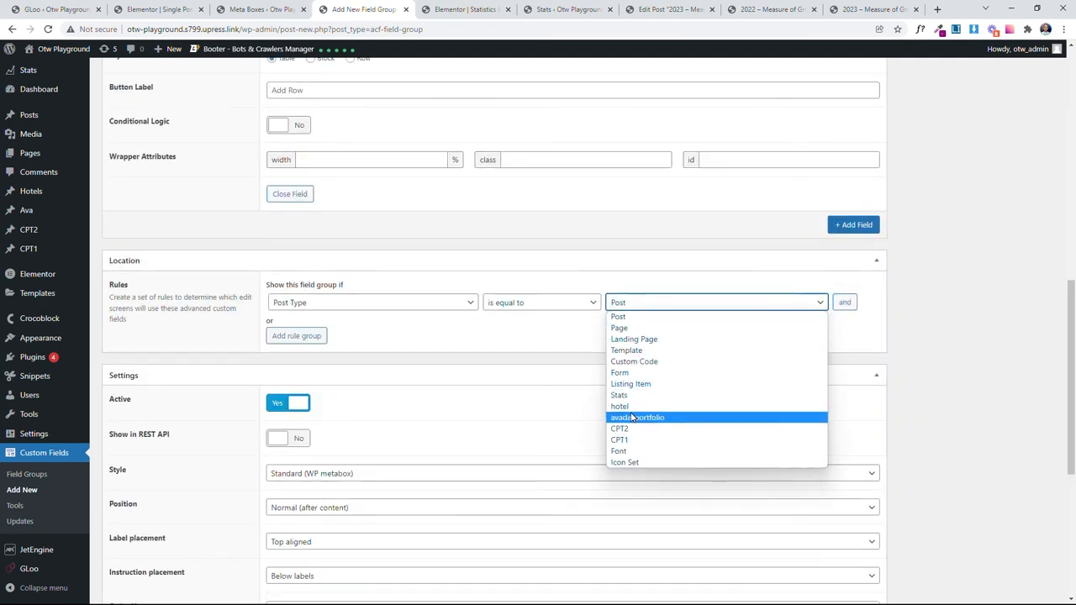
{"action": "left_click", "coordinate": [619, 395]}
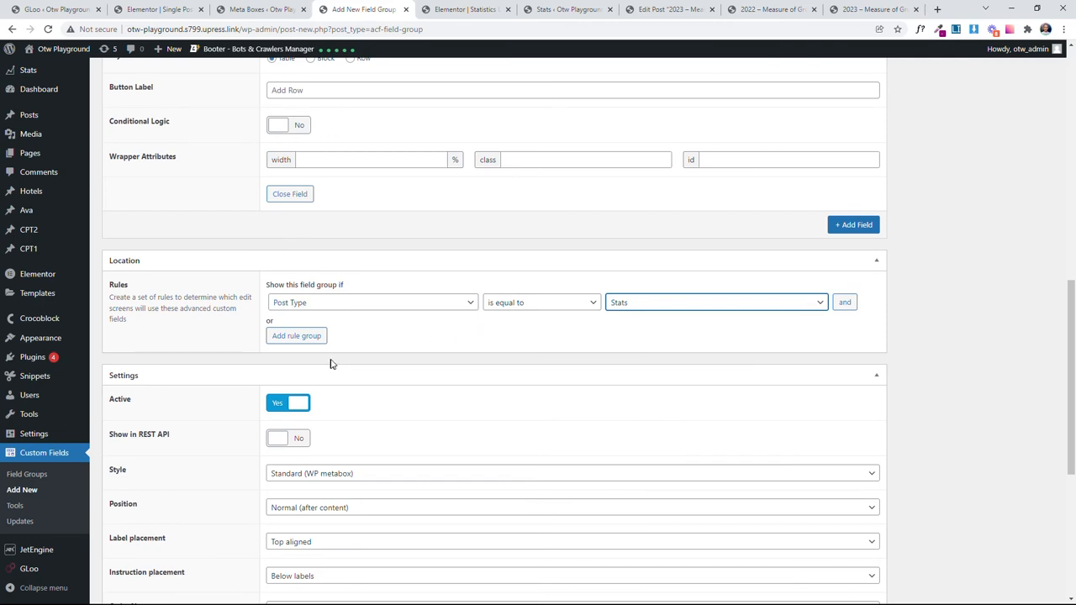
{"action": "scroll", "scroll_direction": "up", "scroll_amount": 3}
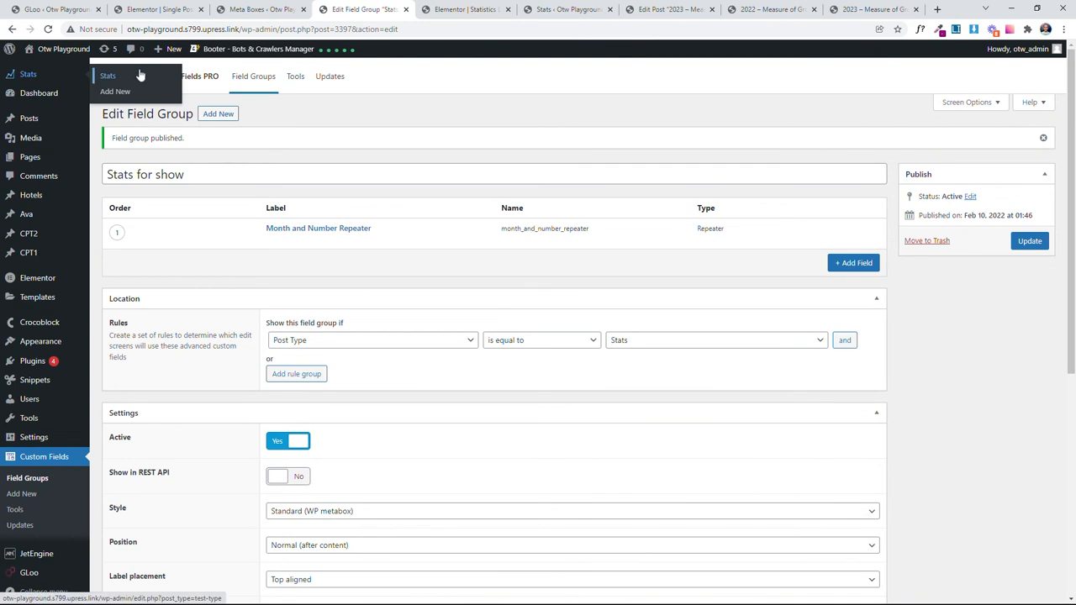
Step: Fill the 2023 – Measure of Growth repeater rows: July 34, August 67, September 45, October
{"action": "left_click", "coordinate": [106, 75]}
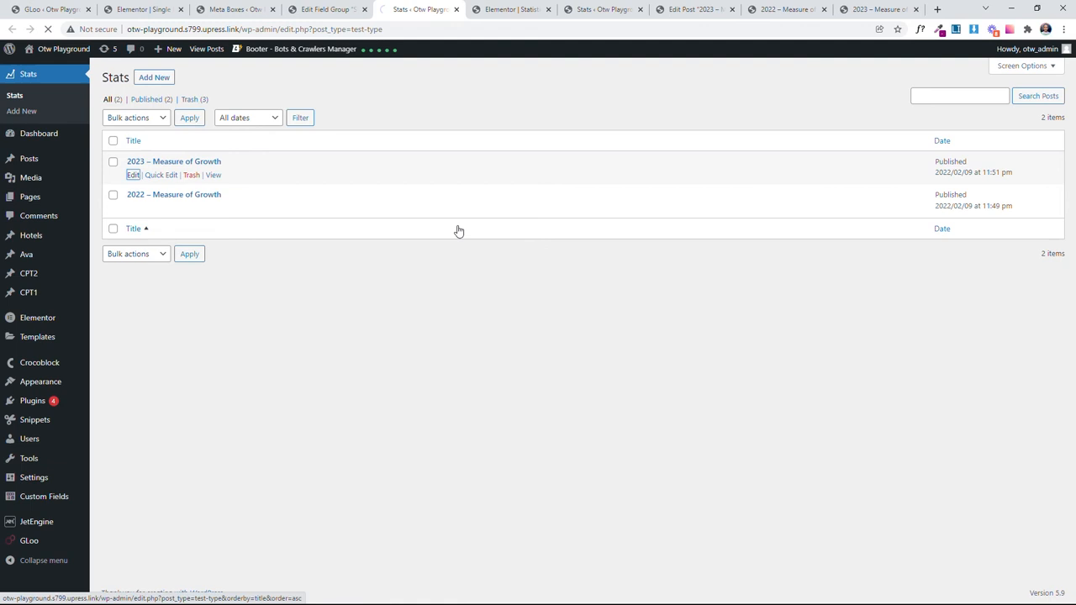
{"action": "left_click", "coordinate": [133, 174]}
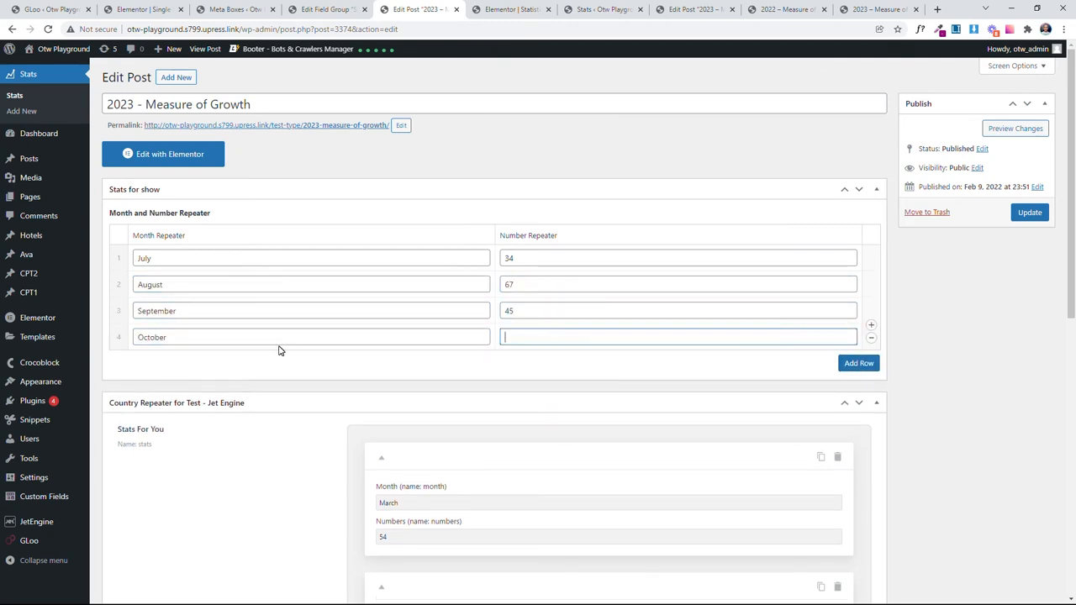
{"action": "left_click", "coordinate": [326, 10]}
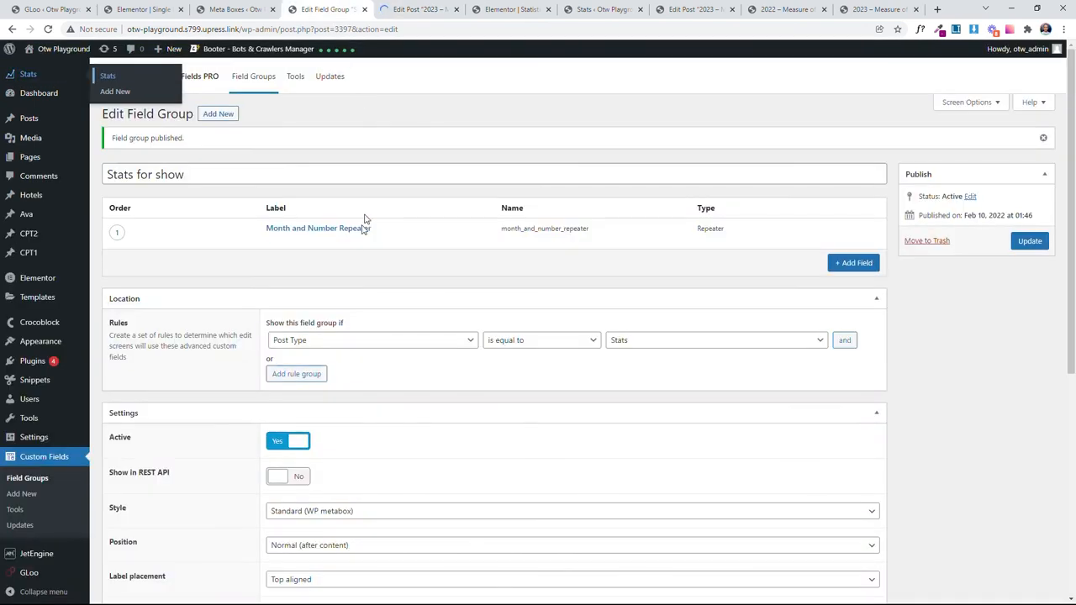
Step: Copy the month_and_number_repeater field name and the Month Repeater subfield name
{"action": "left_click", "coordinate": [318, 228]}
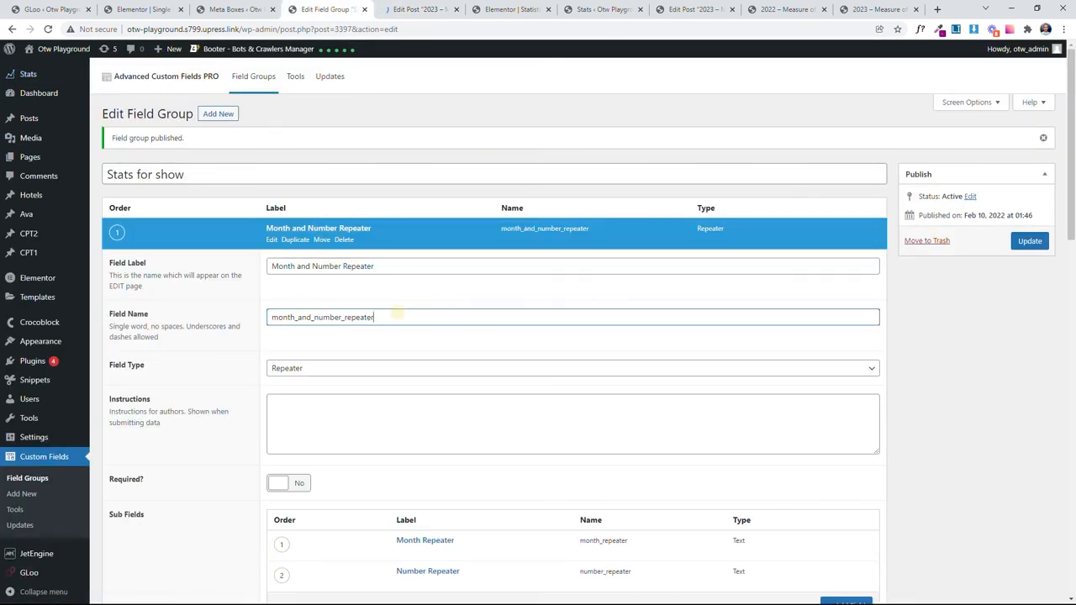
{"action": "triple_click", "coordinate": [322, 317]}
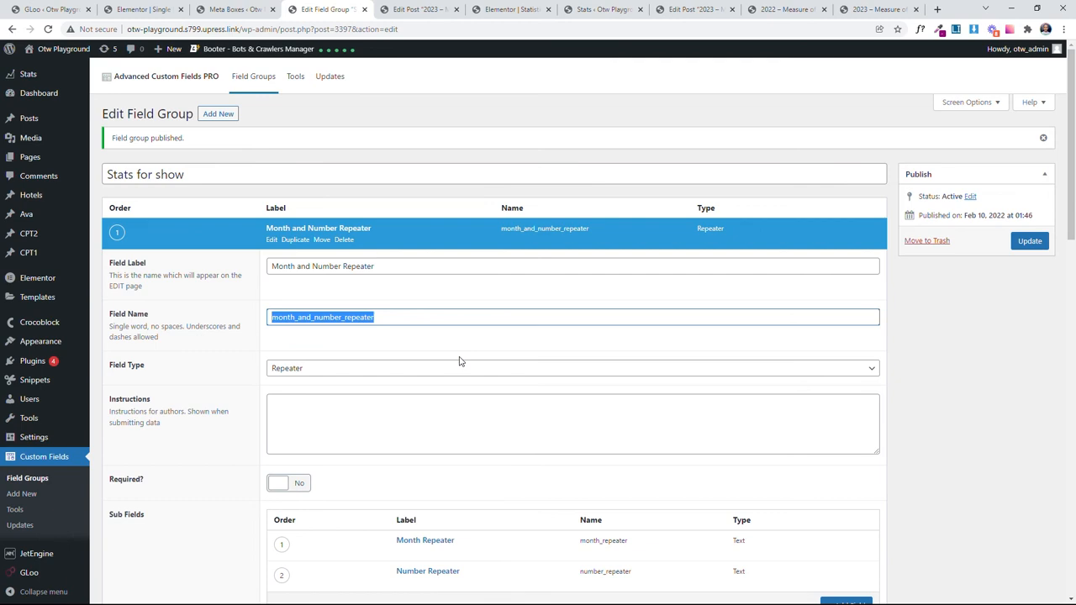
{"action": "scroll", "scroll_direction": "down", "scroll_amount": 3}
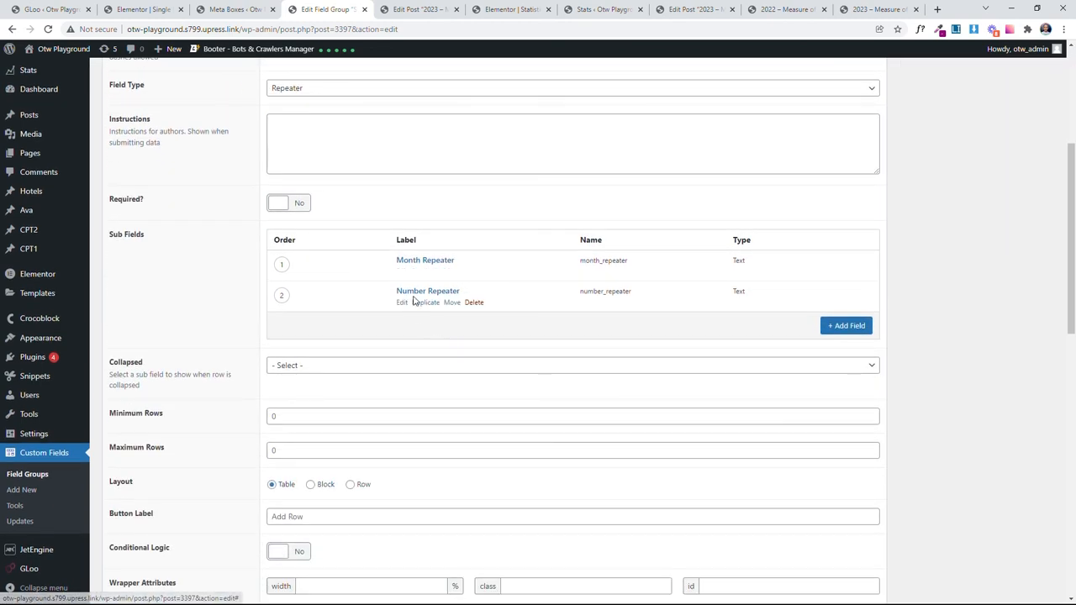
{"action": "left_click", "coordinate": [425, 260]}
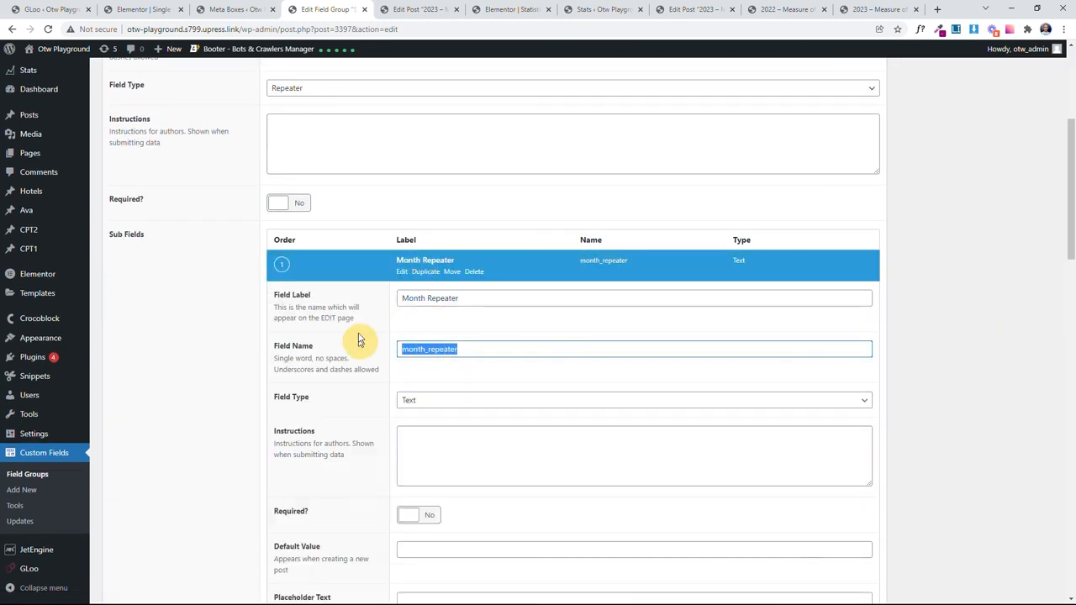
{"action": "scroll", "scroll_direction": "down", "scroll_amount": 3}
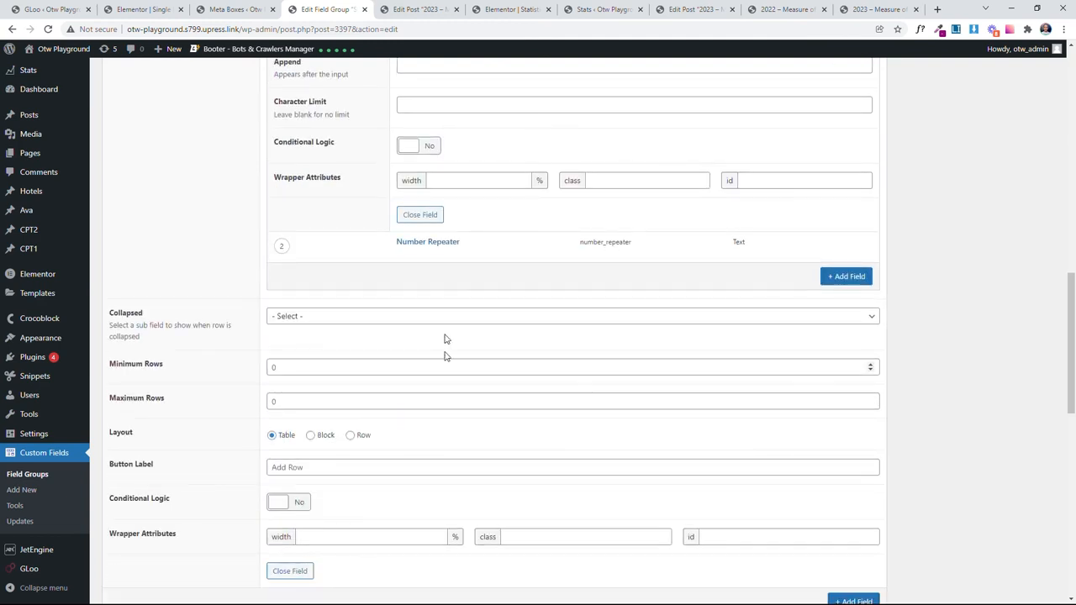
{"action": "left_click", "coordinate": [428, 241]}
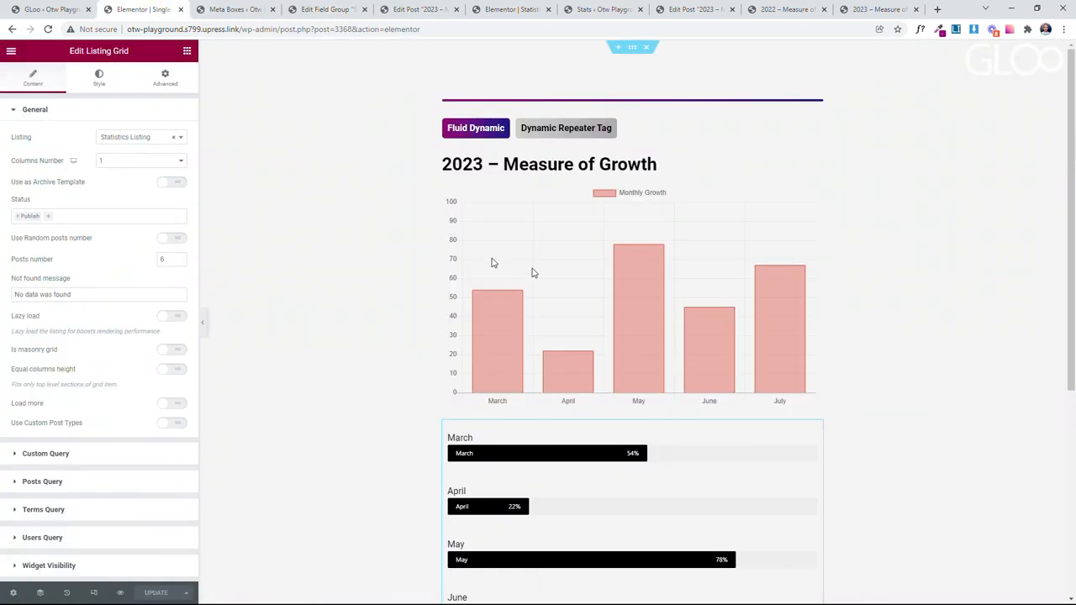
Step: Set the bar chart's label Repeater Source to ACF using the month_and_number_repeater field
{"action": "left_click", "coordinate": [631, 295]}
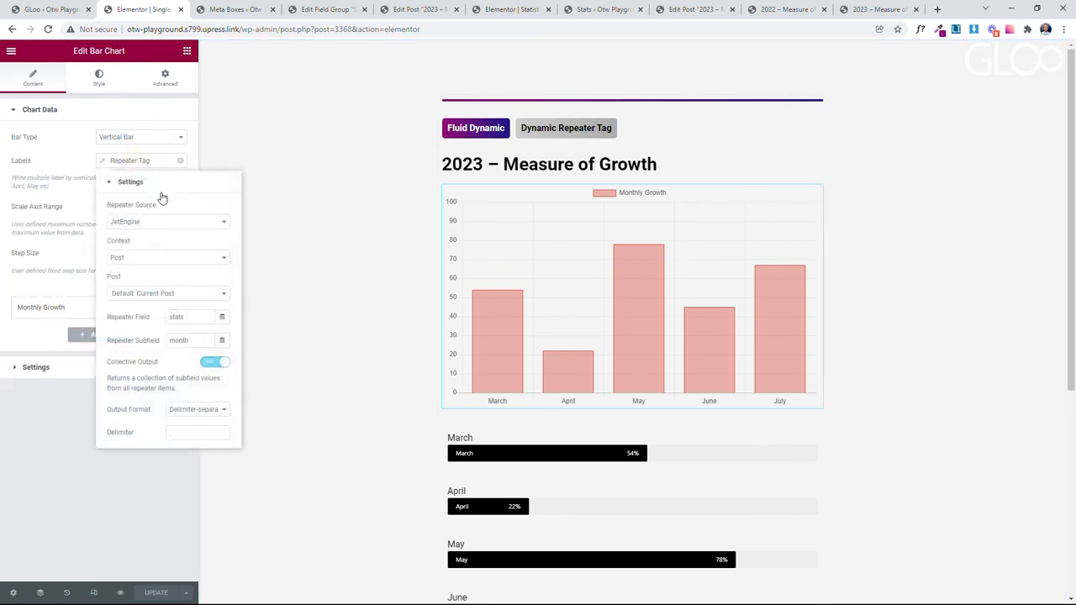
{"action": "left_click", "coordinate": [168, 221]}
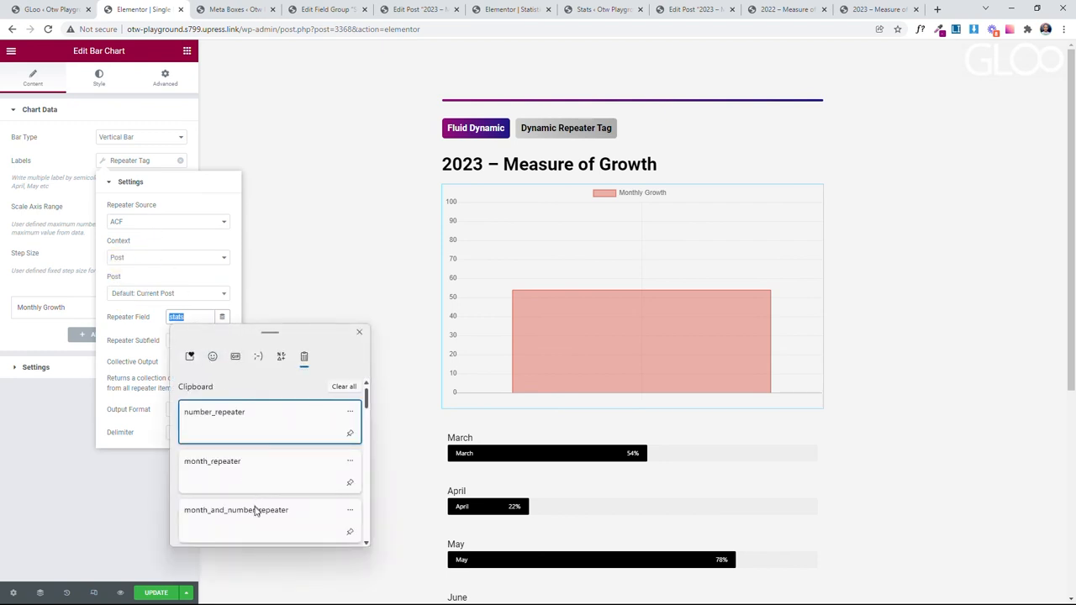
{"action": "left_click", "coordinate": [236, 510]}
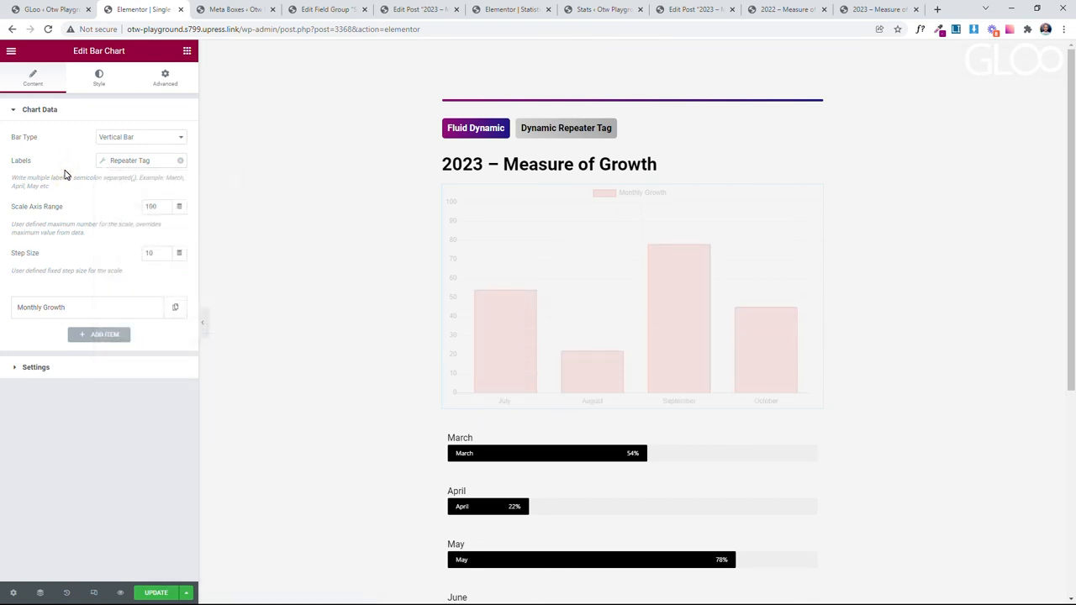
{"action": "left_click", "coordinate": [630, 294]}
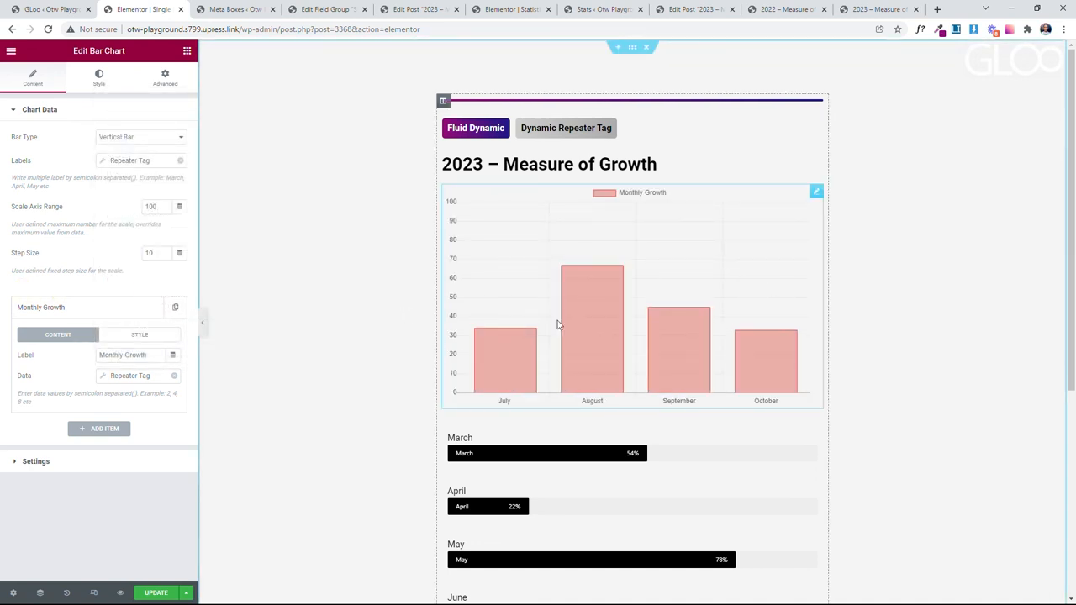
{"action": "mouse_move", "coordinate": [578, 314]}
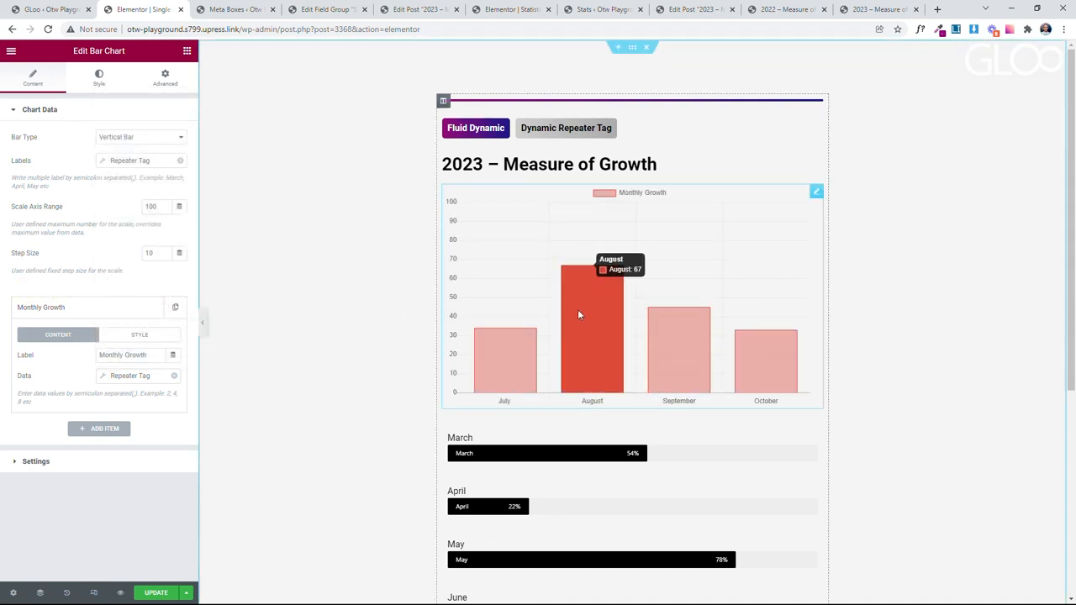
{"action": "mouse_move", "coordinate": [702, 160]}
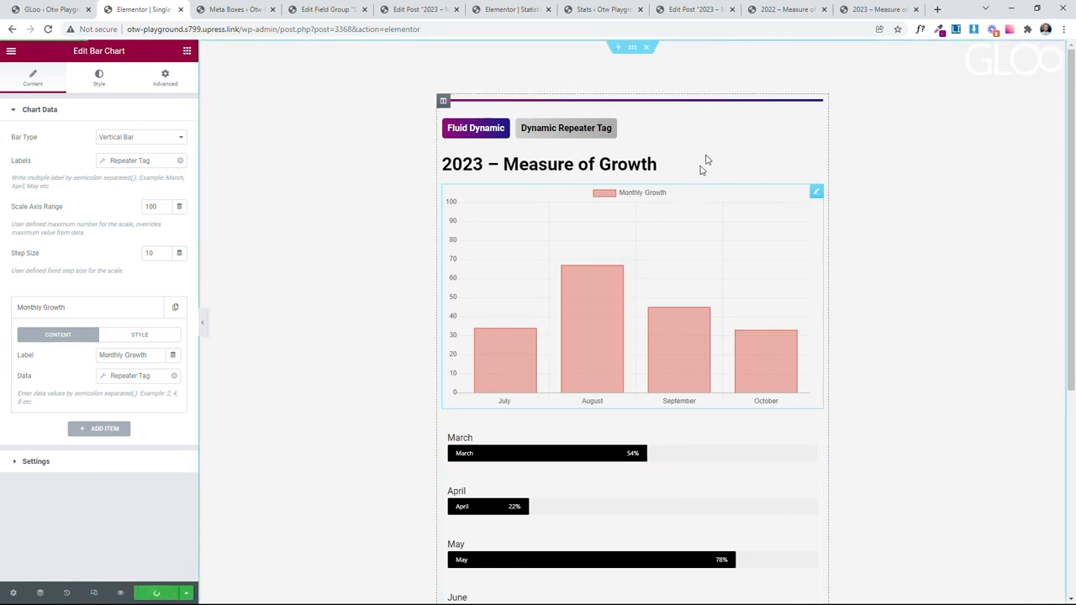